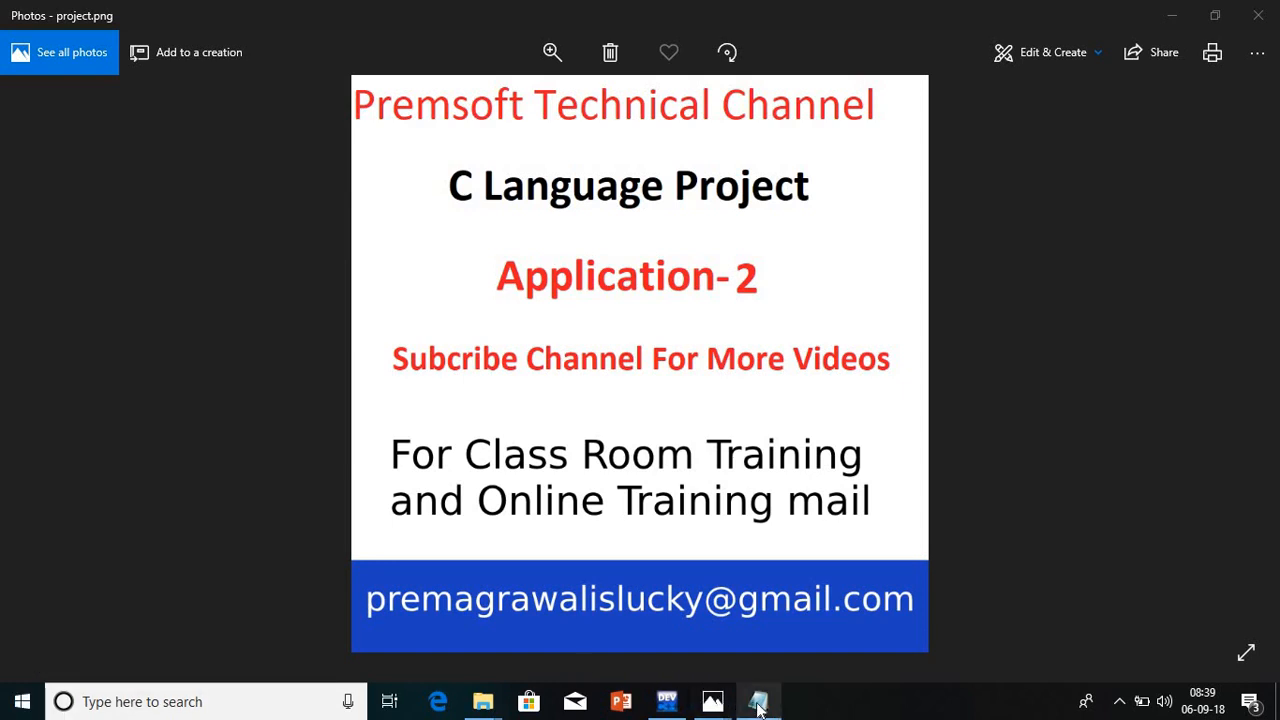
Close the project.png photo to reveal the 'Random Number Application' Notepad note
click(758, 701)
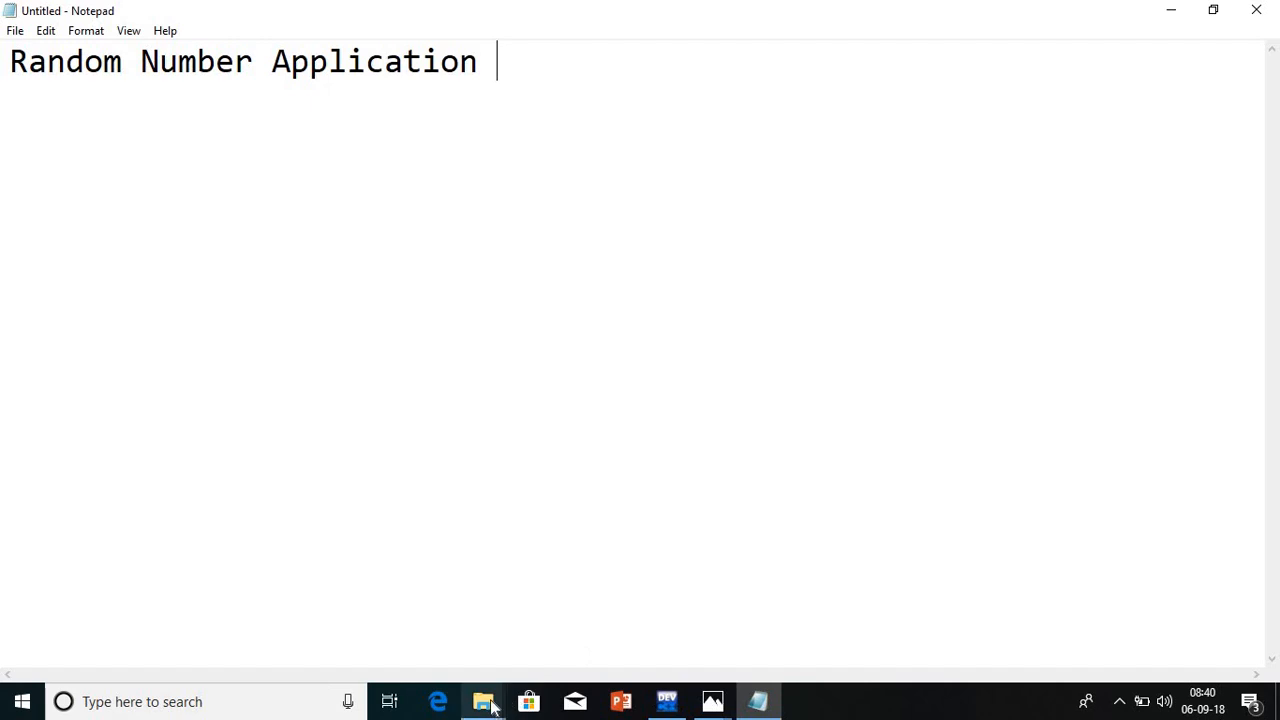
Run prem.exe, guess 4, 8, 7, 5 and 9, then close the console
click(483, 701)
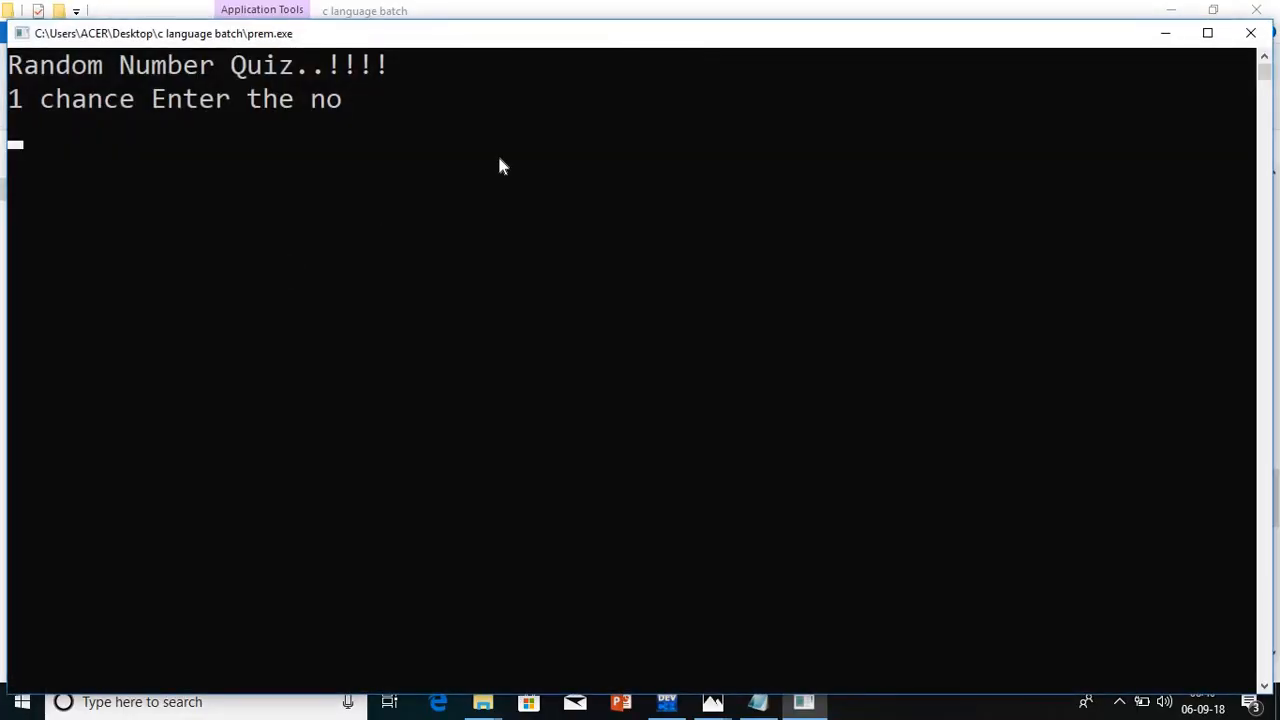
text(4)
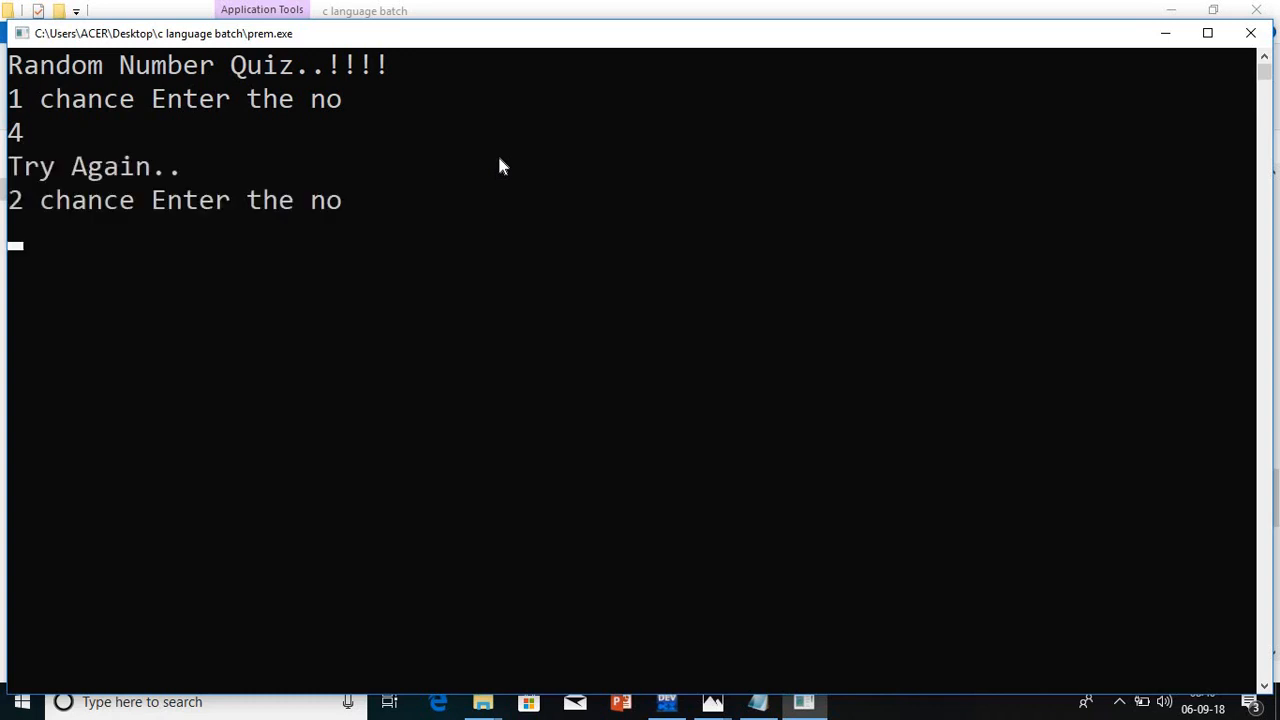
text(8)
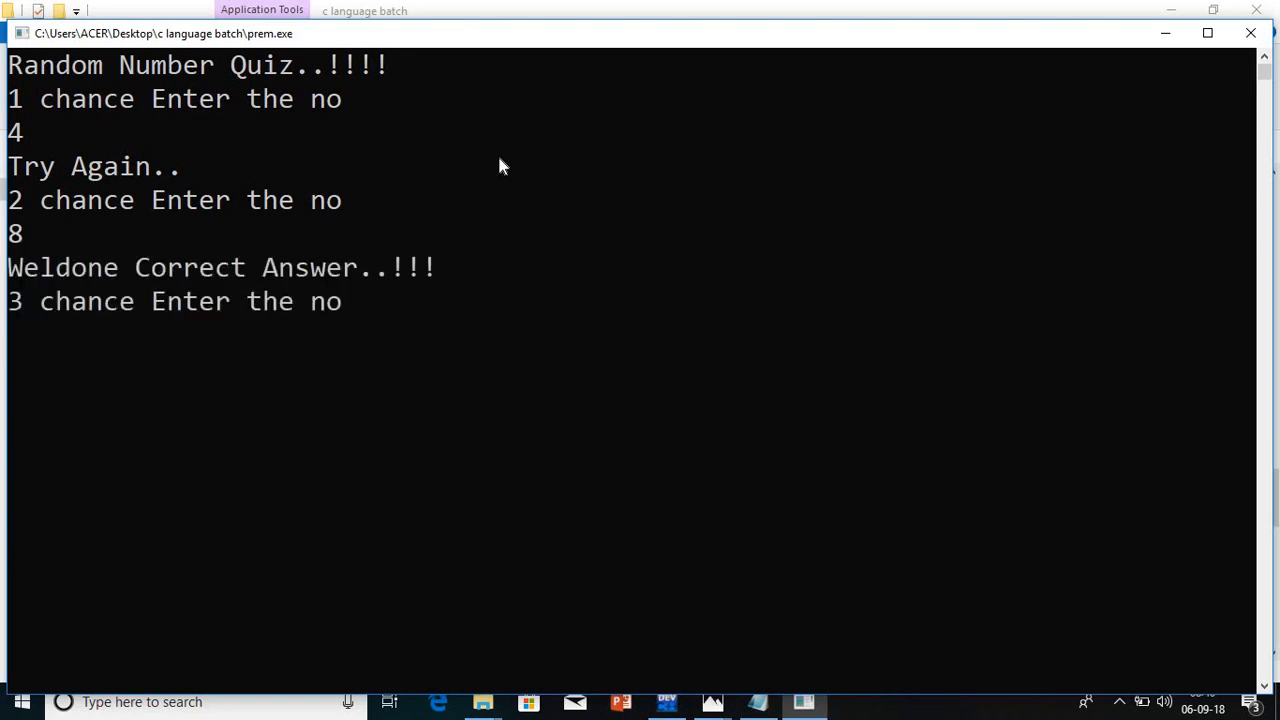
text(7)
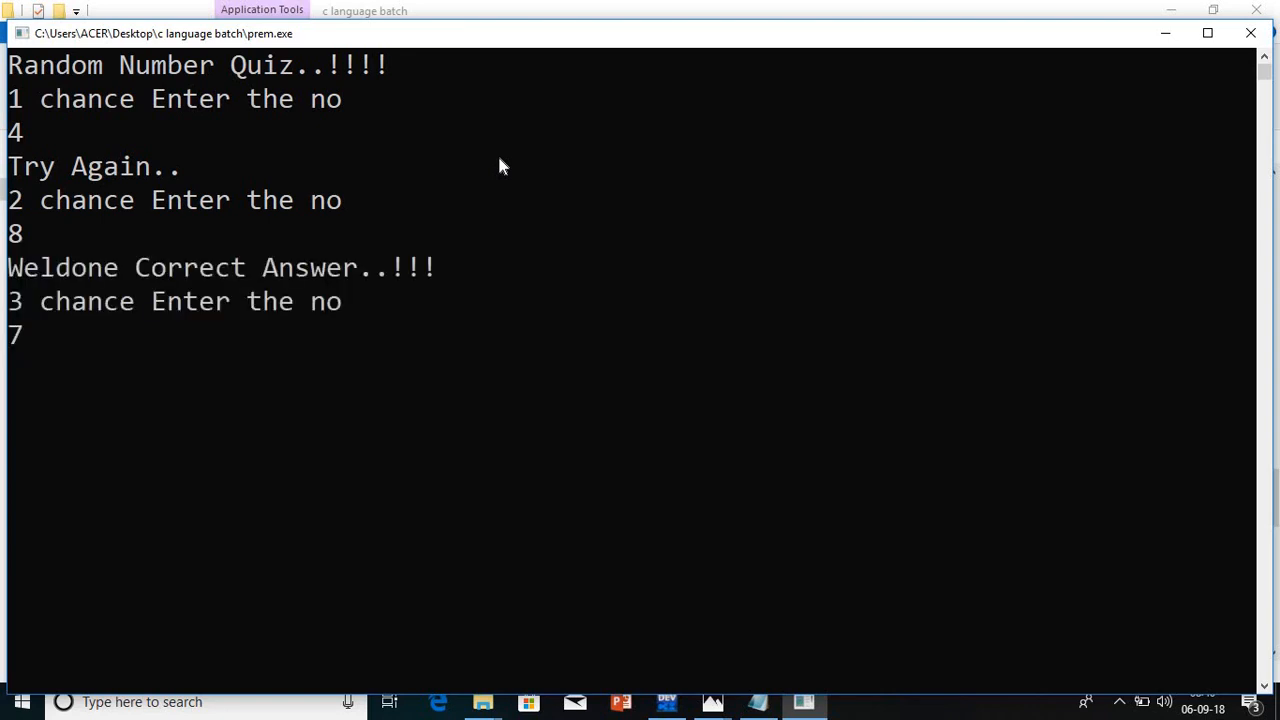
key(enter)
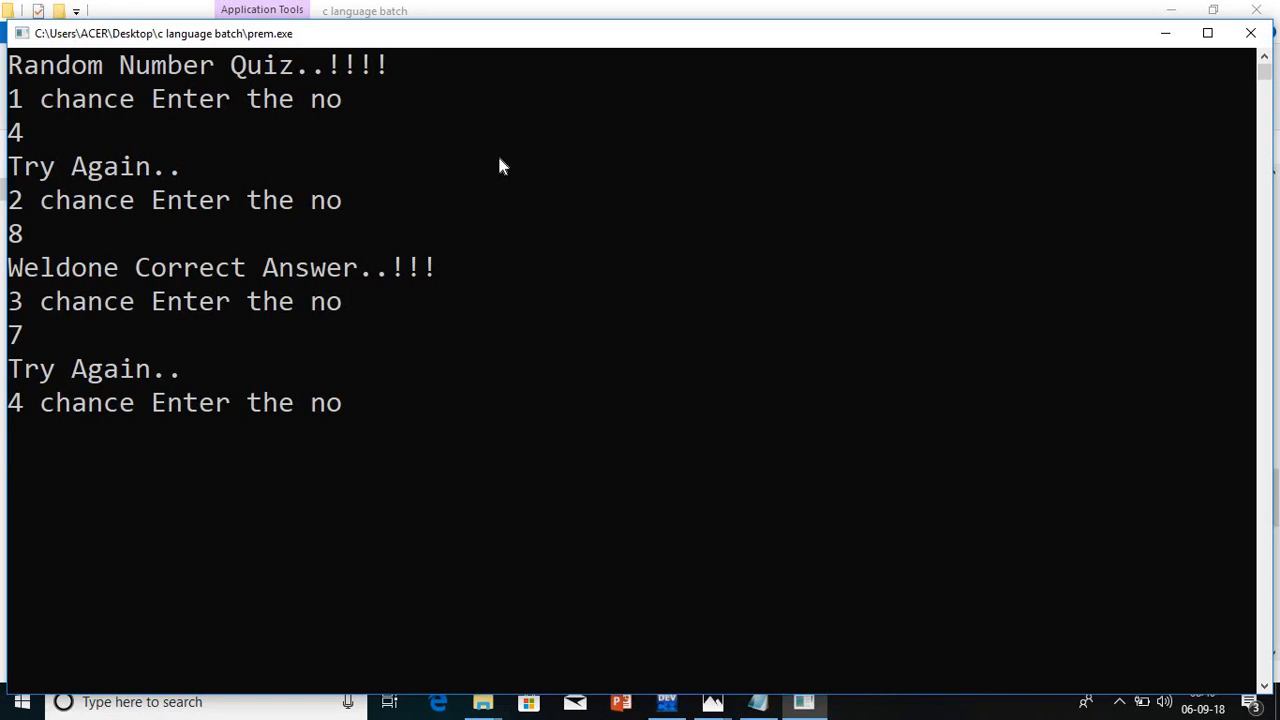
text(5)
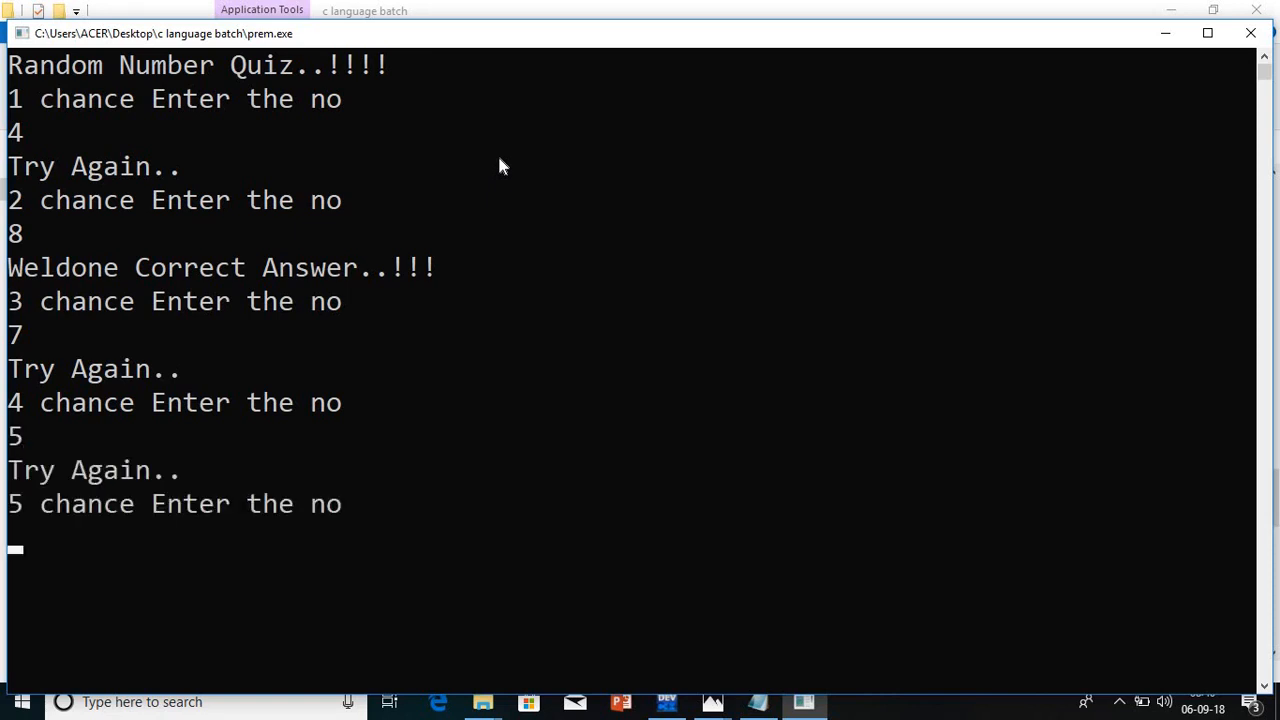
text(9)
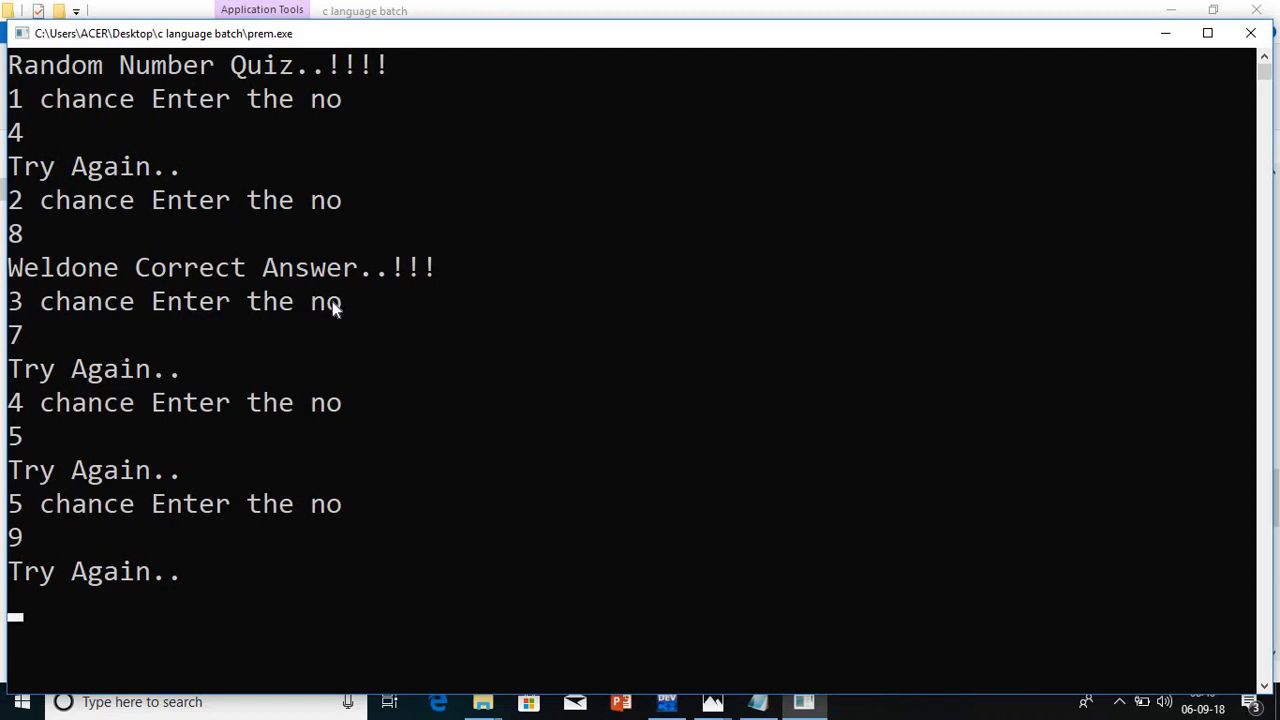
mouse_move(1197, 93)
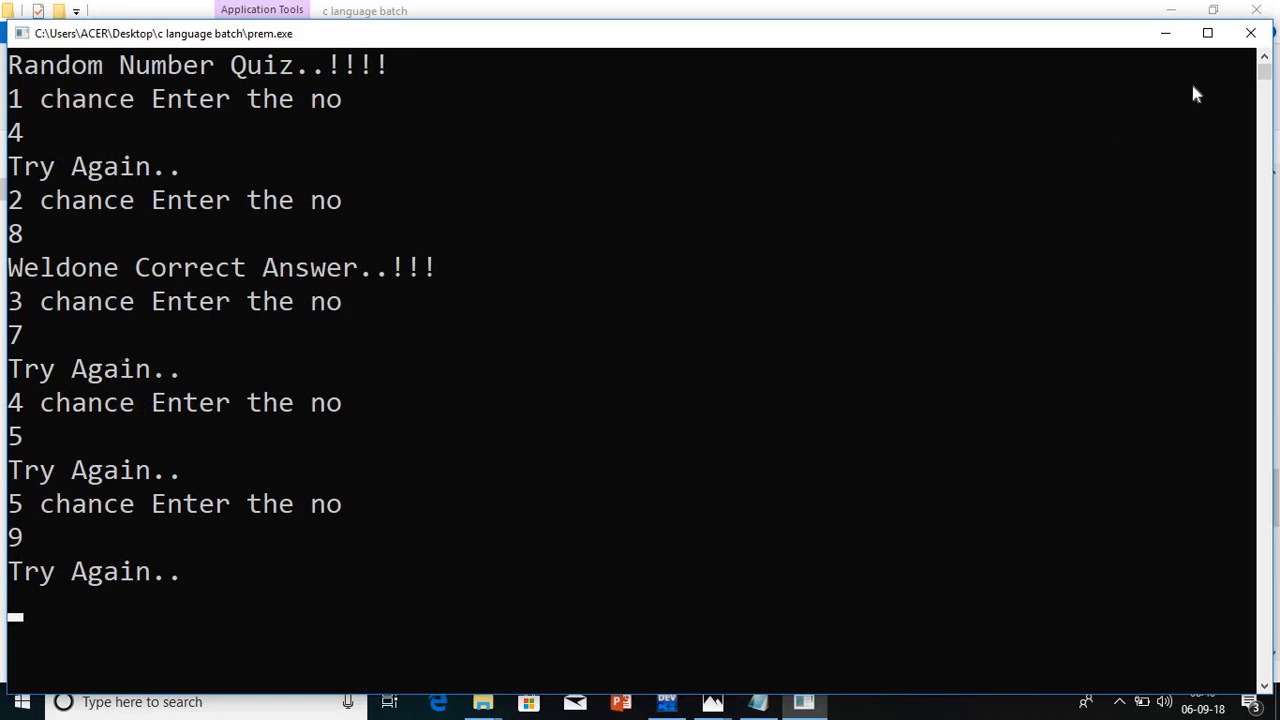
mouse_move(392, 278)
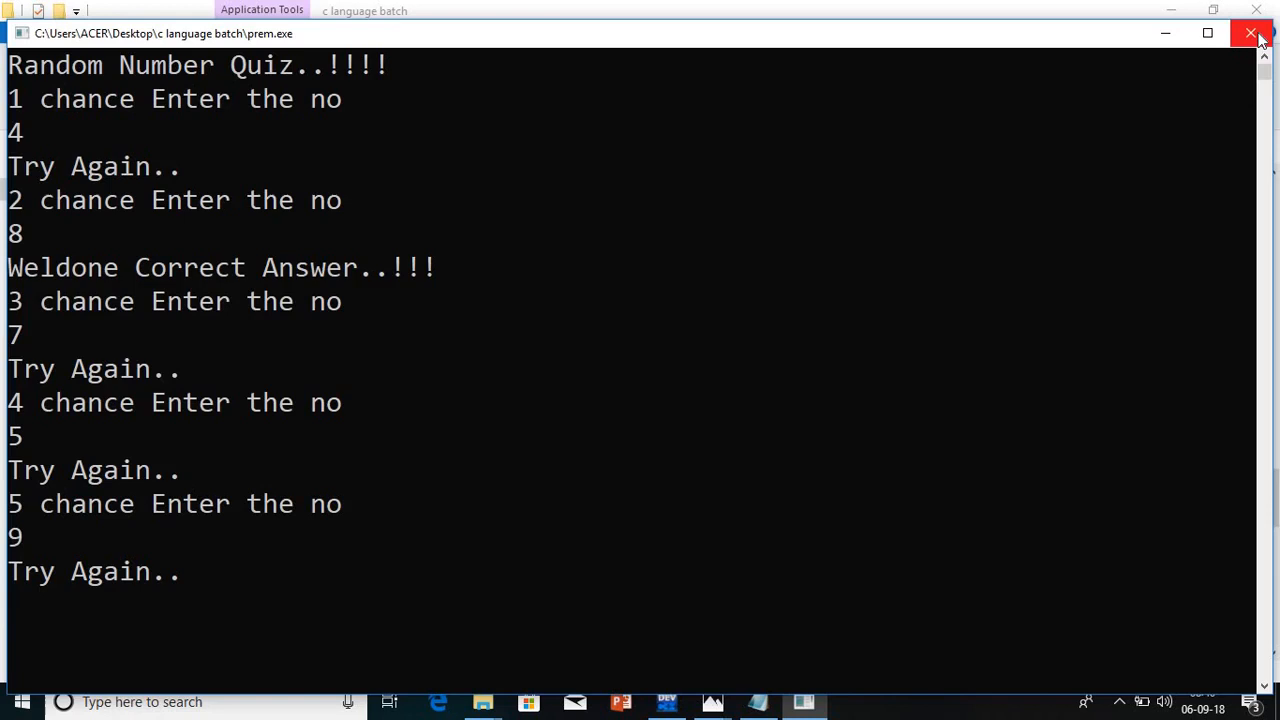
click(1251, 33)
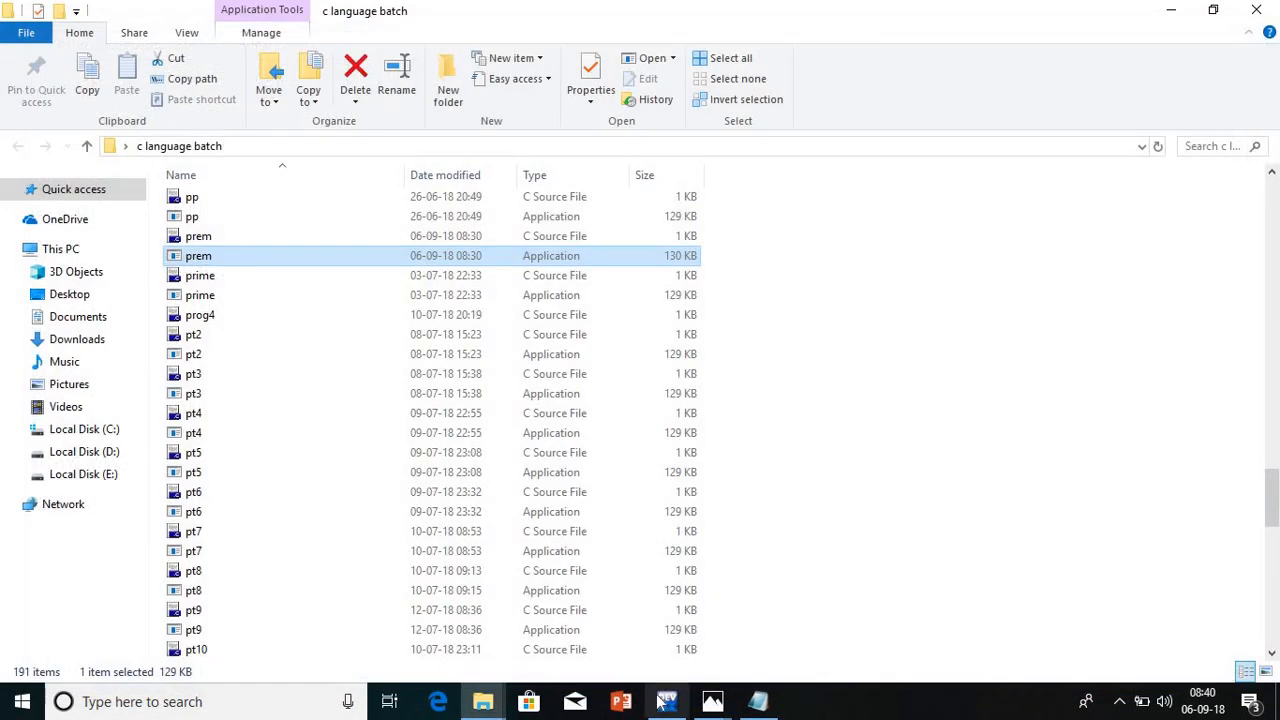
Below the stdio and conio includes, type void main() declaring int n, v=3, i
click(666, 701)
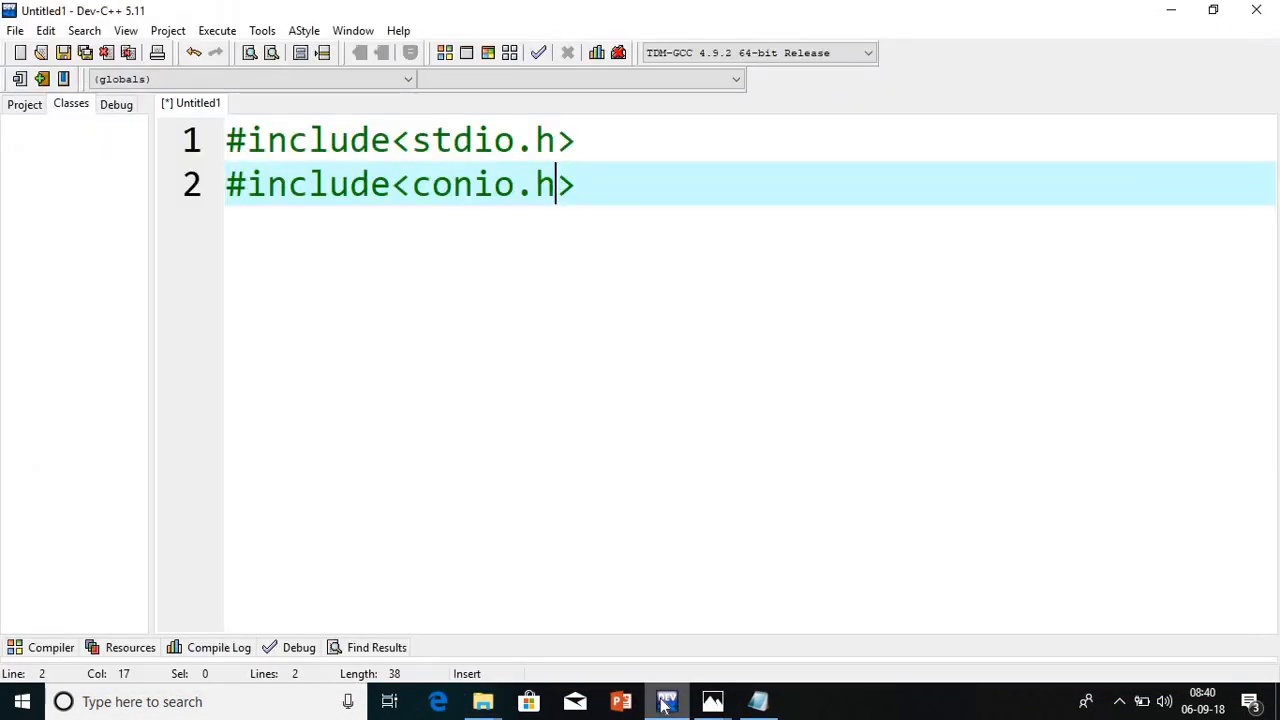
key(Enter)
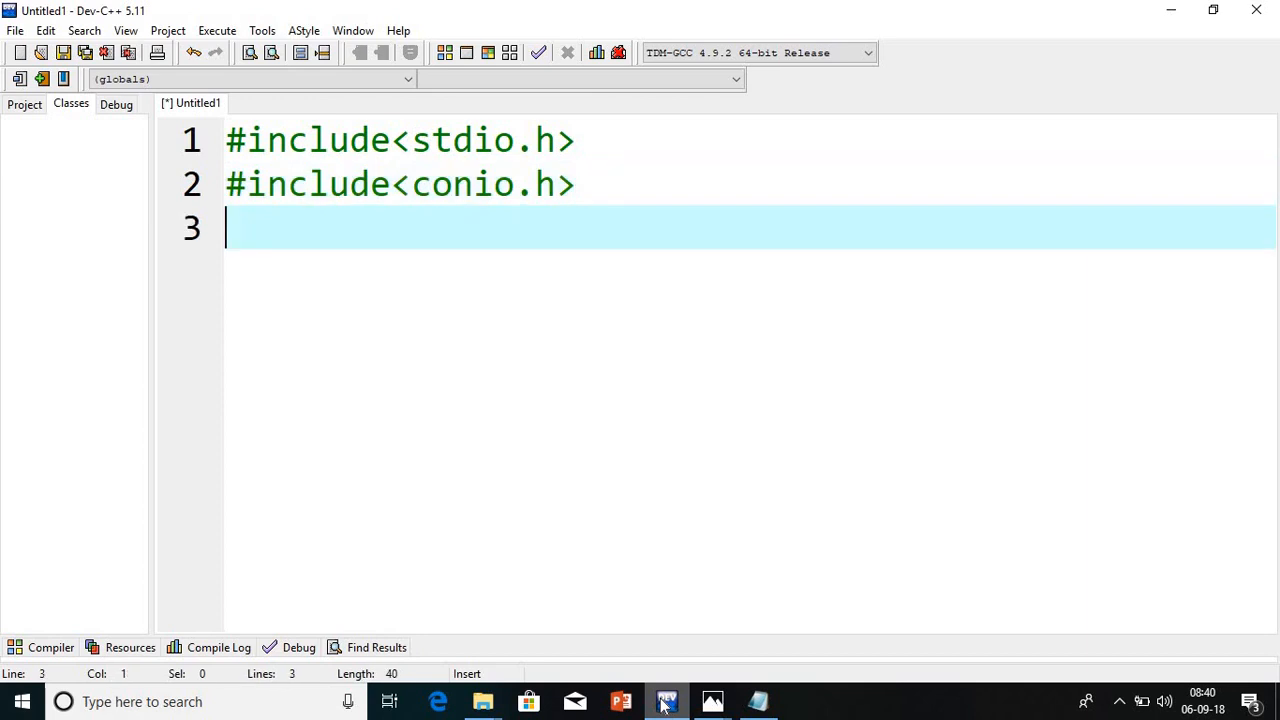
text(void main)
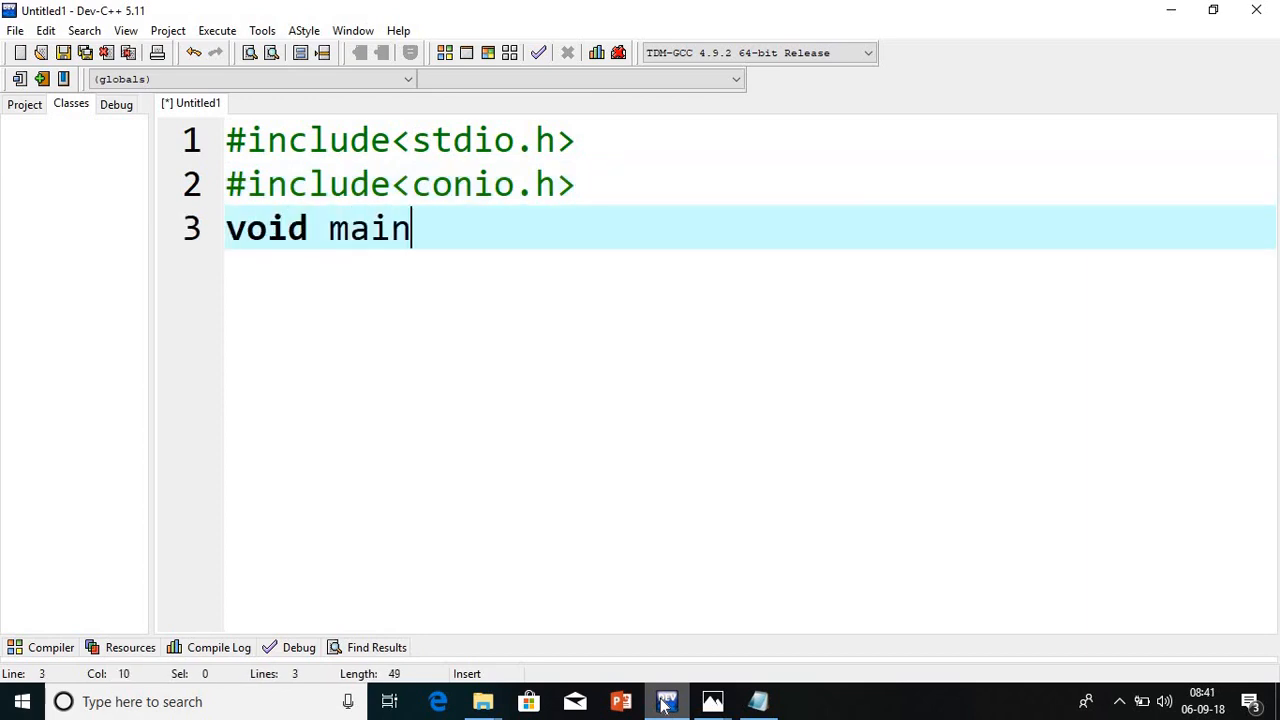
text(())
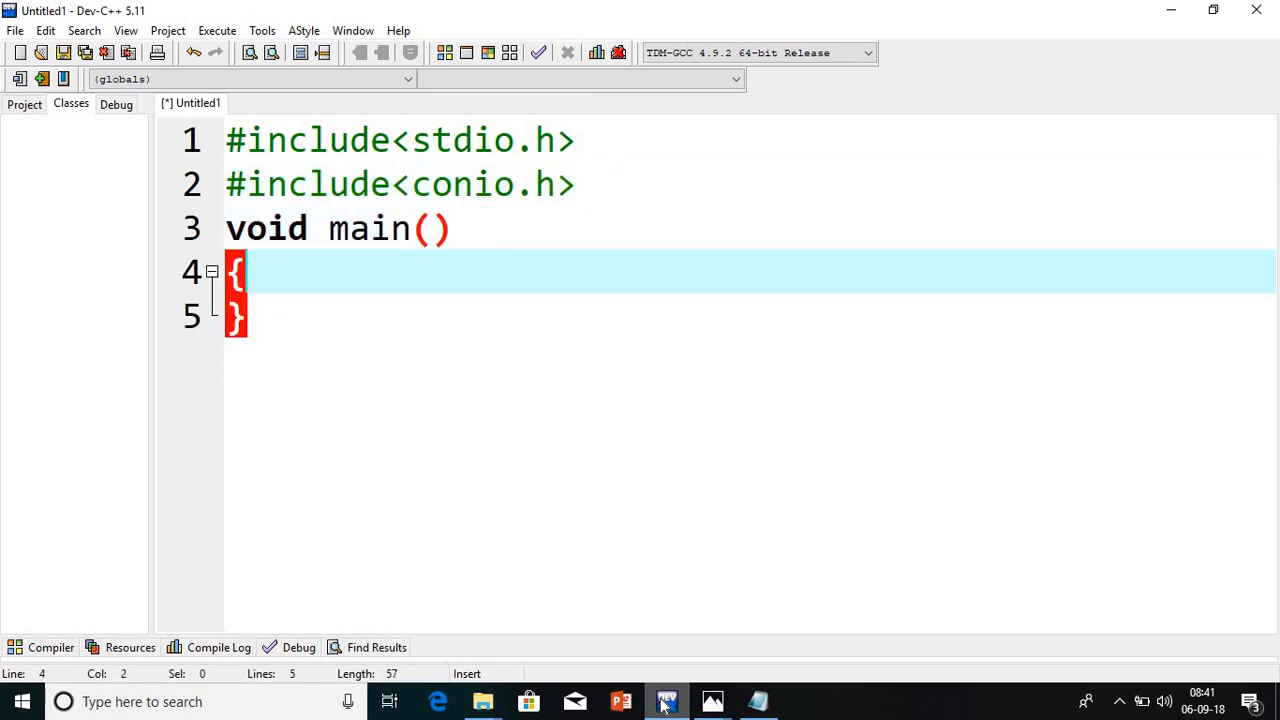
key(Enter)
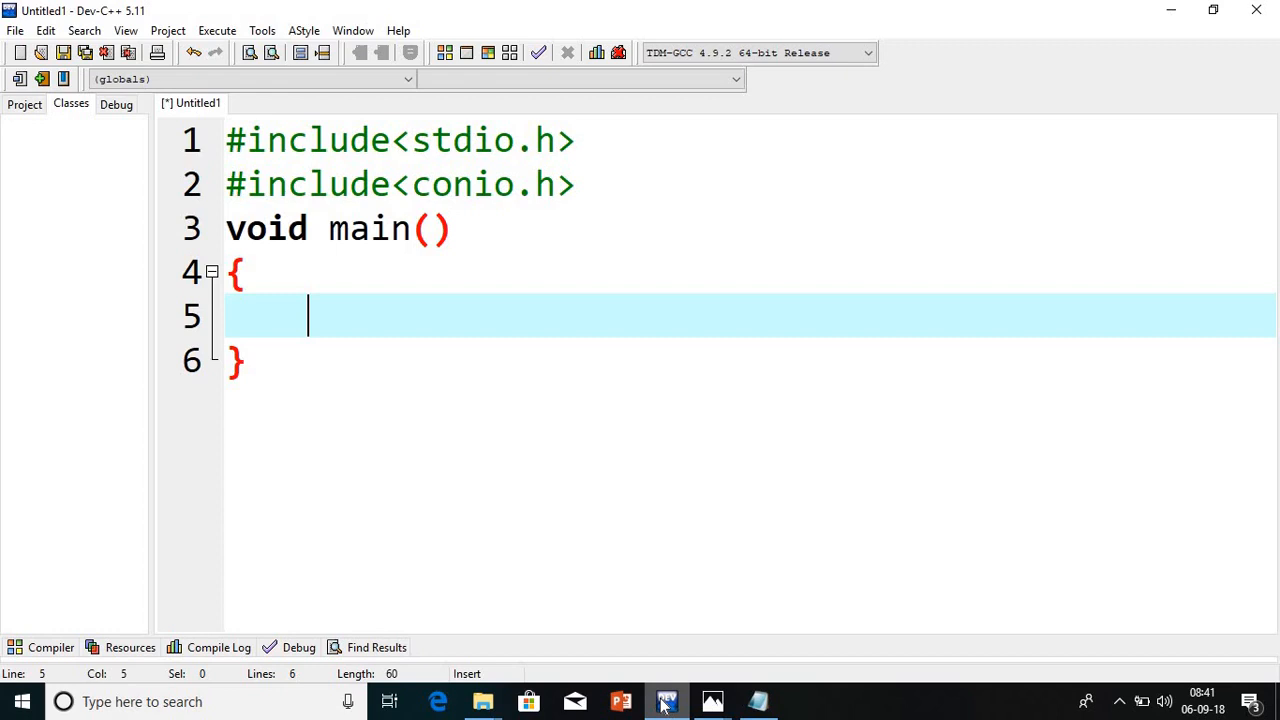
text(int n,)
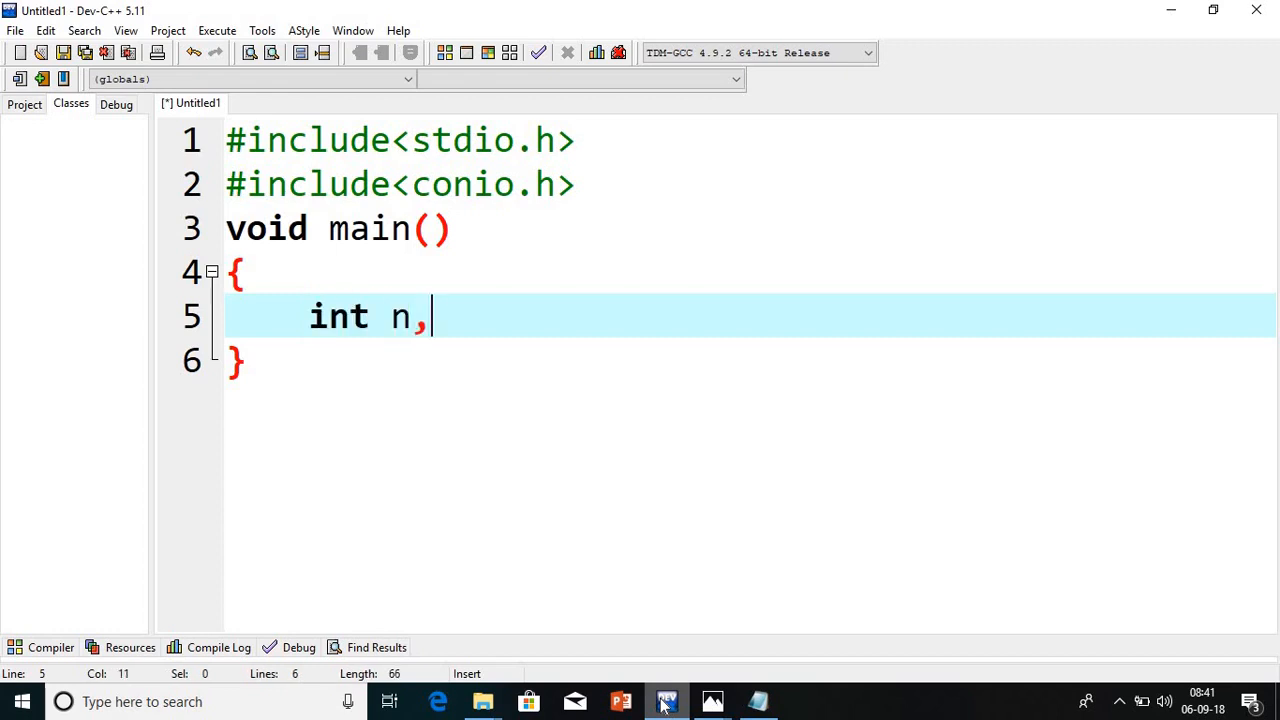
text(v,)
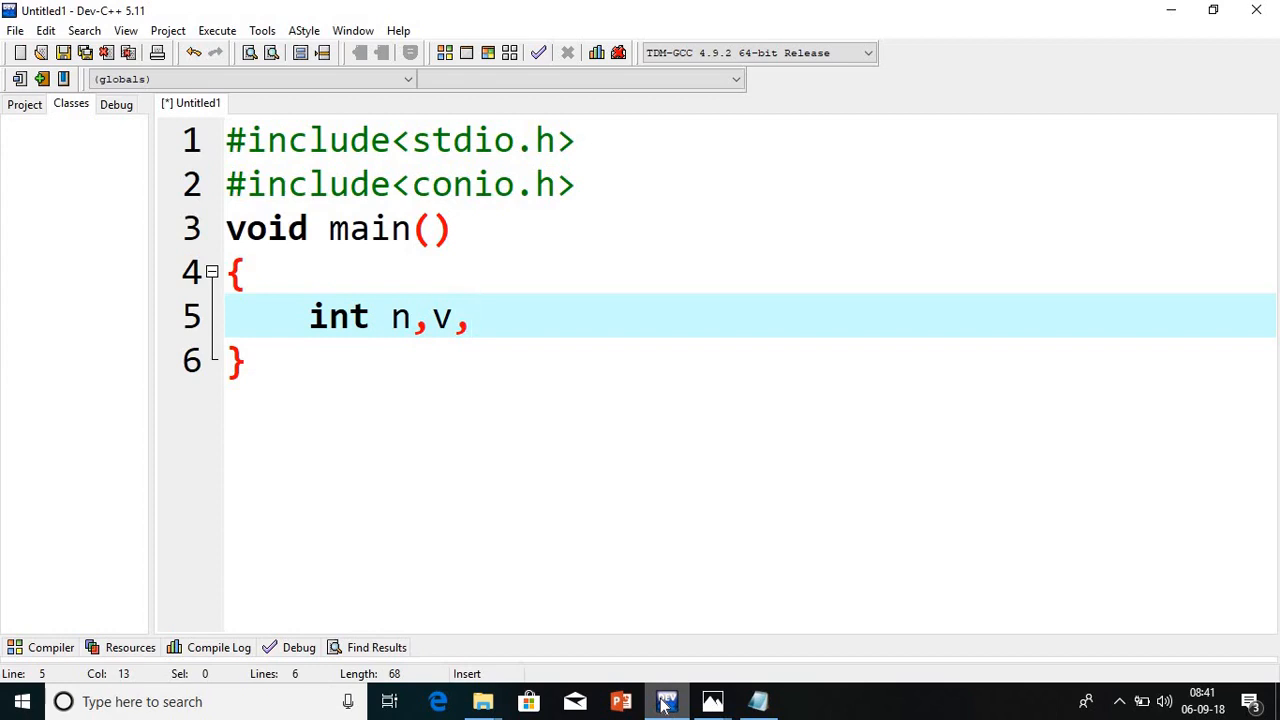
text(i)
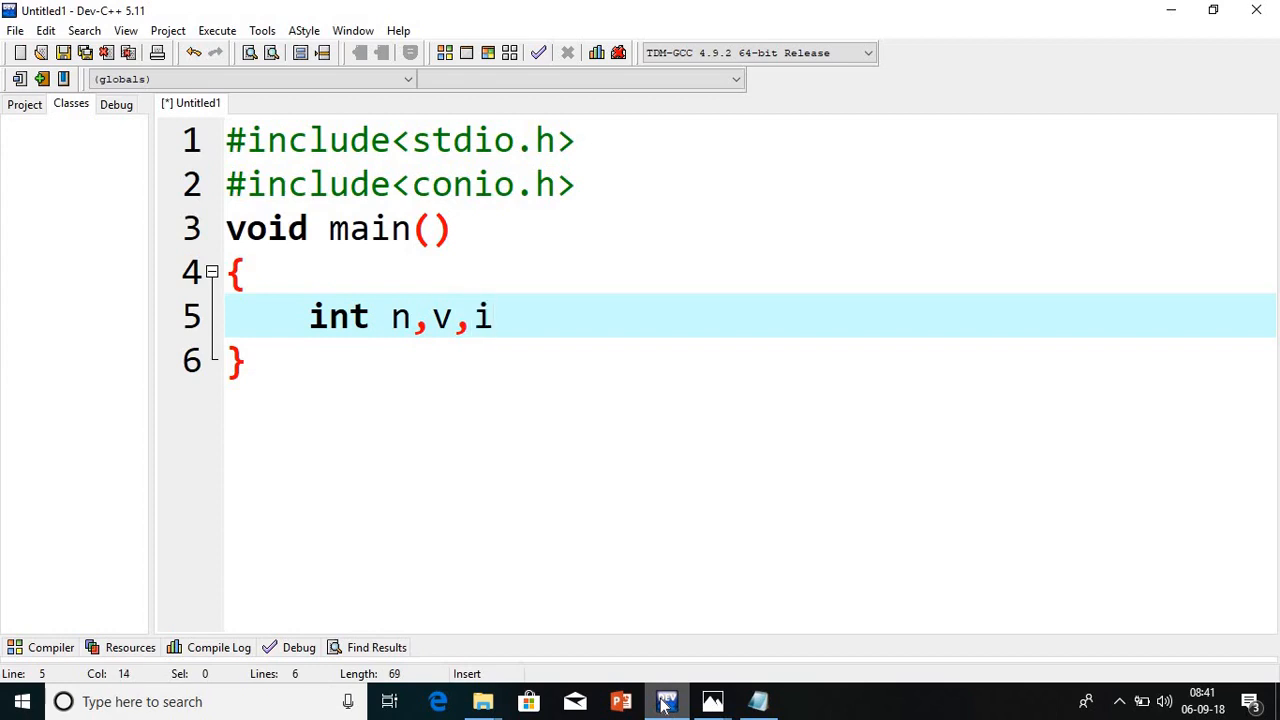
text(=)
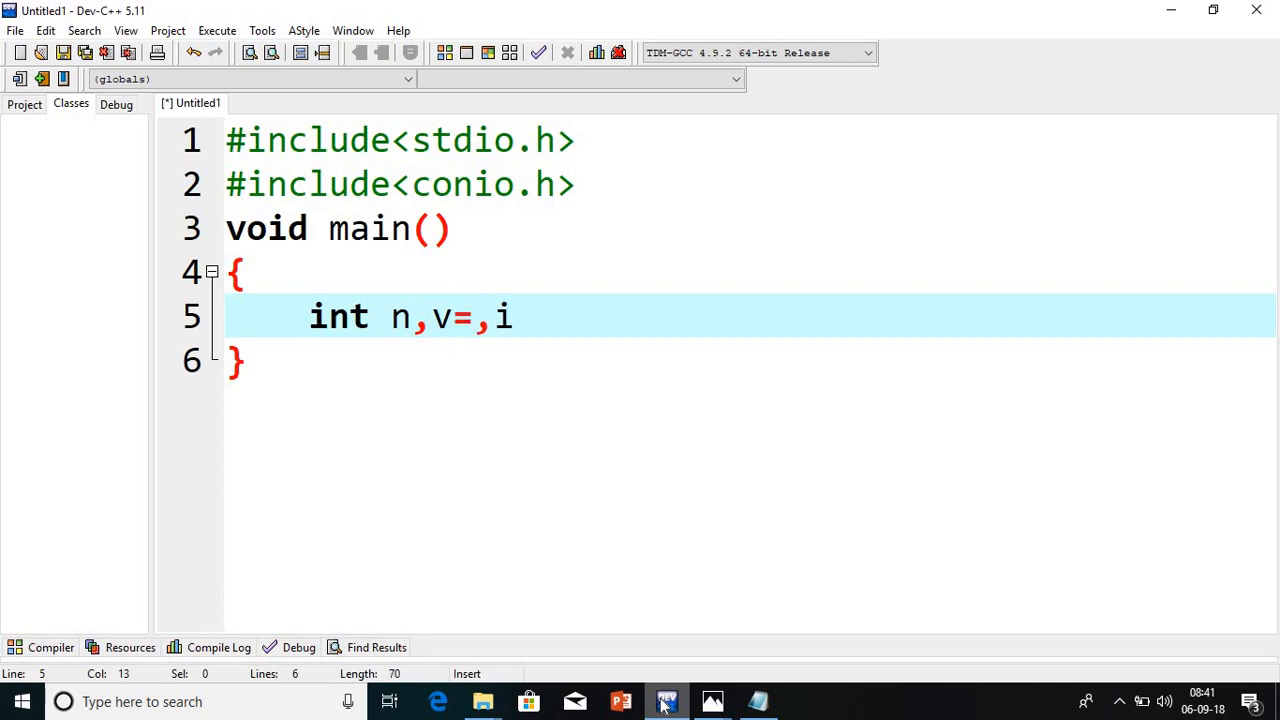
text(3)
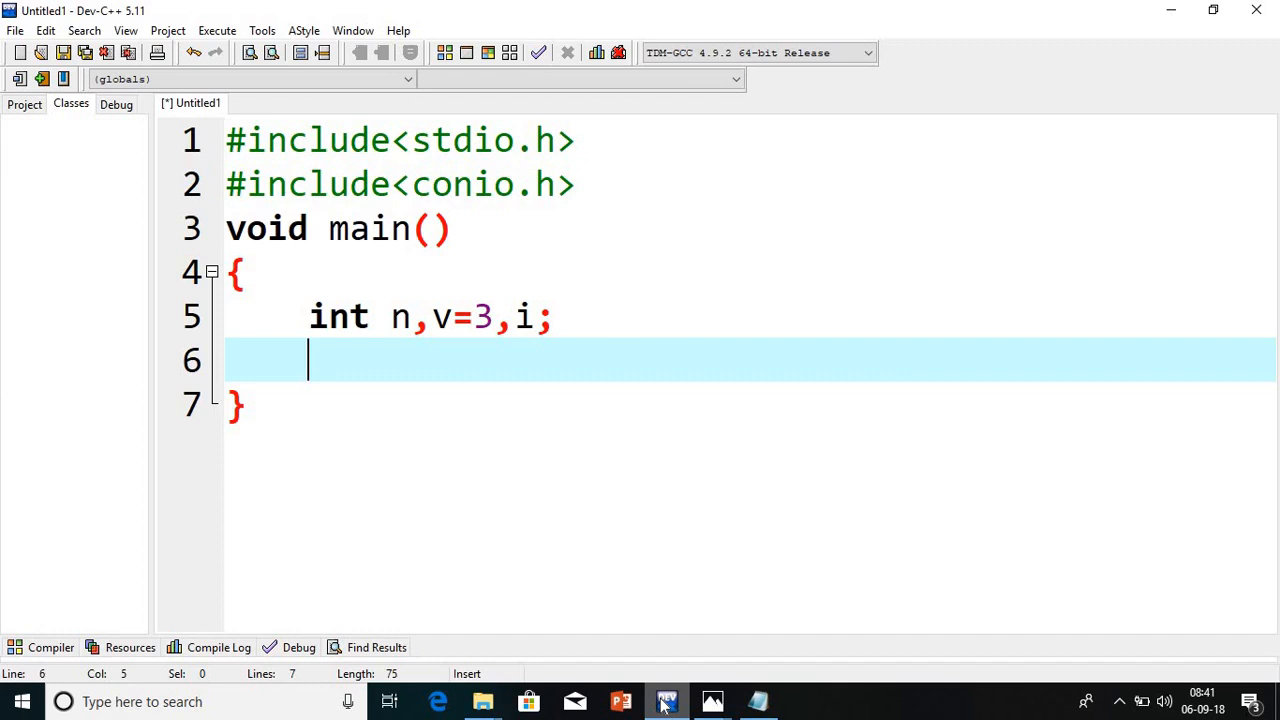
Write the loop header for(i=1;i<=5;i++)
text(for())
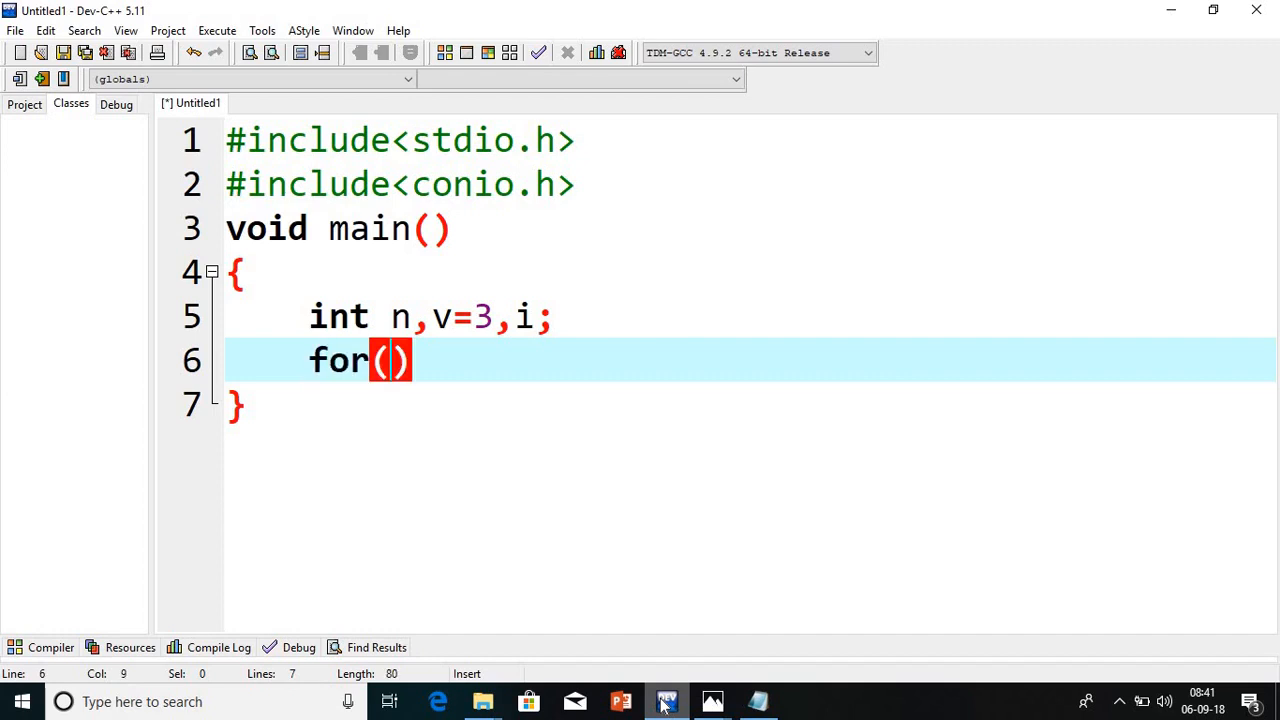
text(i=1)
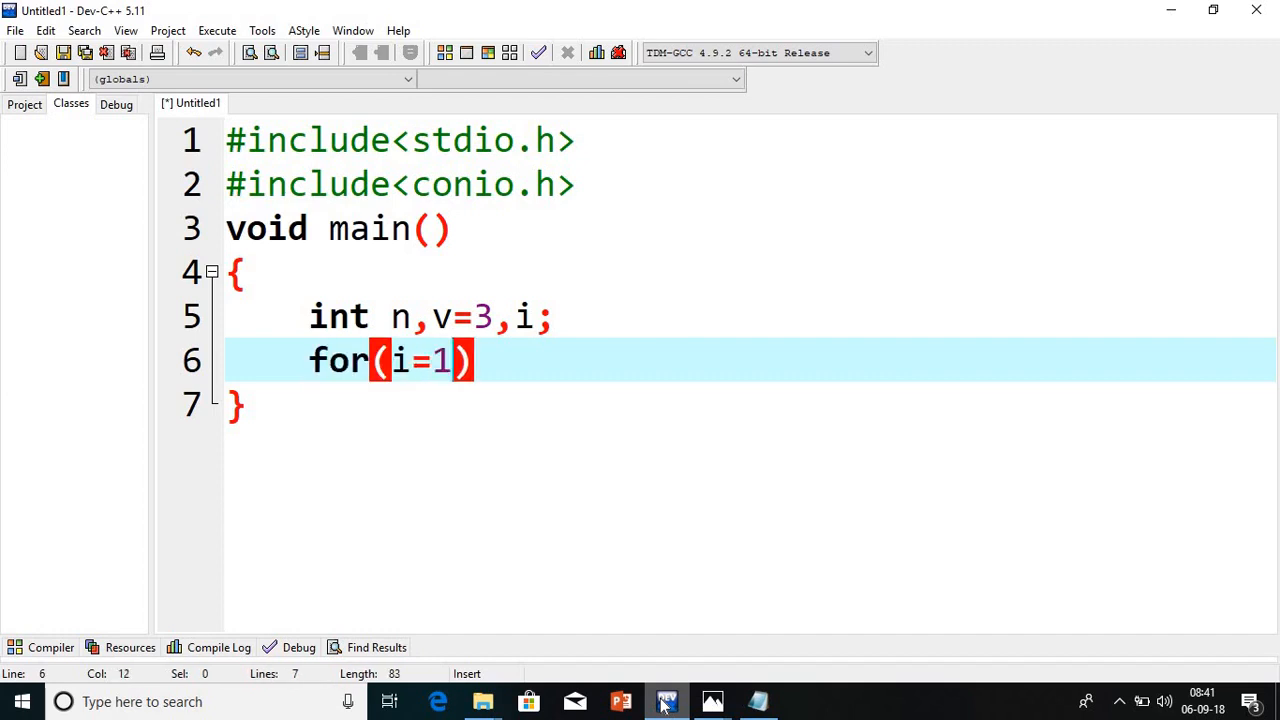
text(;i<)
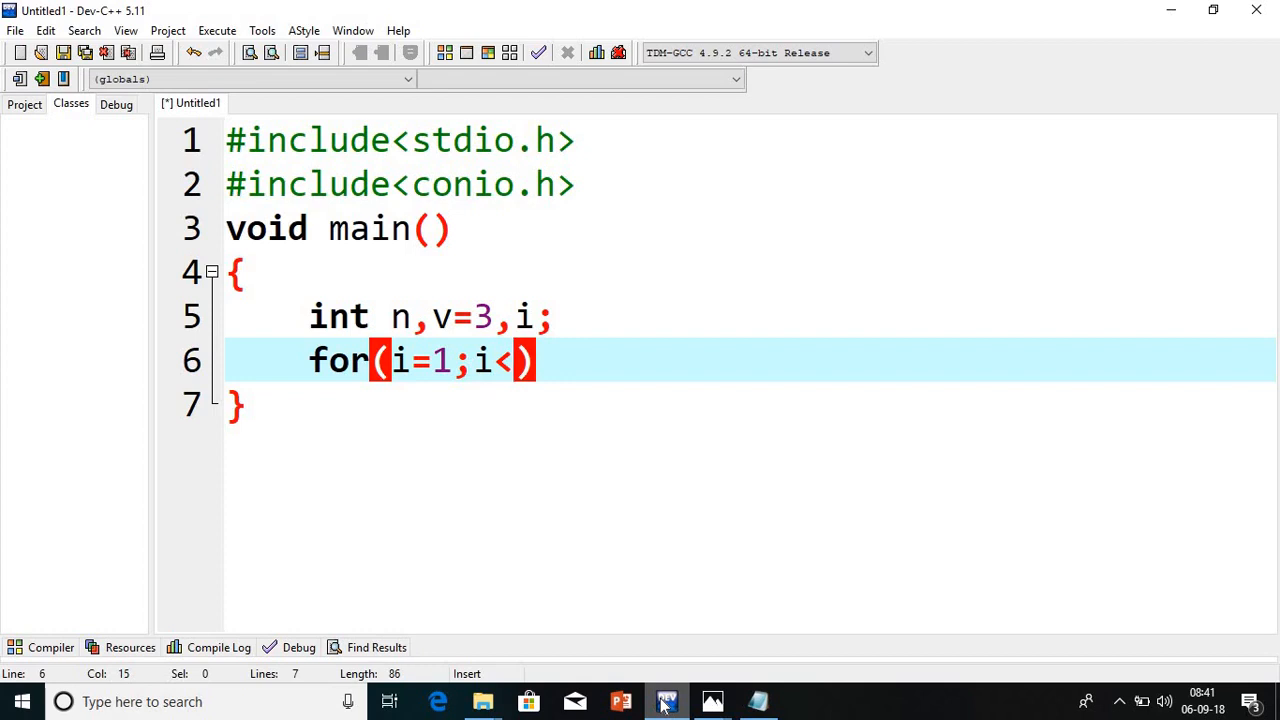
text(=5;)
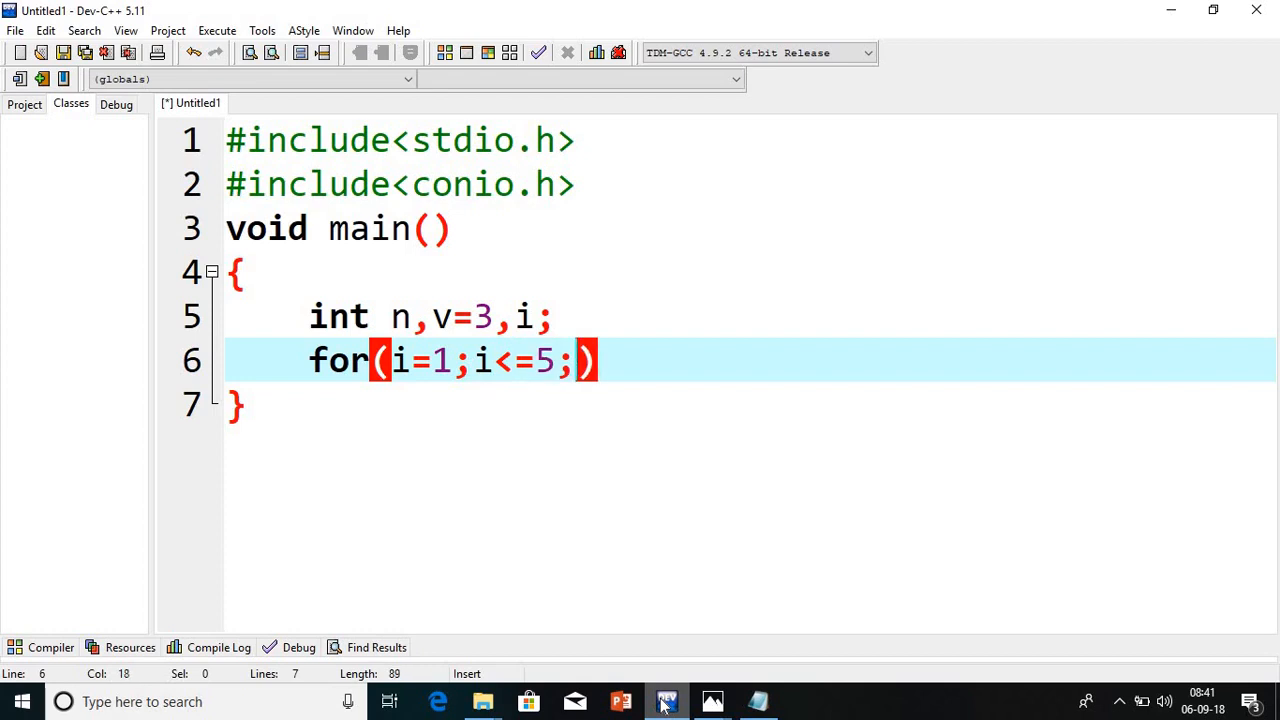
text(i++)
text({)
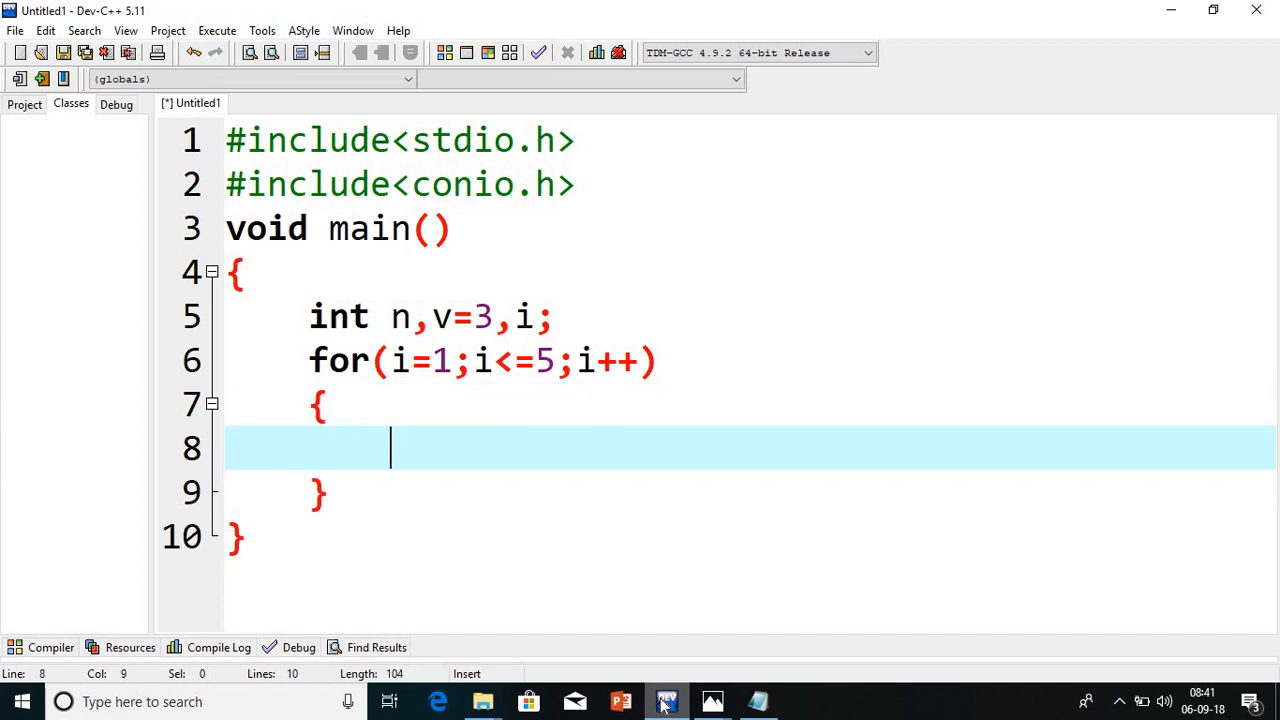
Add printf("%d chance Enter the no") and scanf("%d",&n) inside the loop
text(printf)
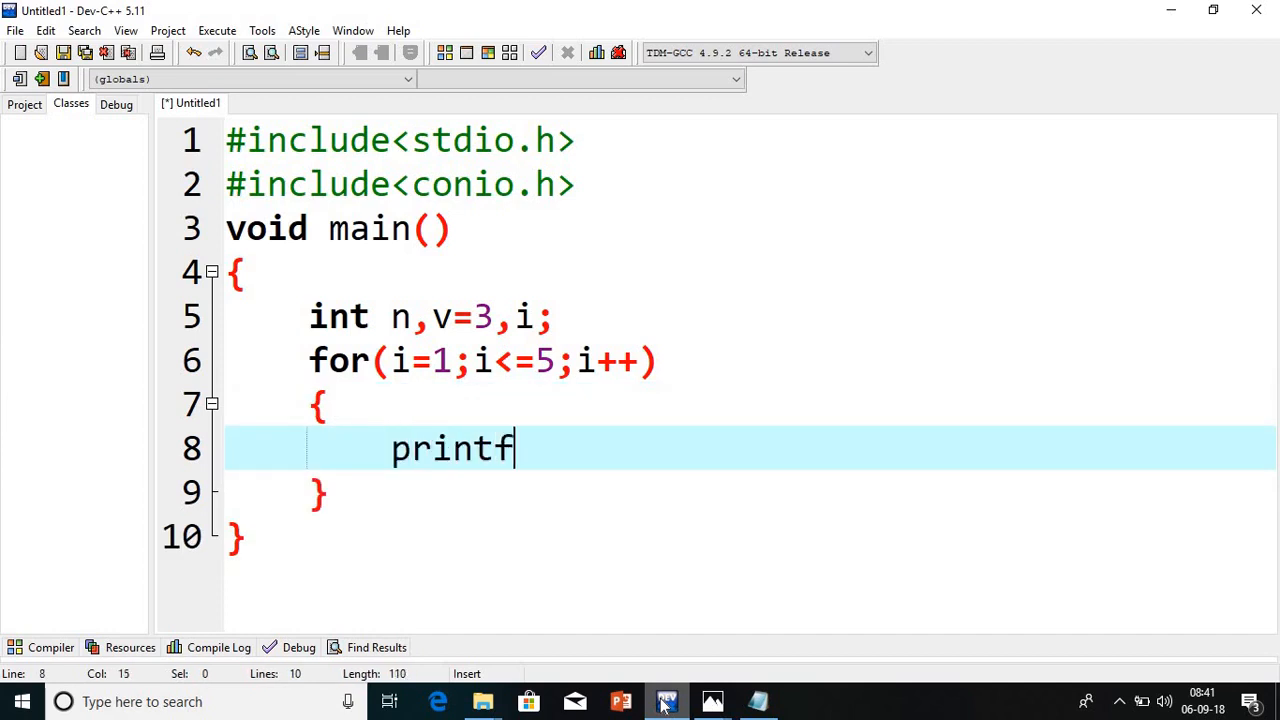
text(("En"))
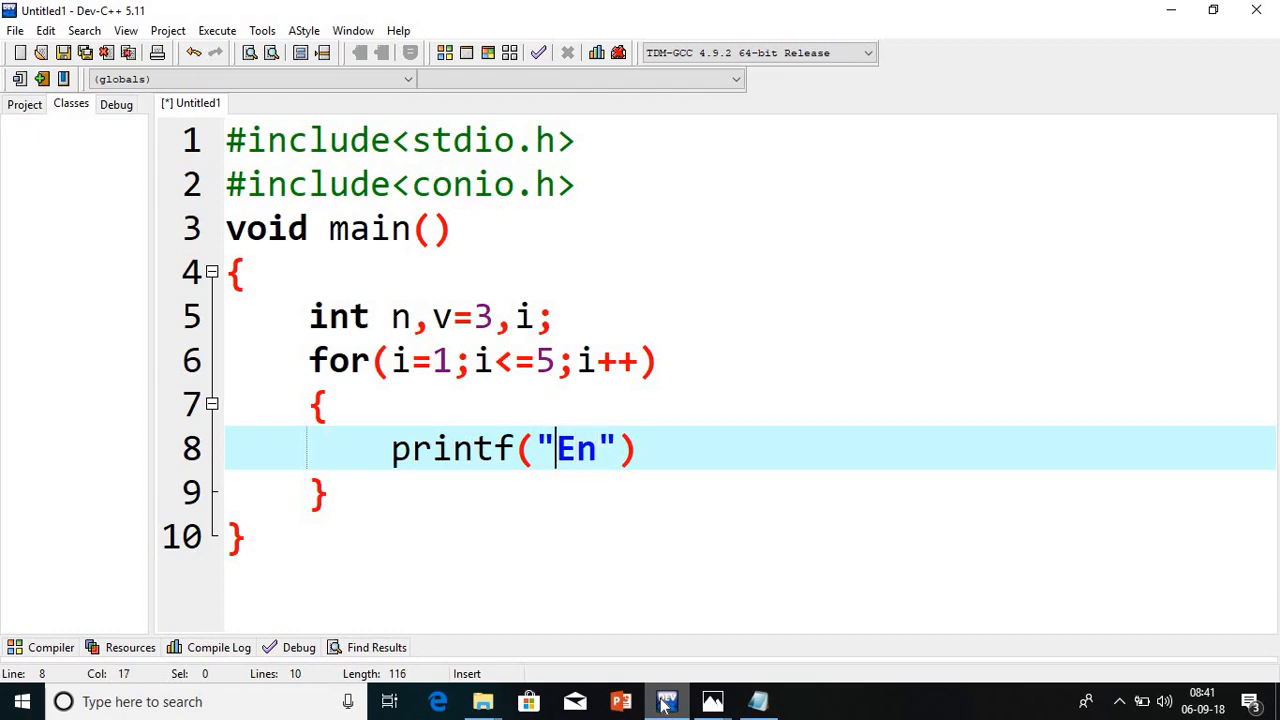
text(%d)
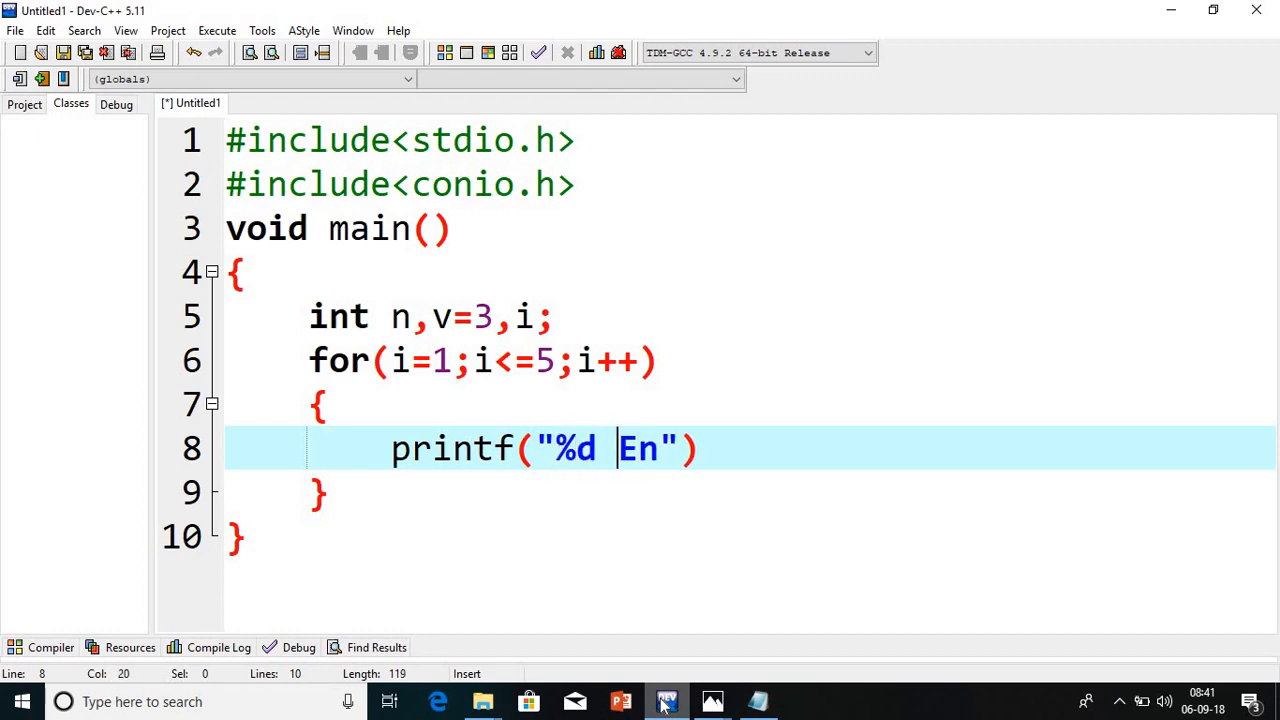
text(chance Enter)
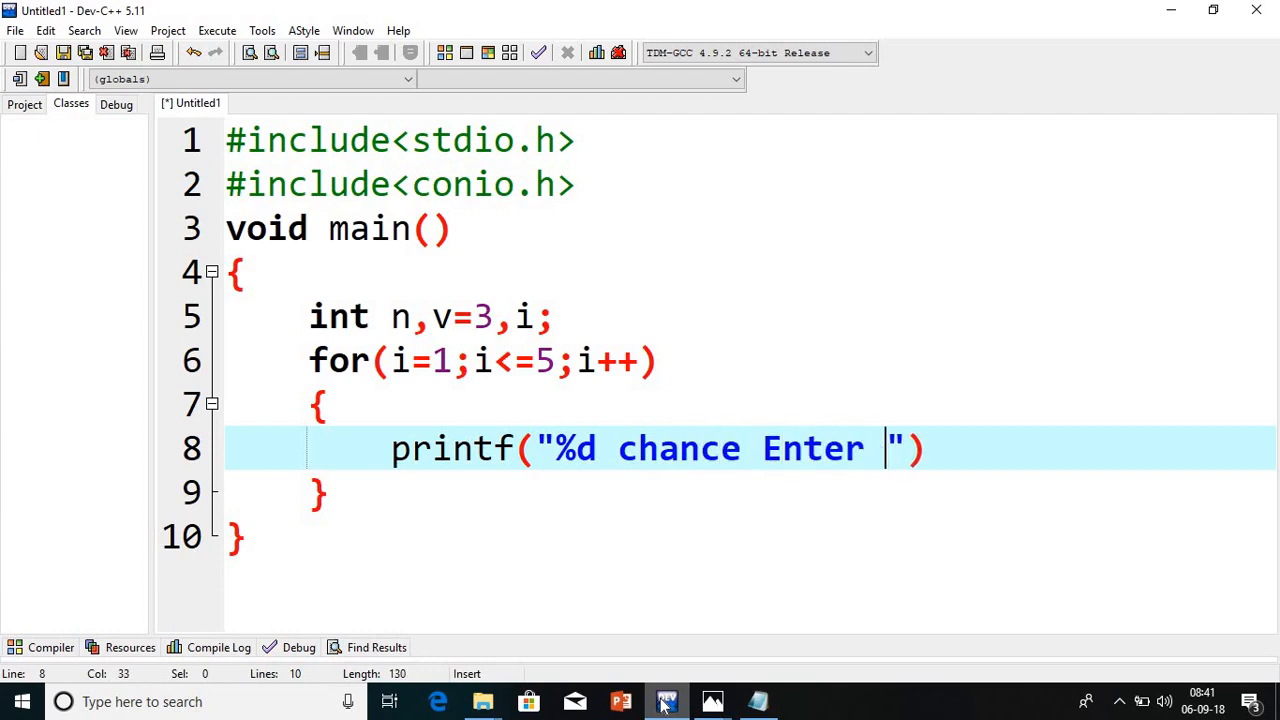
text(the no)
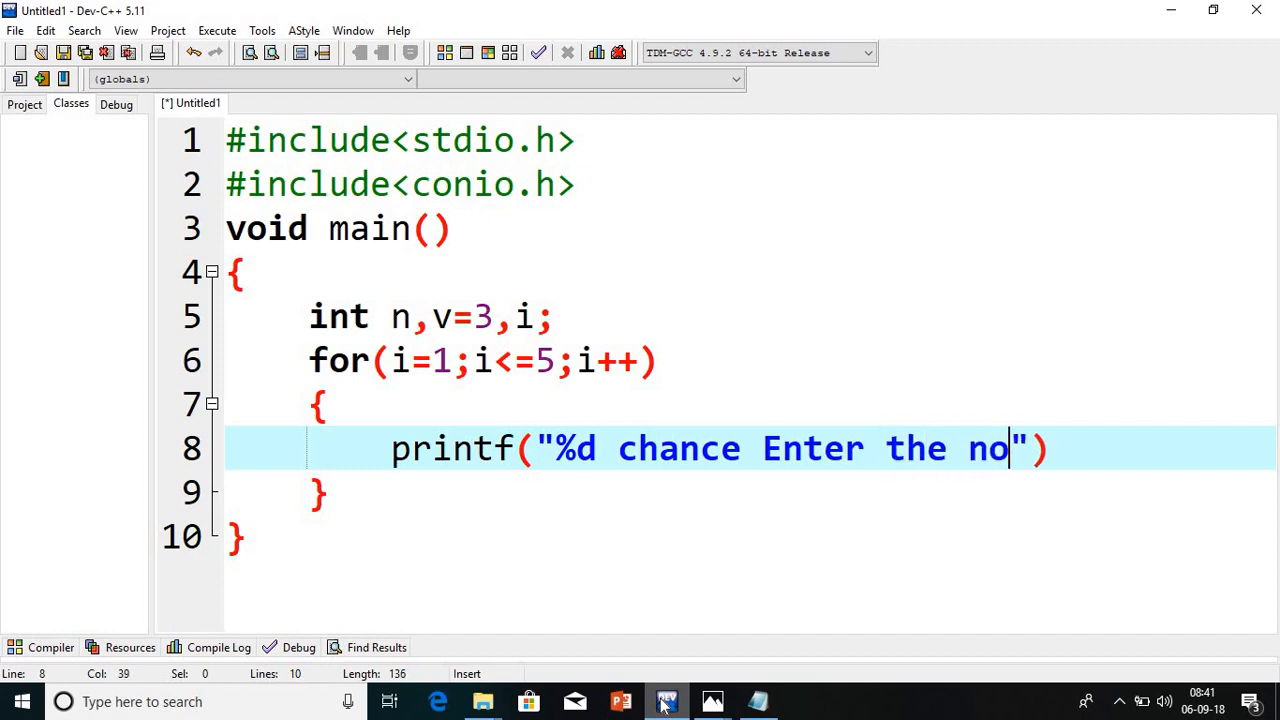
text();)
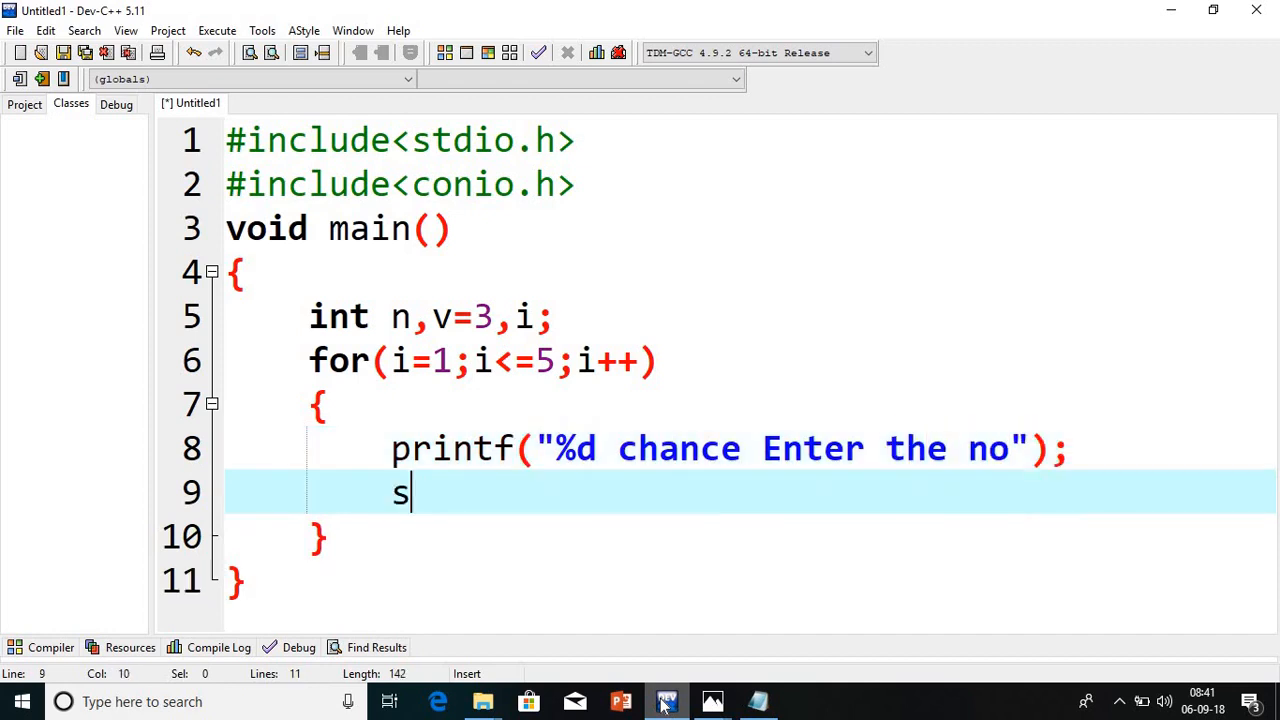
text(canf(""))
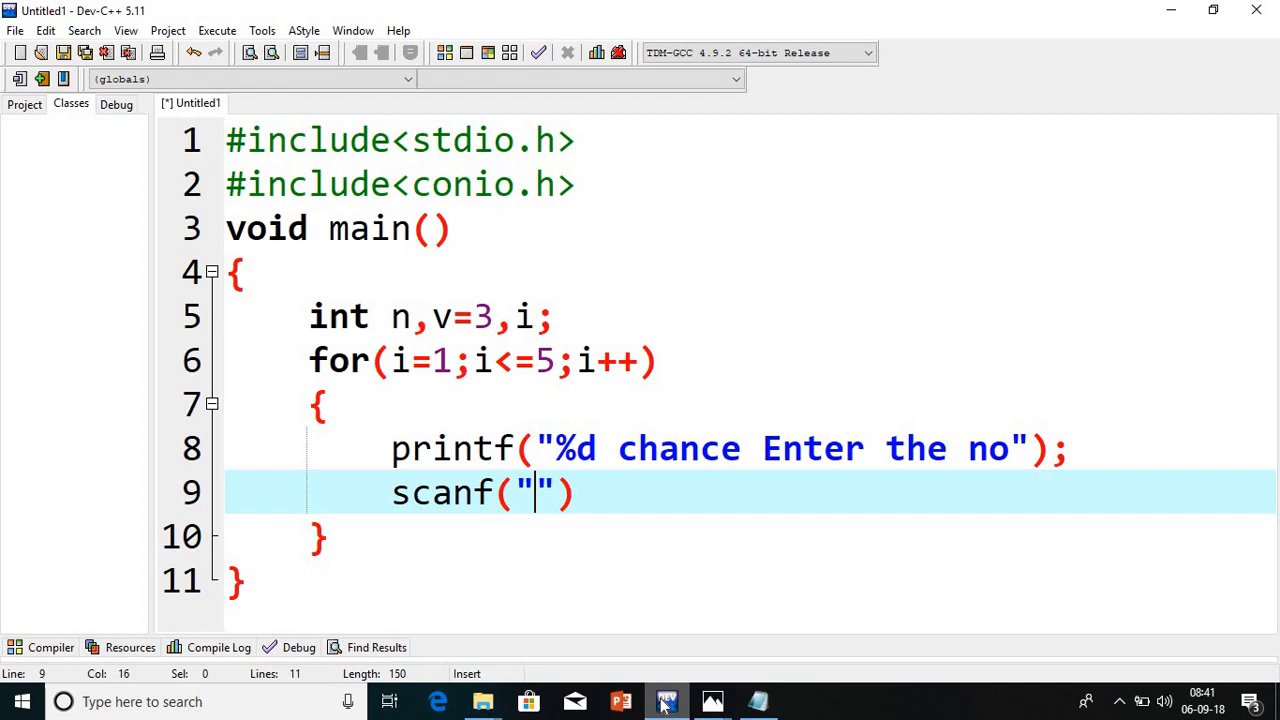
text(d)
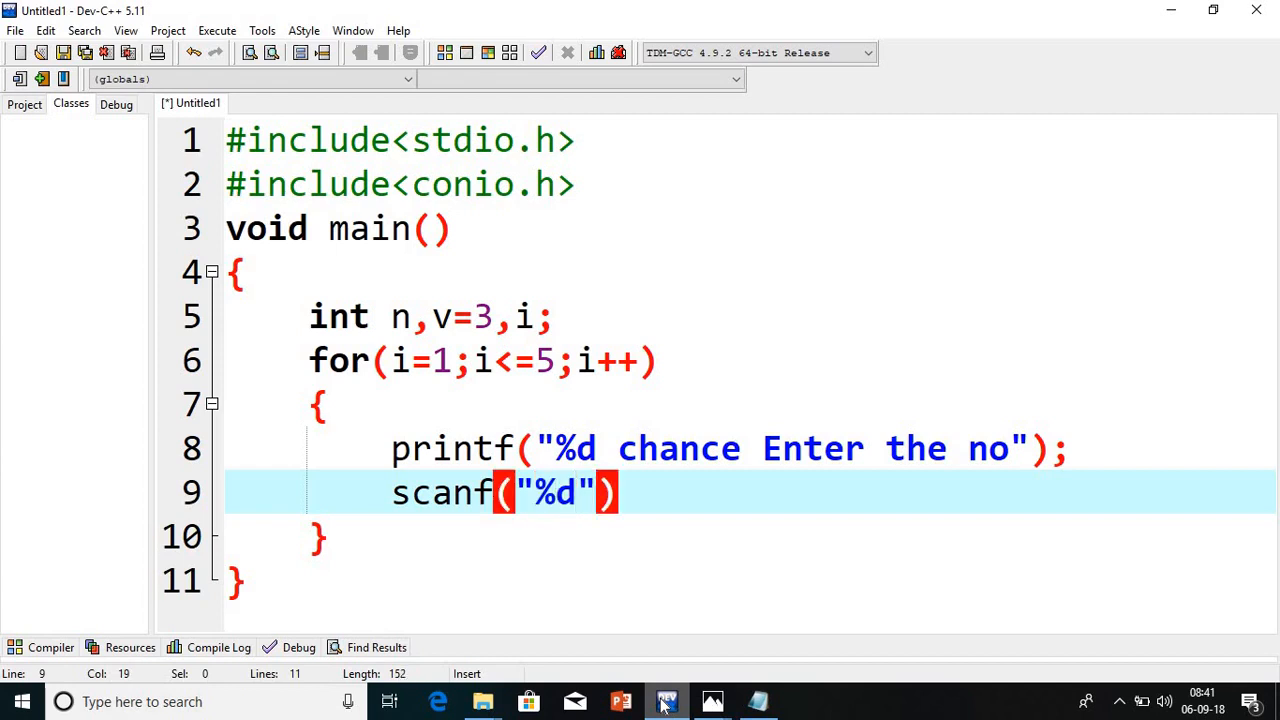
text(,&n)
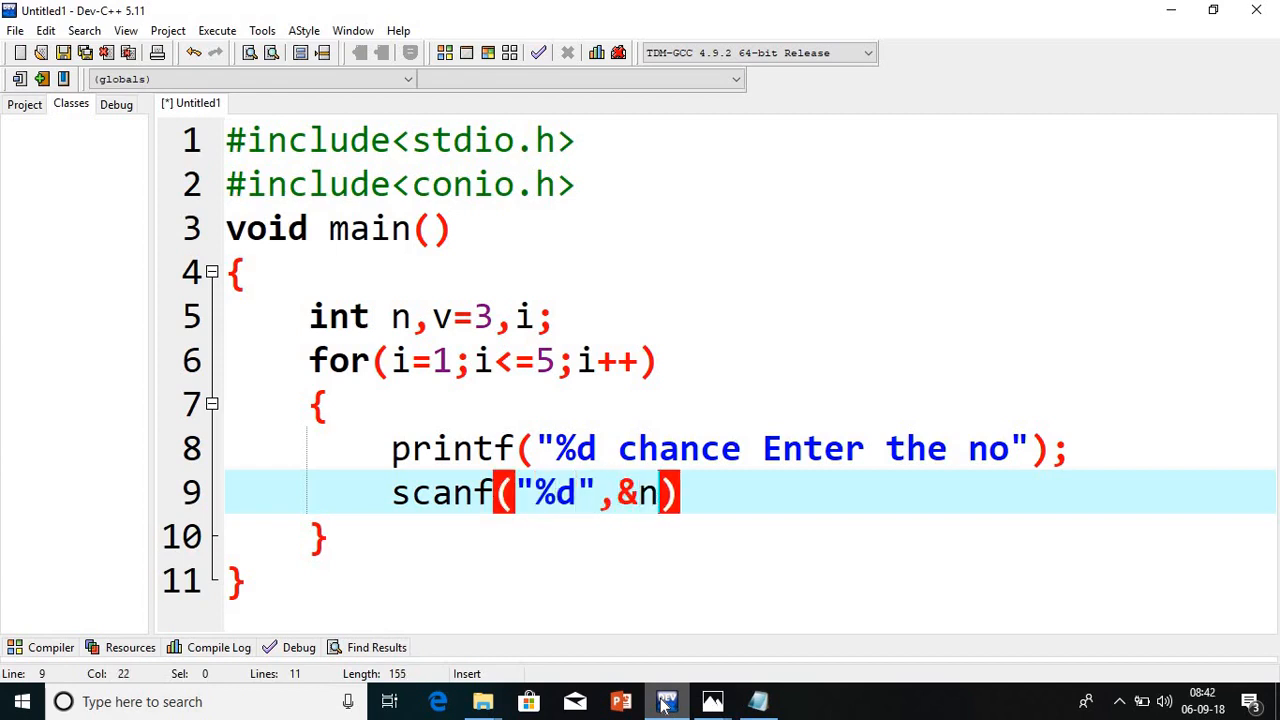
text(;)
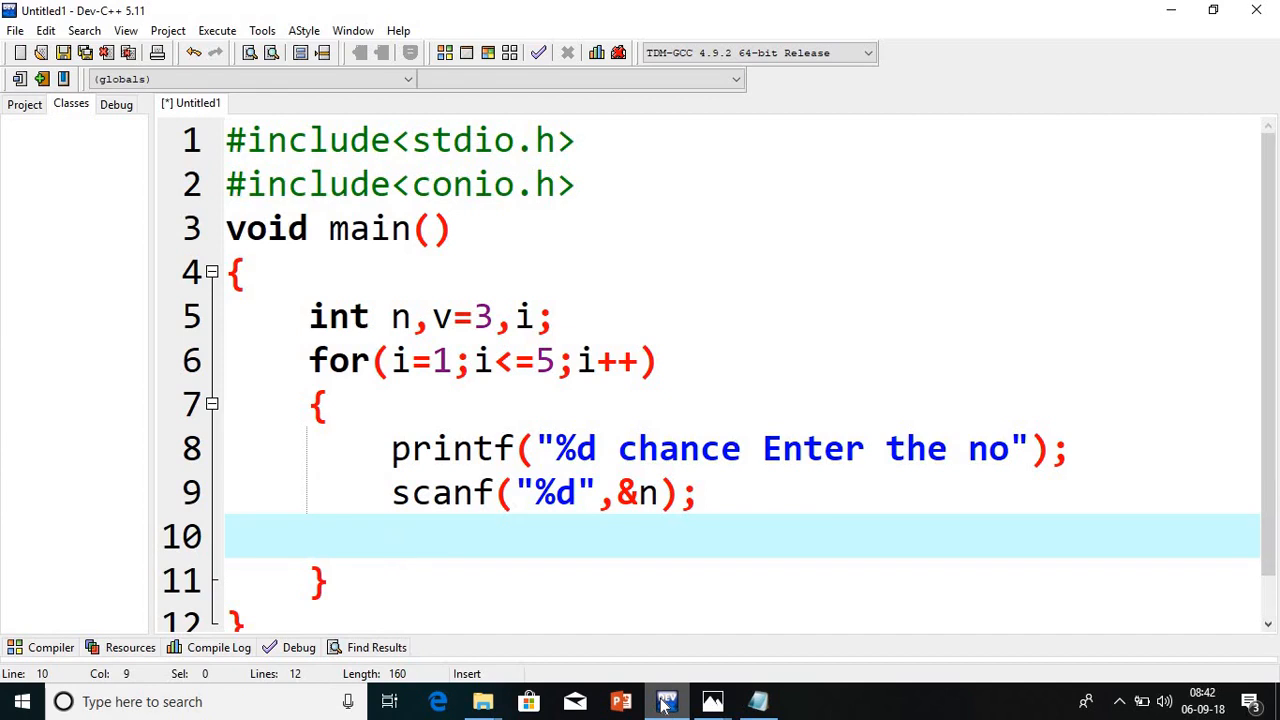
Add if(n==v) printing "Weldone correct answer..!!"
text(if())
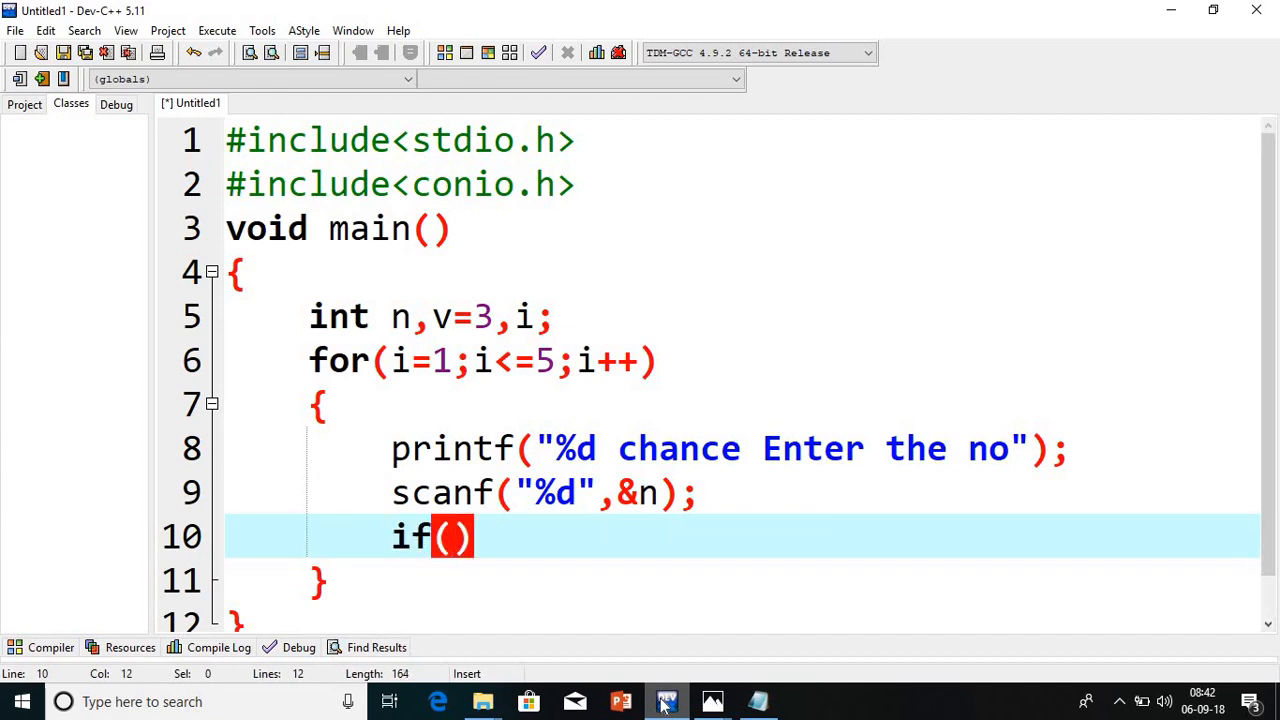
text(n==v)
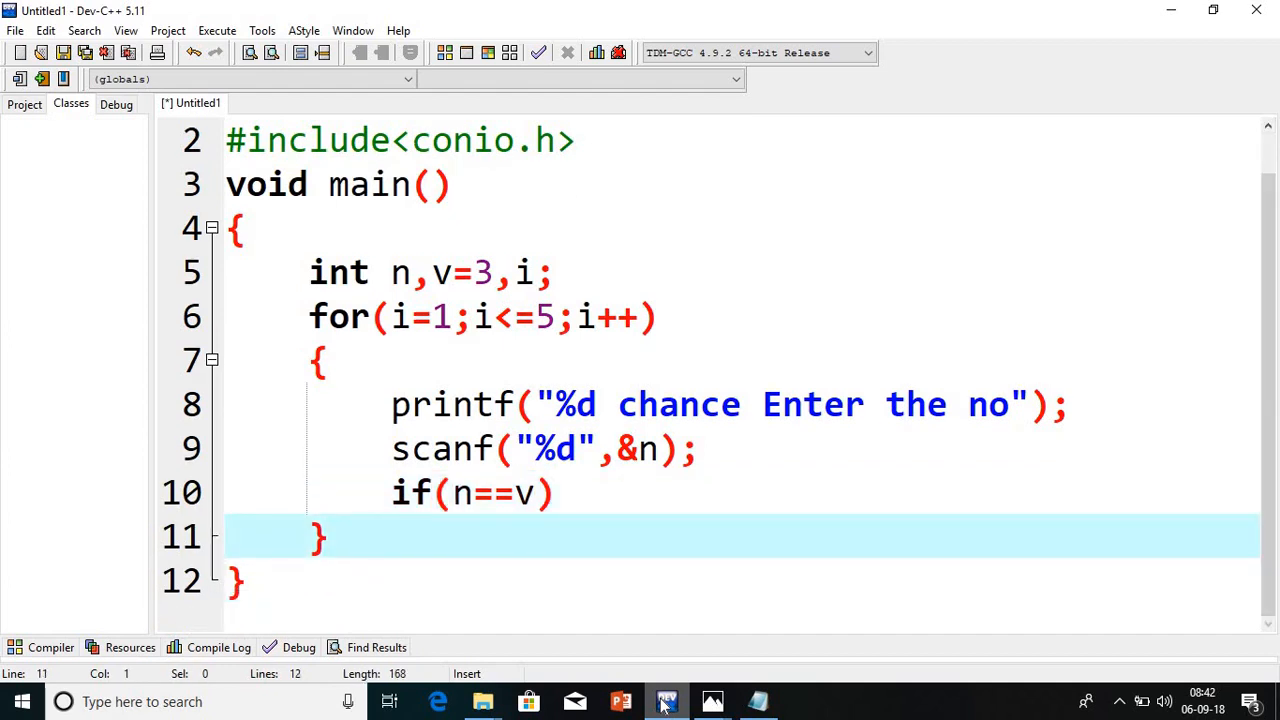
text({)
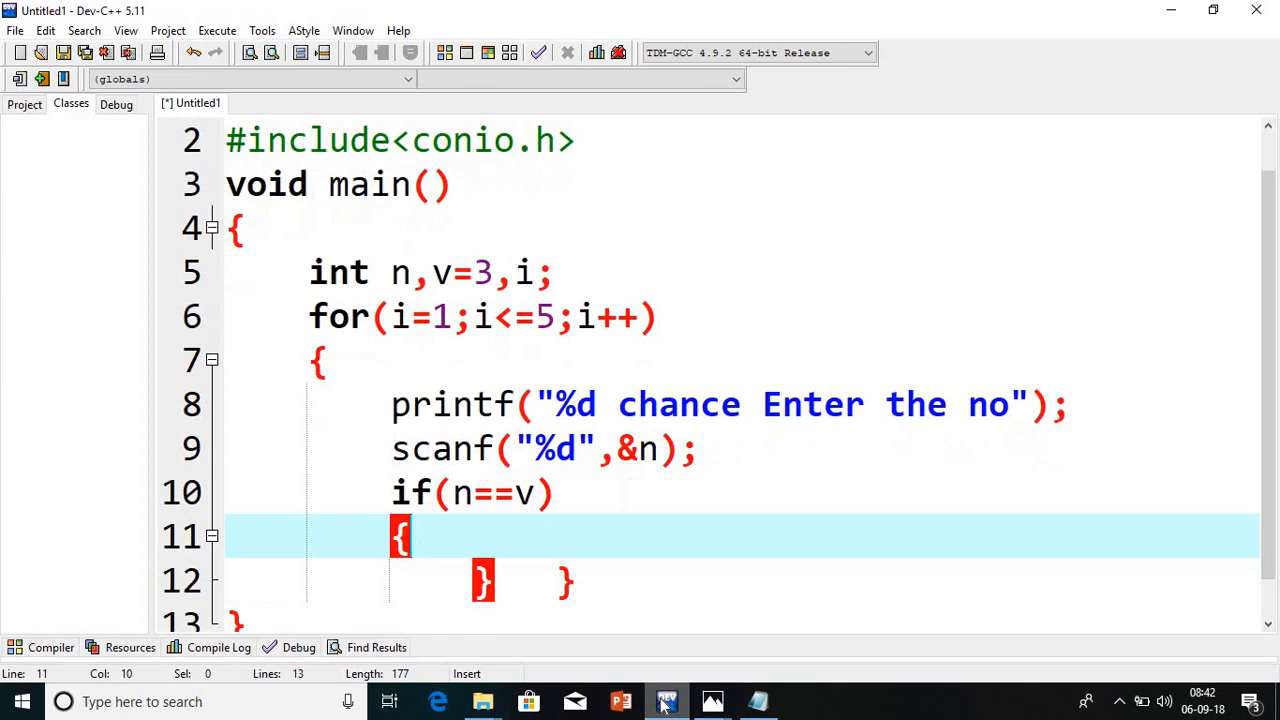
text(printf("Weldone correct "))
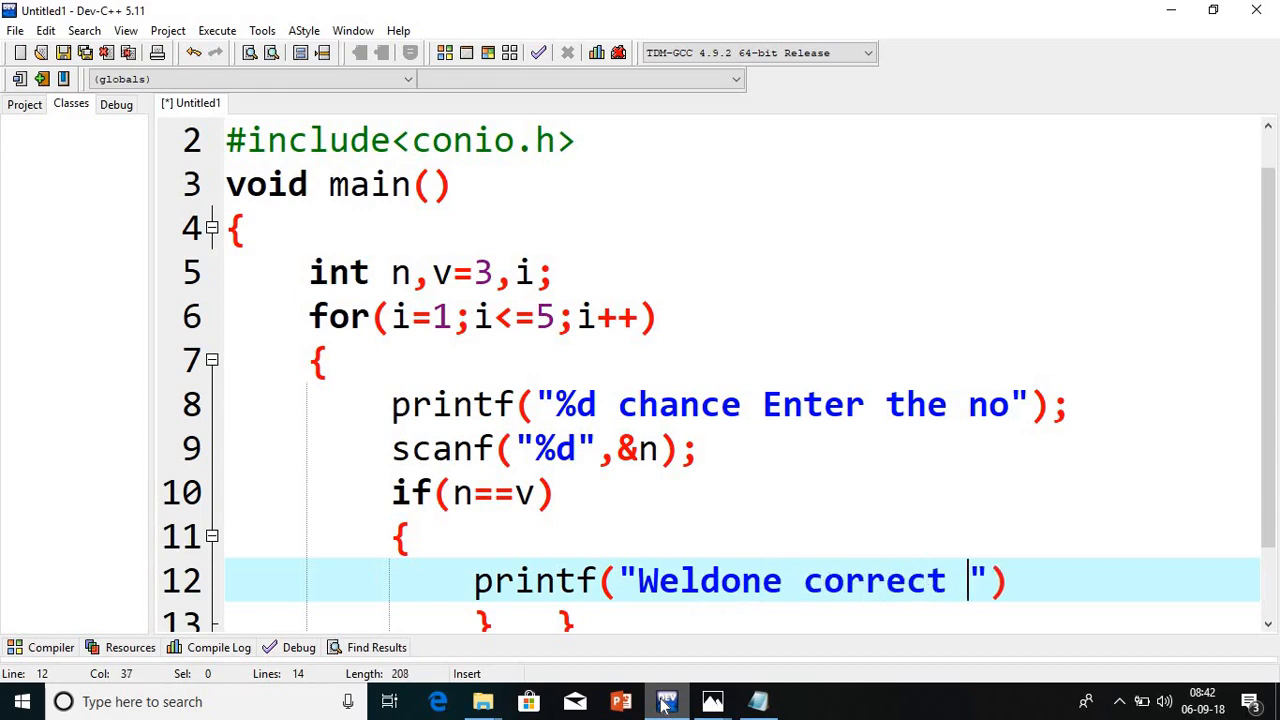
text(answer)
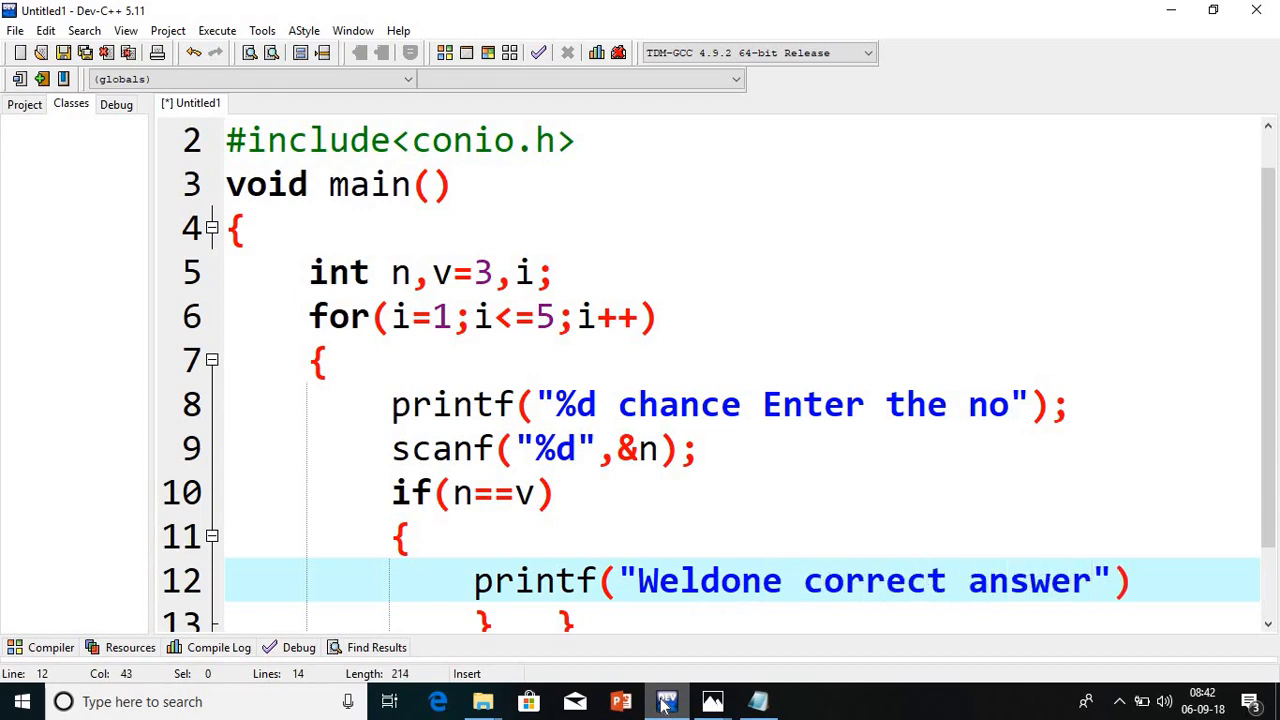
text(..)
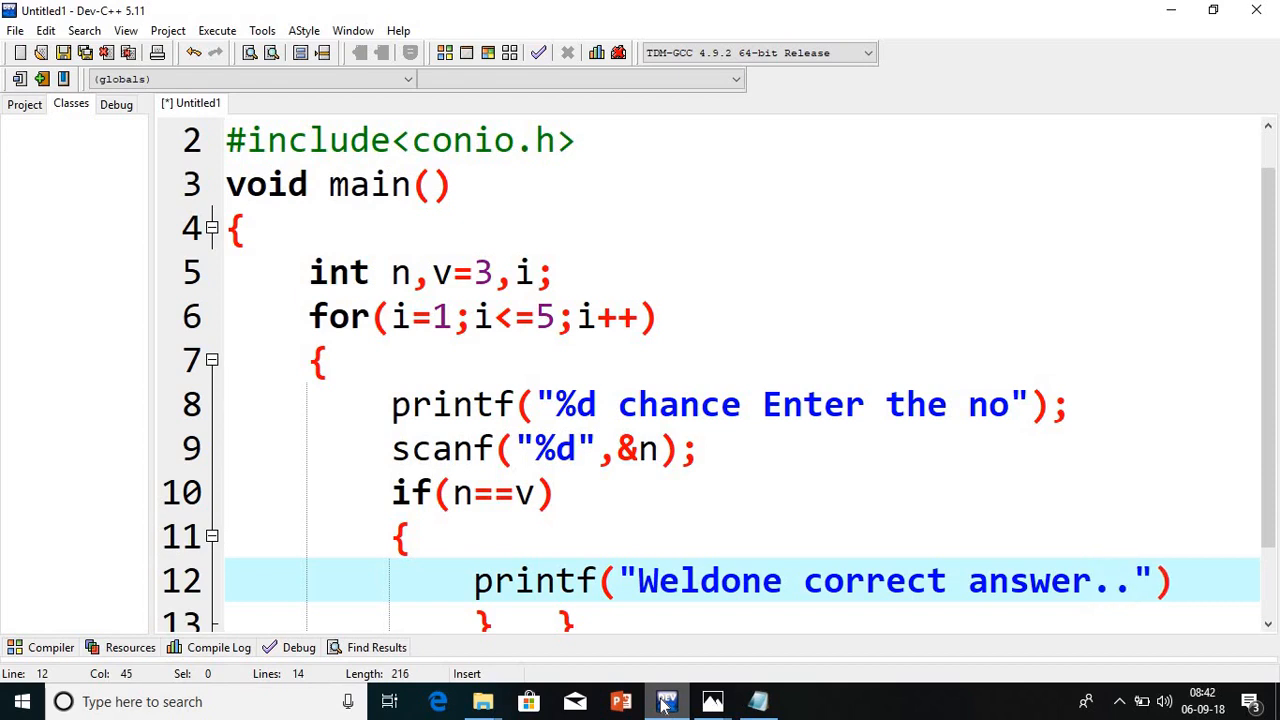
text(!!)
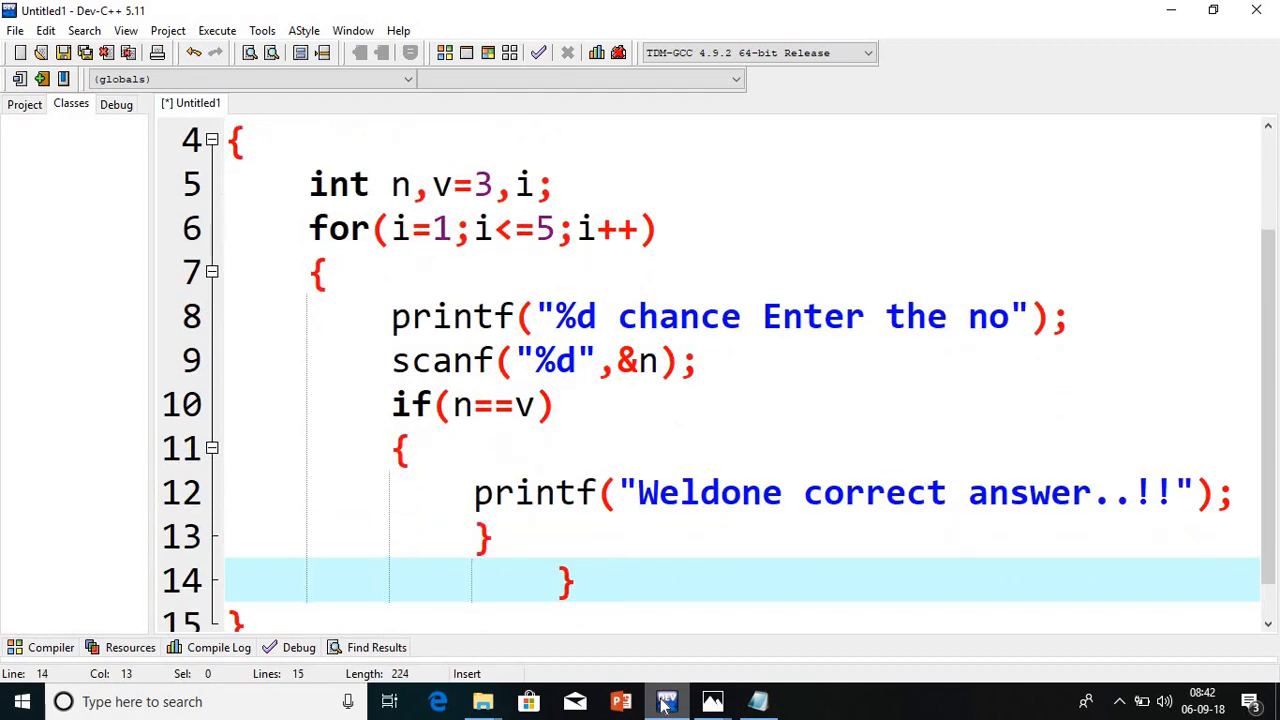
Add else printf("Try again..!!\n") and append \n to the Weldone message
text(else)
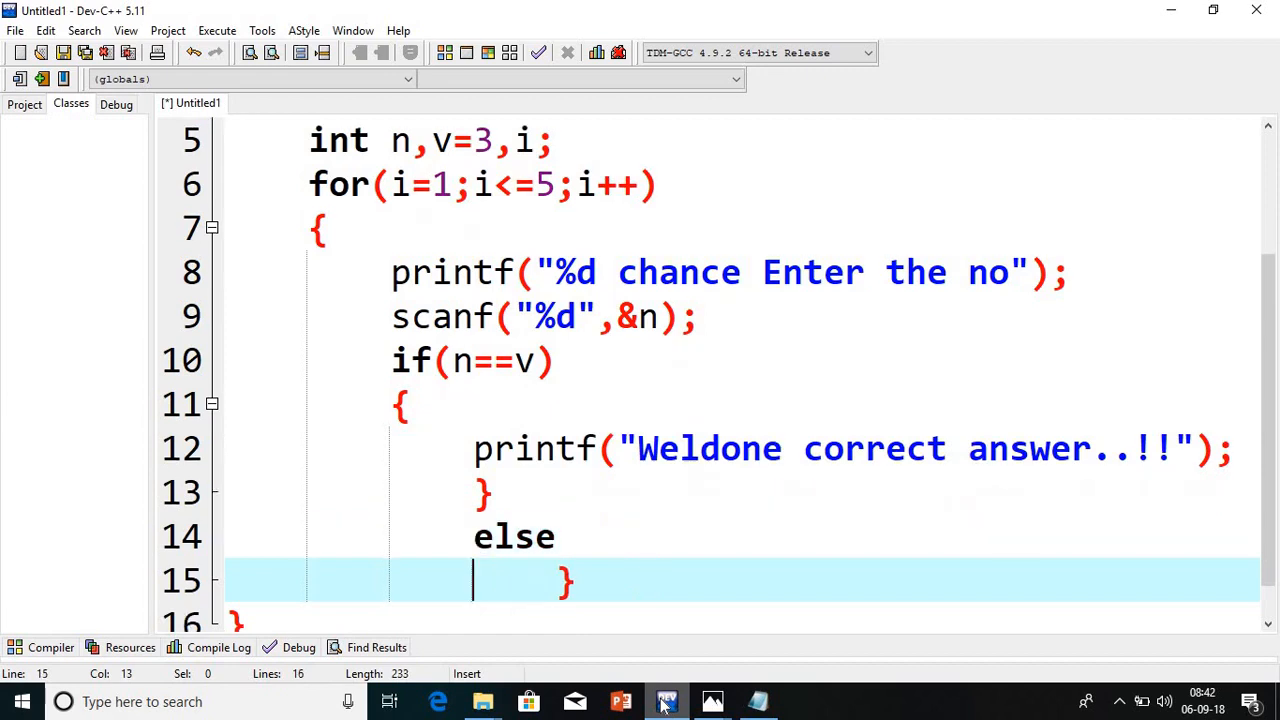
text(p)
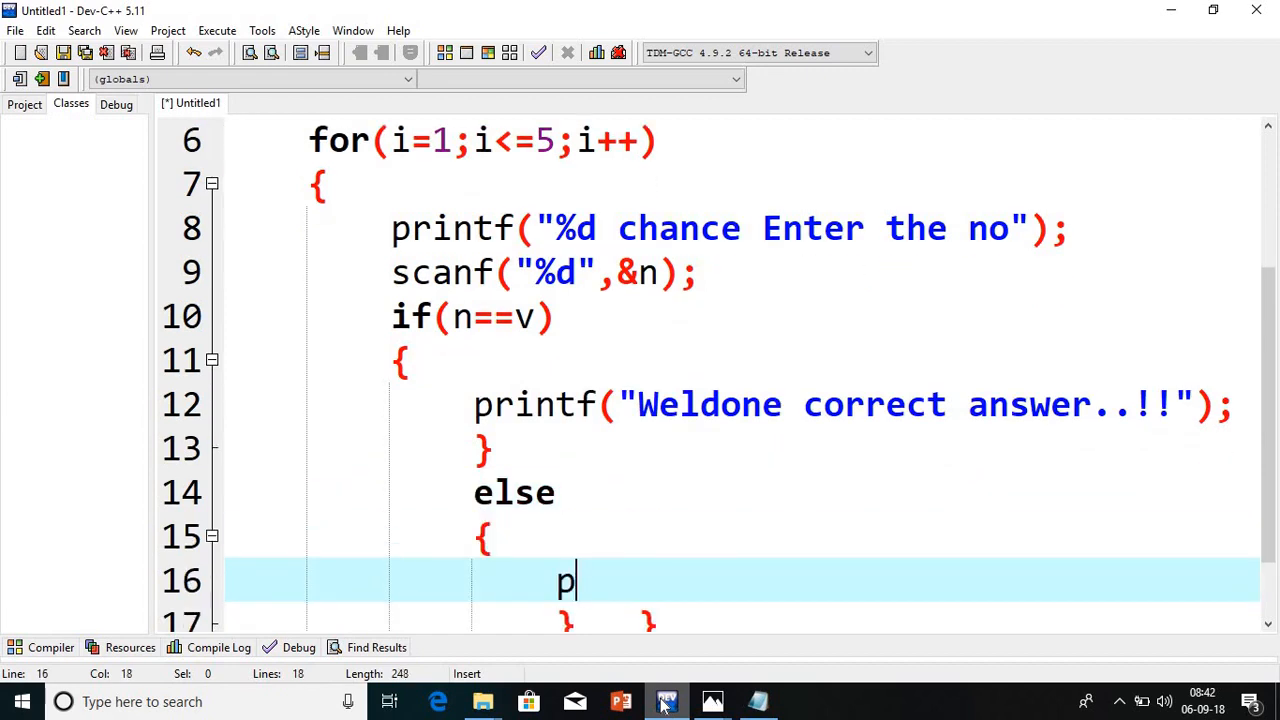
text(rintf())
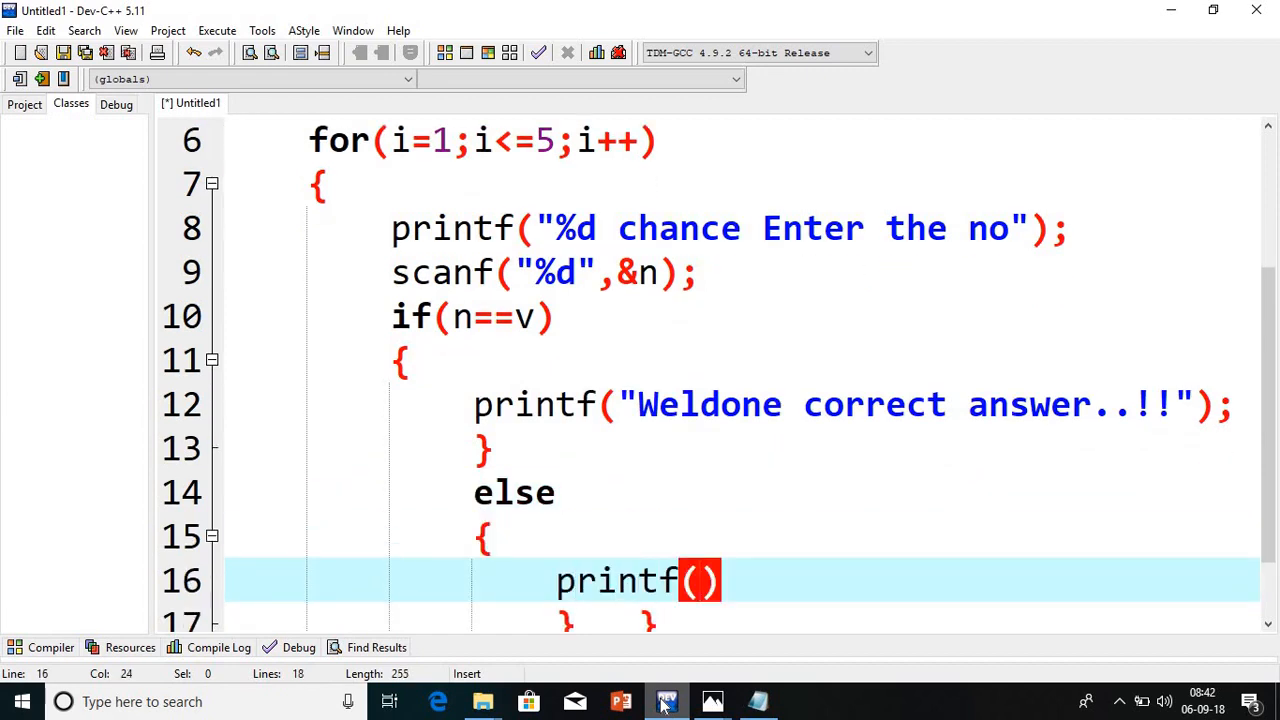
text("Try ")
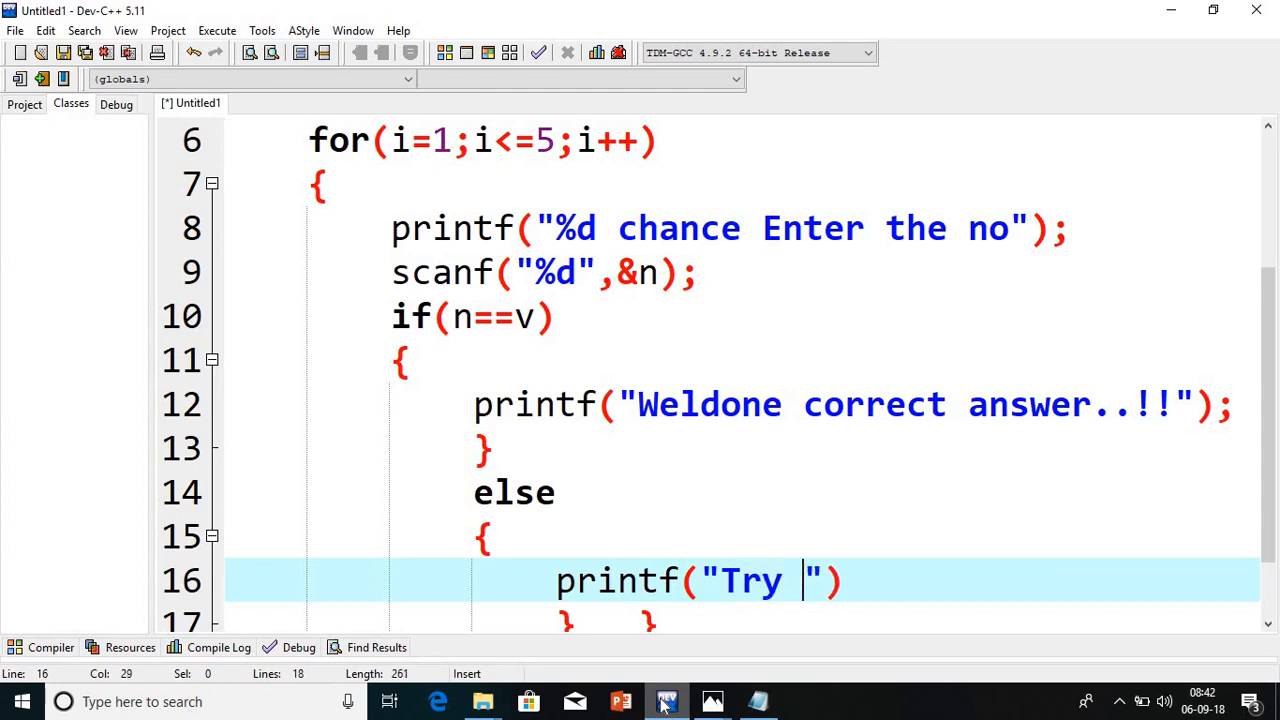
text(again)
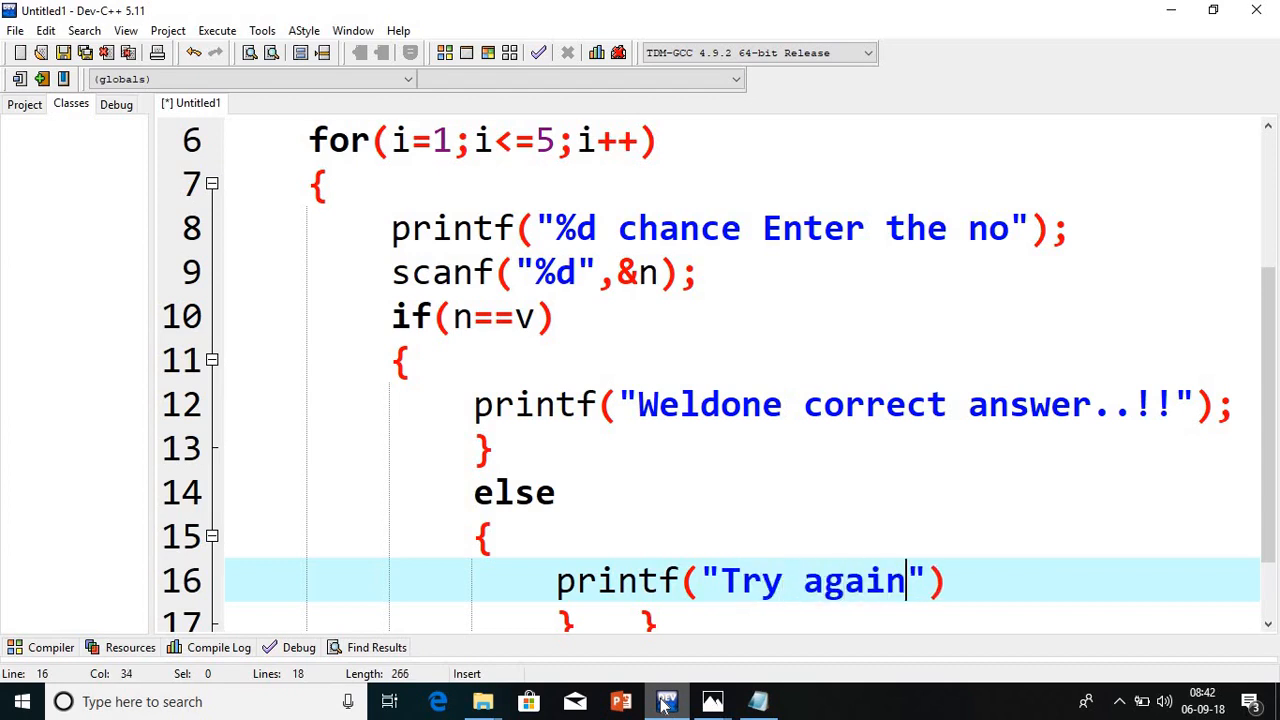
text(..!!)
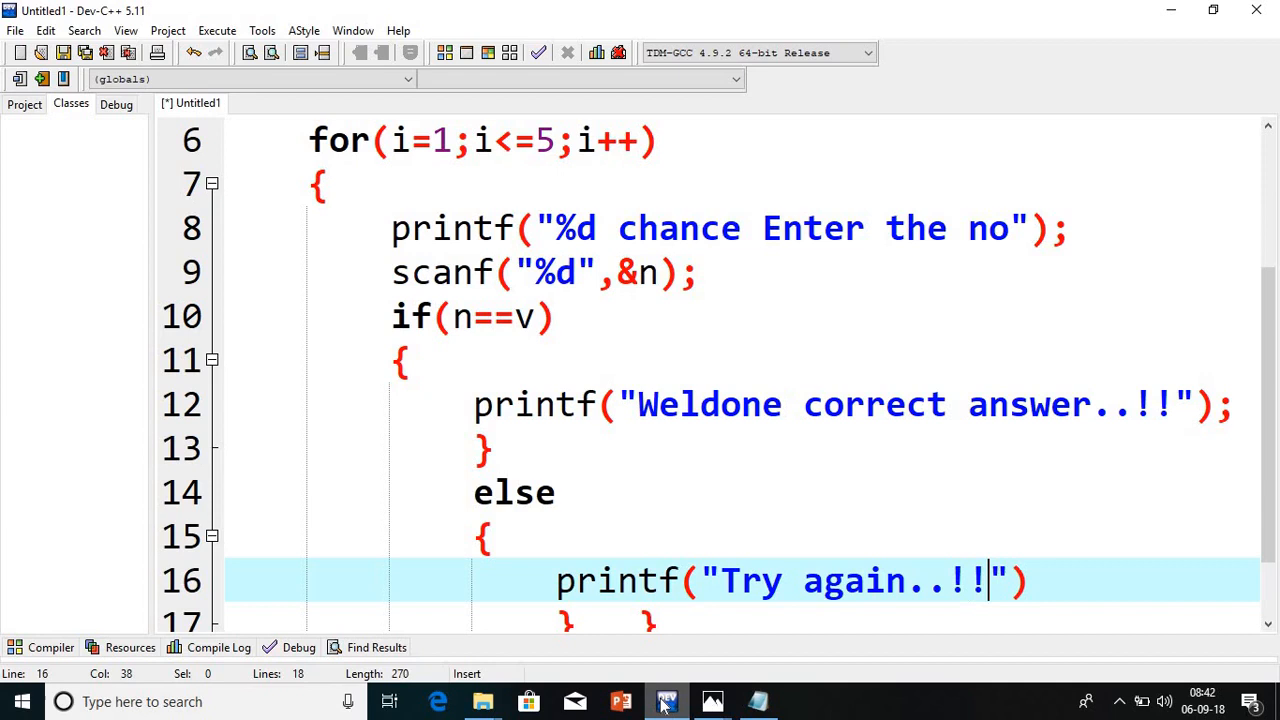
text(\n)
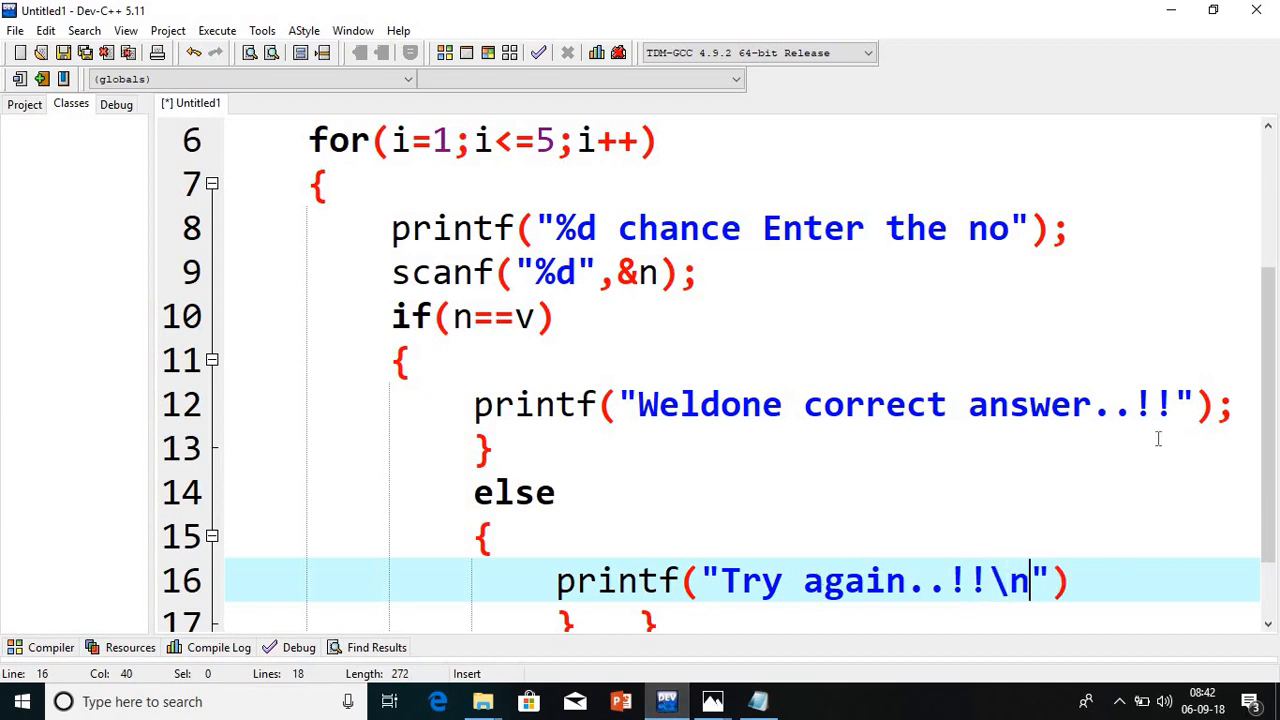
text(\n)
text(;)
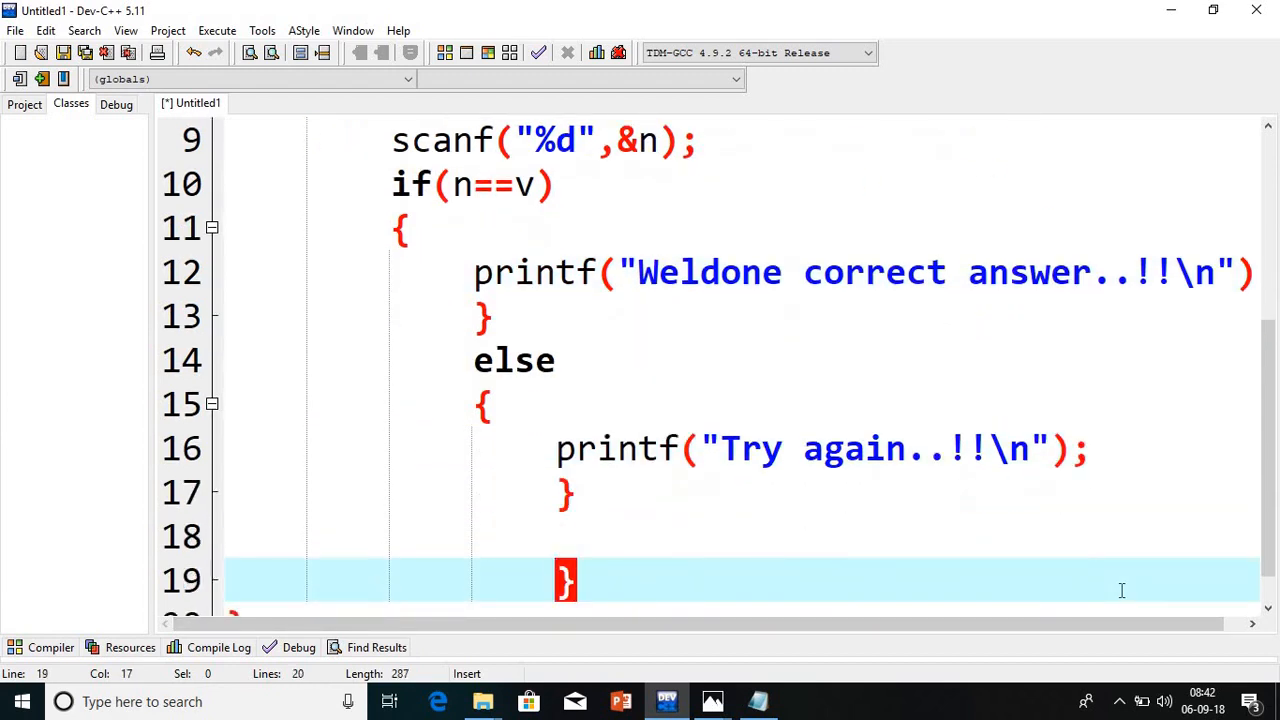
Update the secret number inside the loop with v=v+n+i;
text(v)
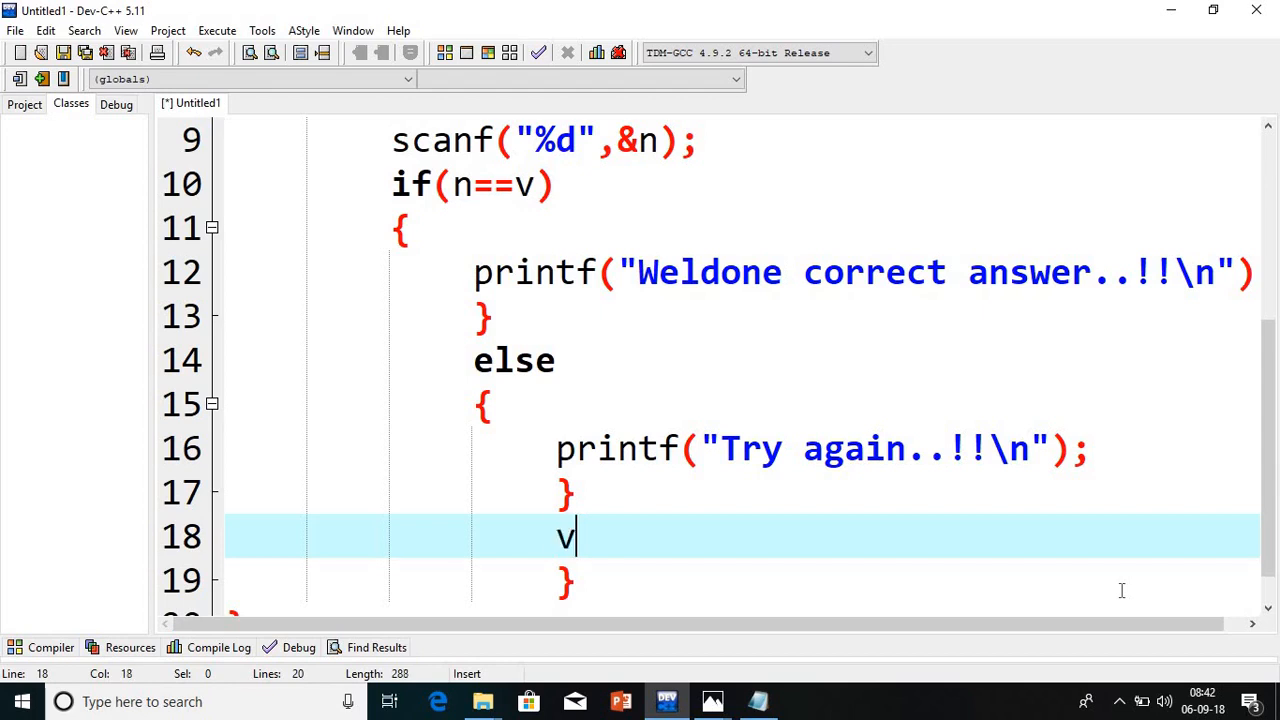
text(=v+)
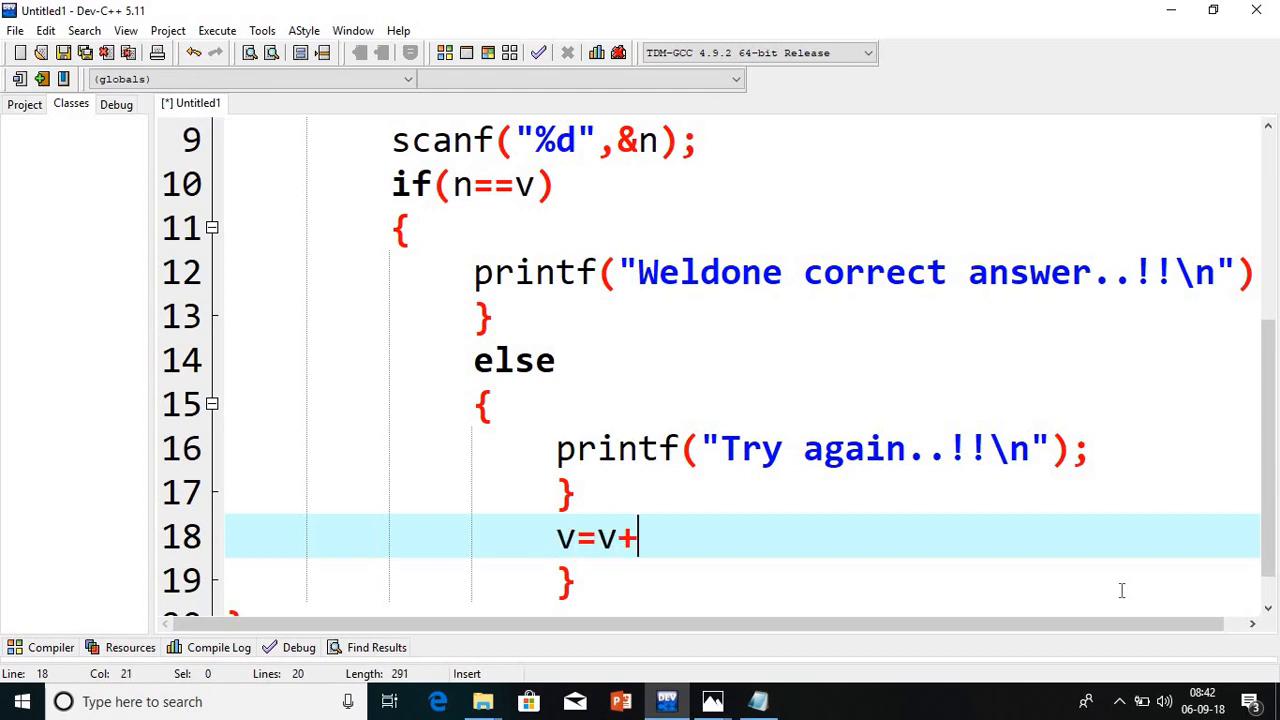
text(n+)
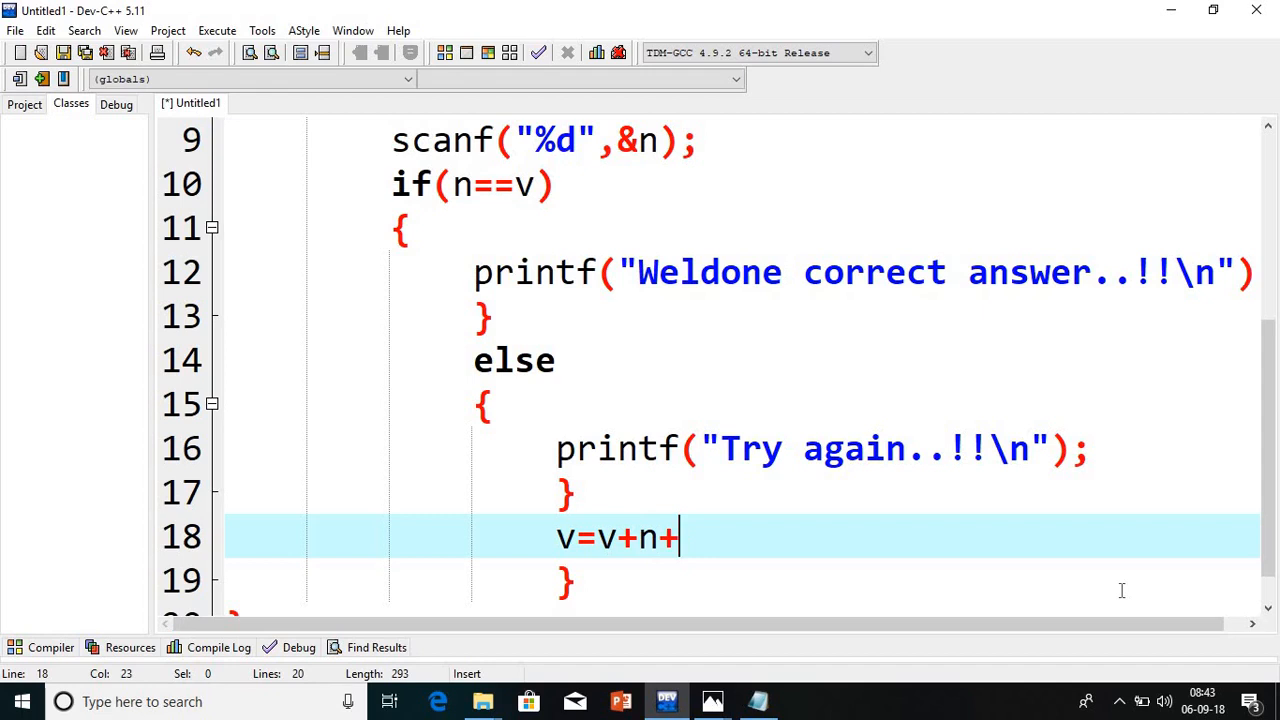
text(i;)
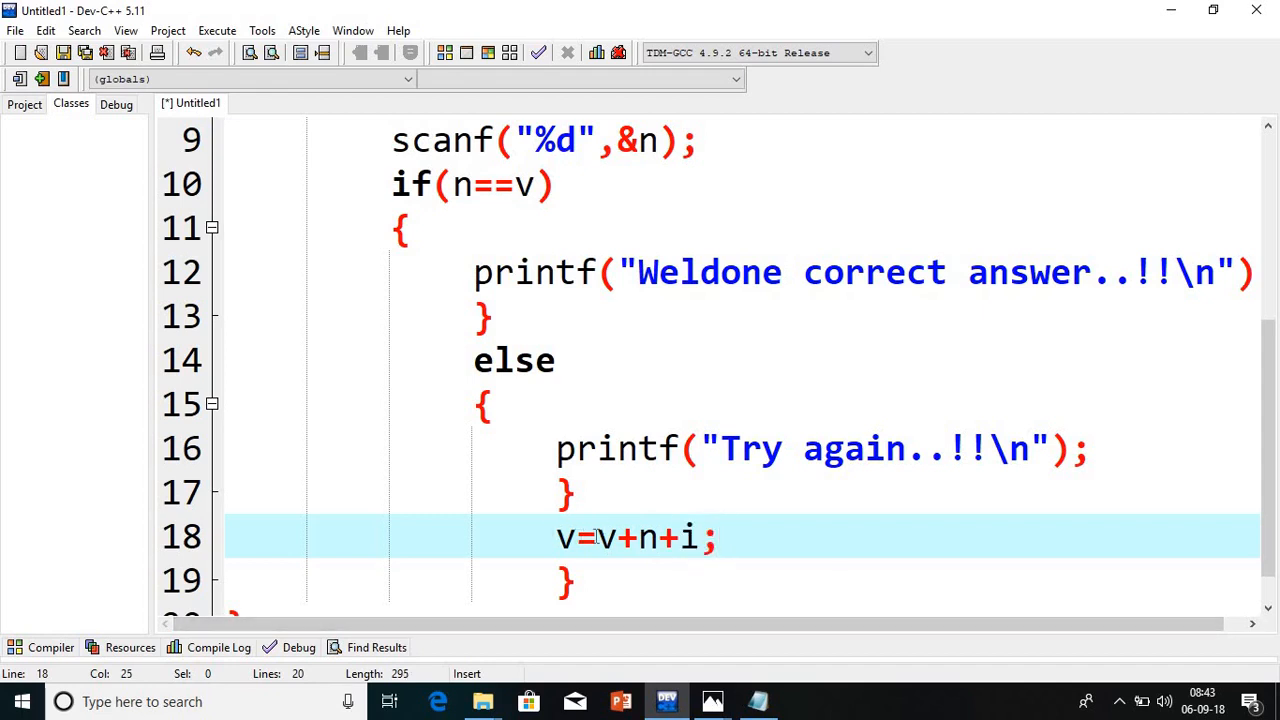
Add the line v=v%10; below the update
click(600, 538)
text(v)
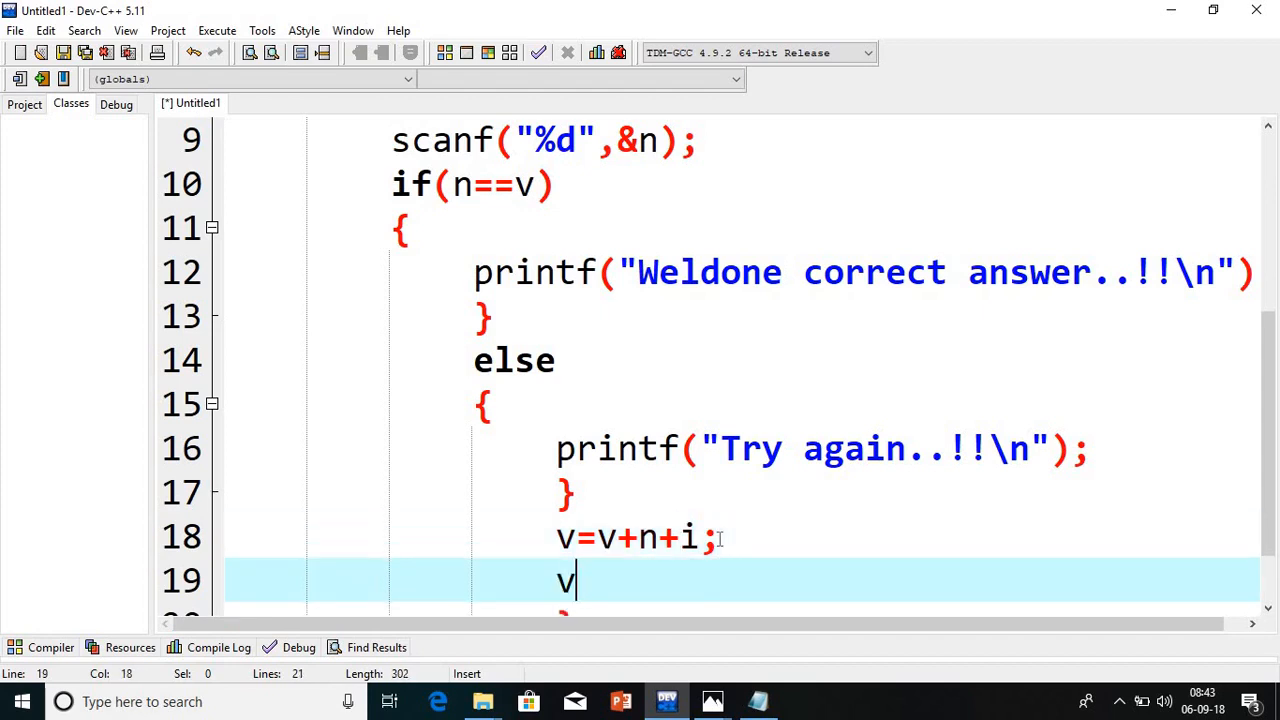
text(=)
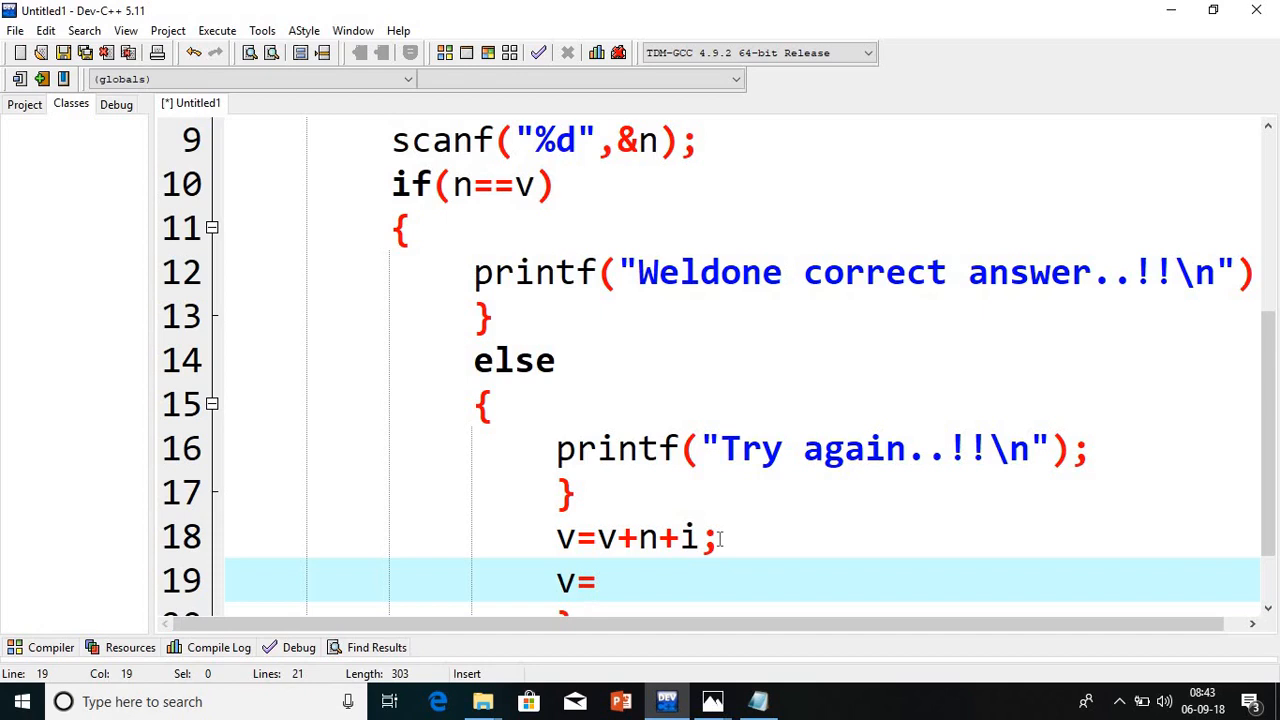
text(v%)
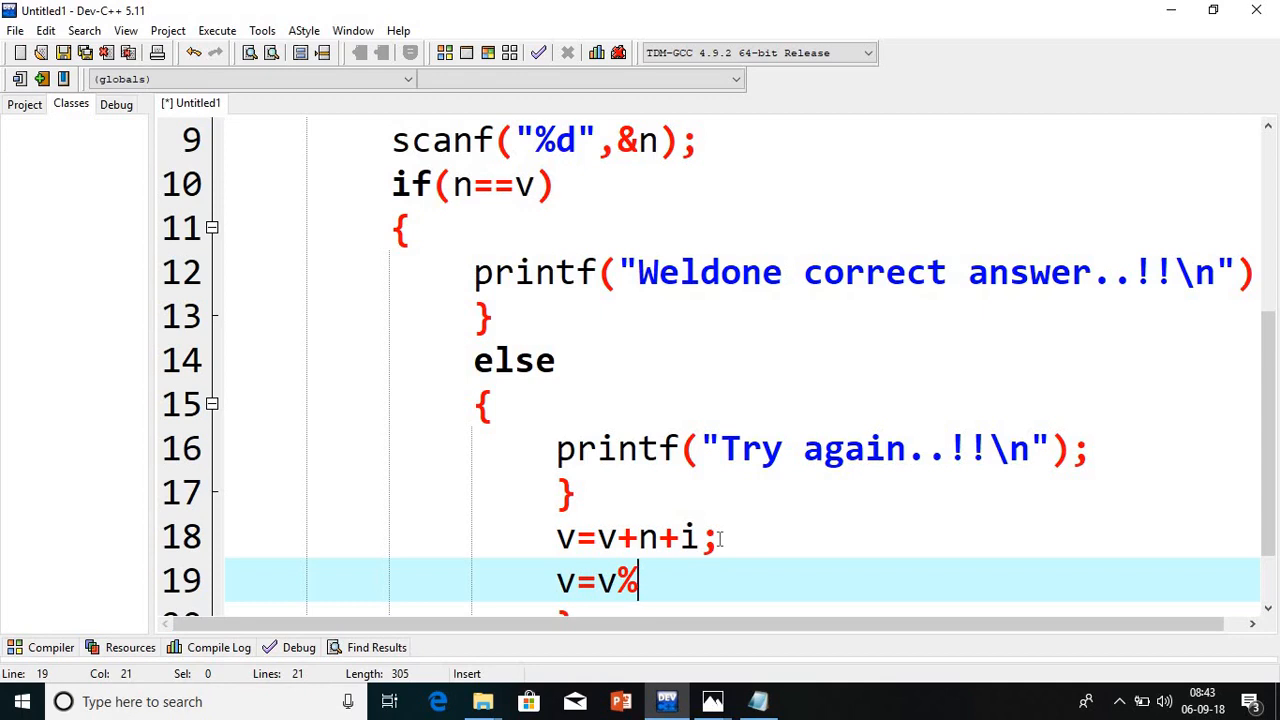
text(10)
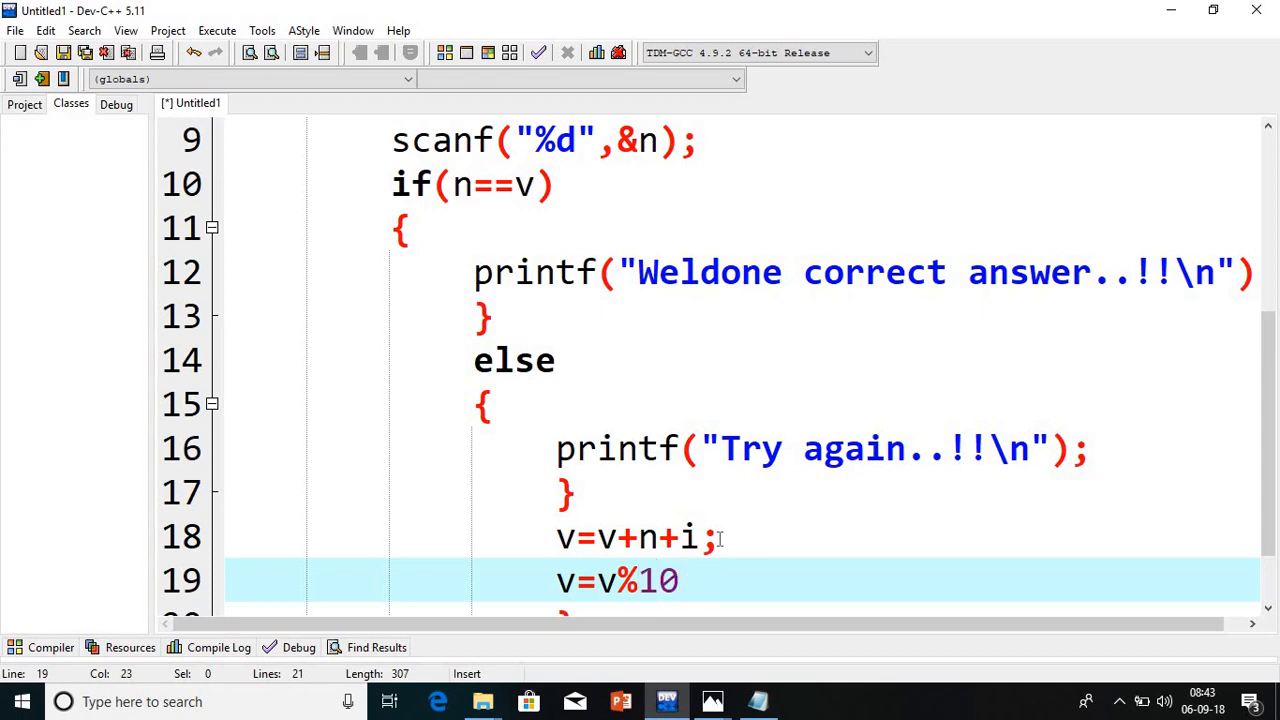
text(;)
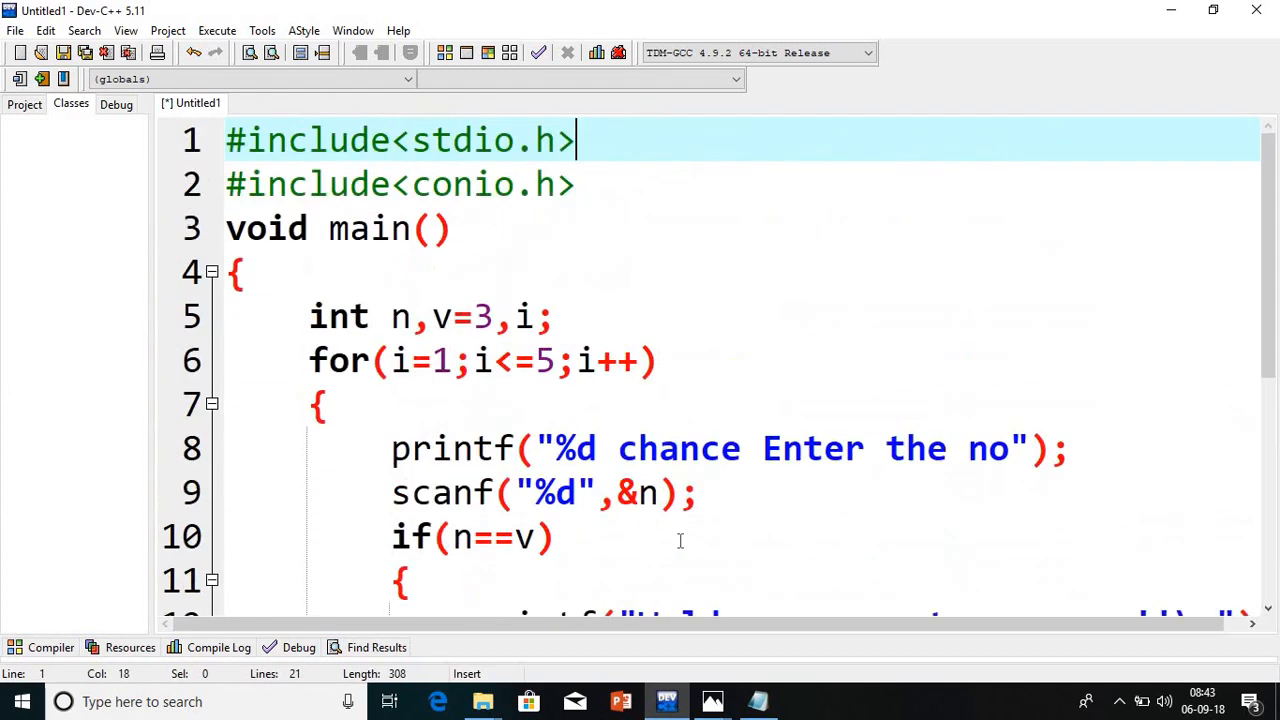
mouse_move(618, 314)
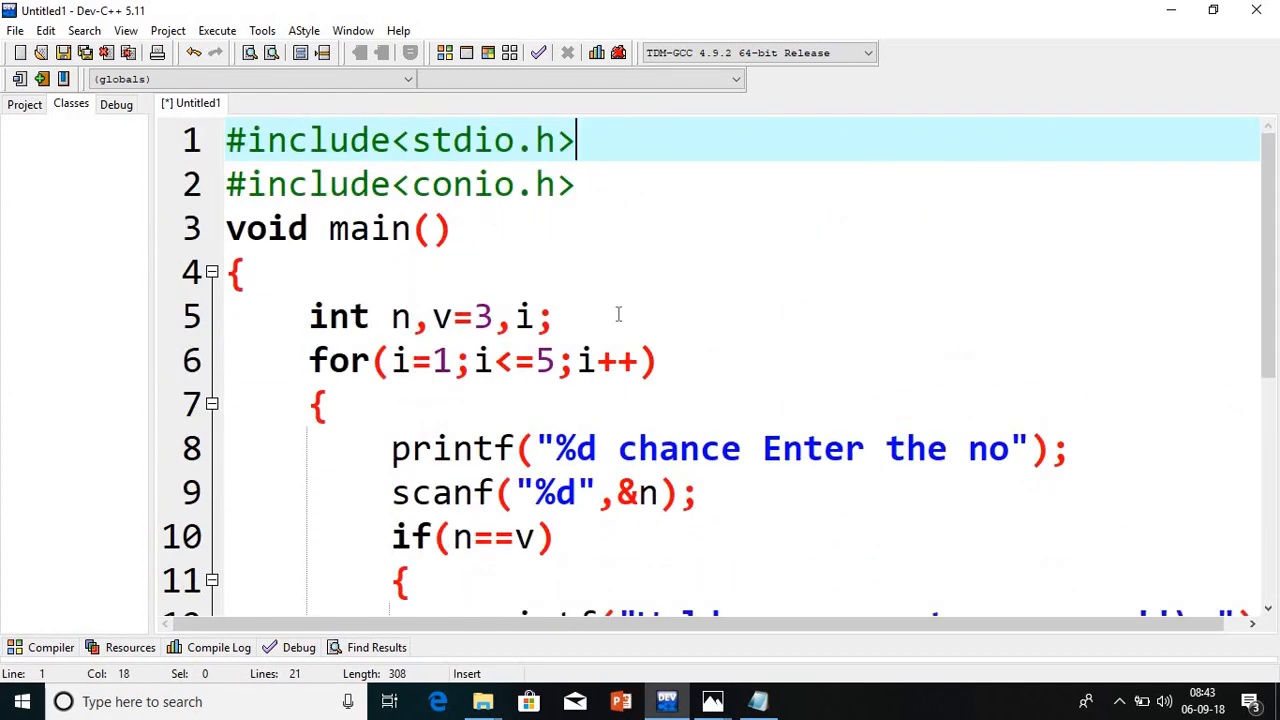
Add printf("Random Number Quiz Application \n") after the declarations
text(prin)
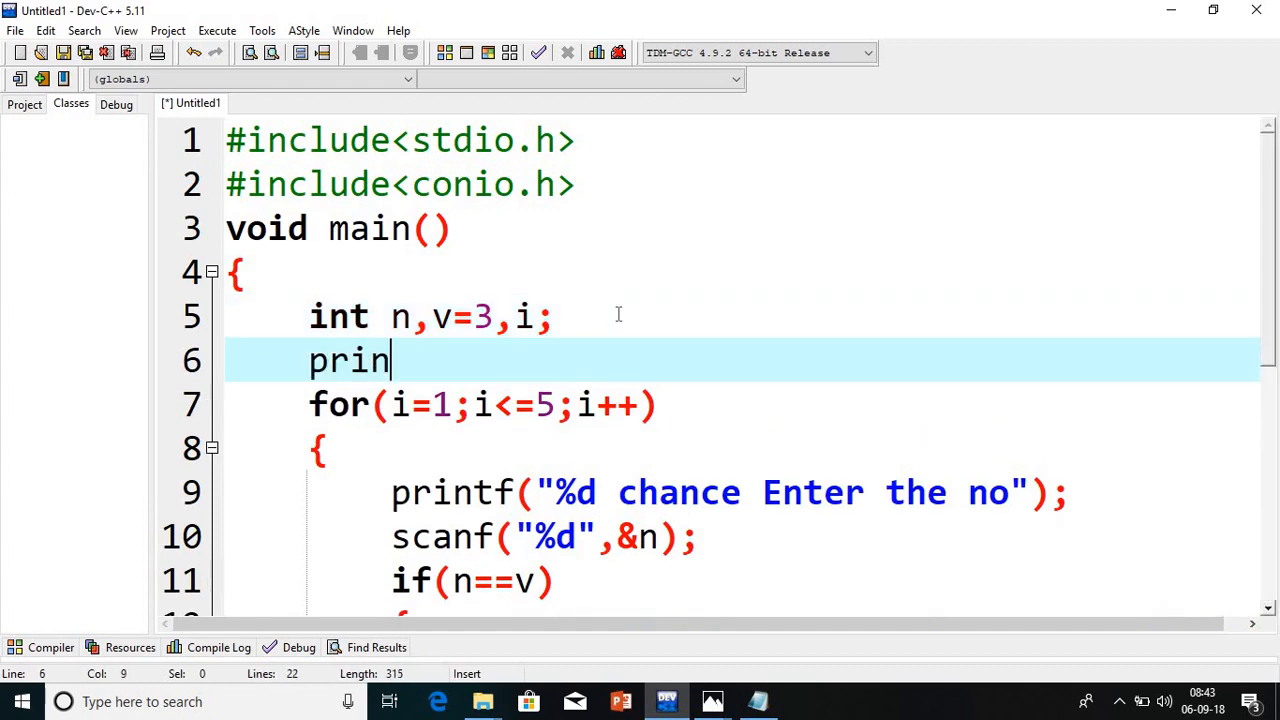
text(tf(""))
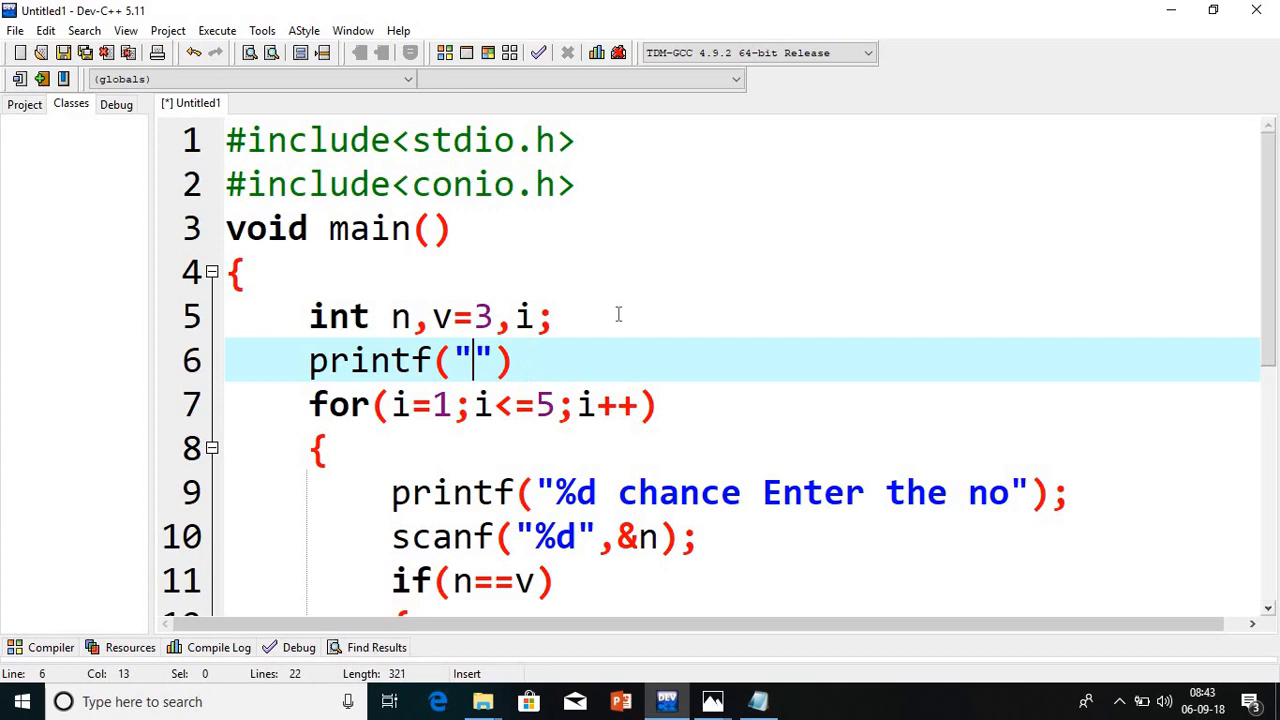
text(Ra)
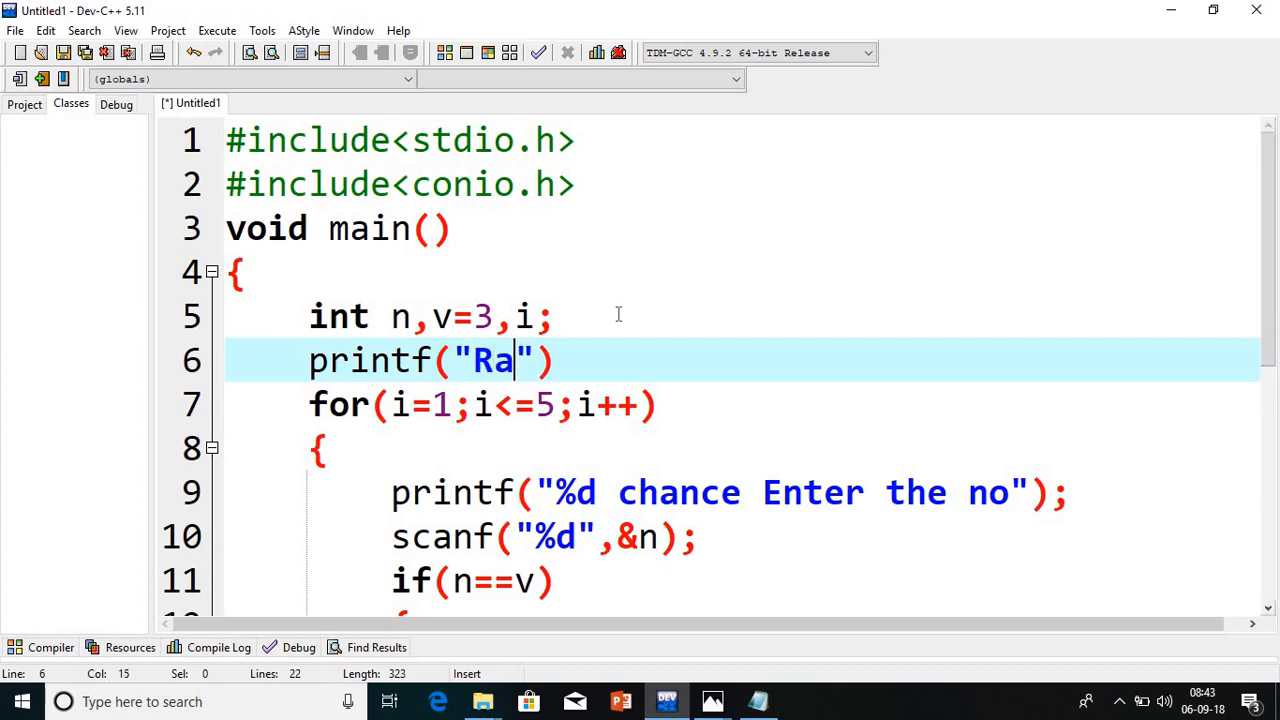
text(ndom)
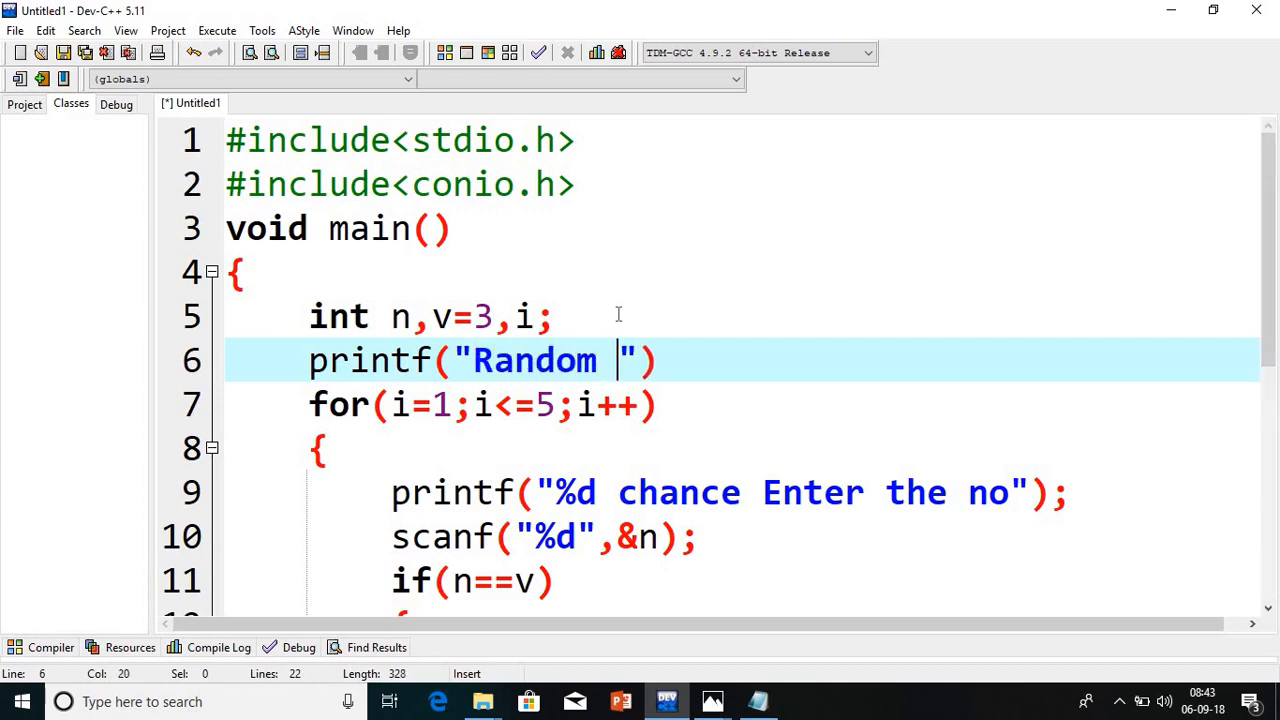
text(Number)
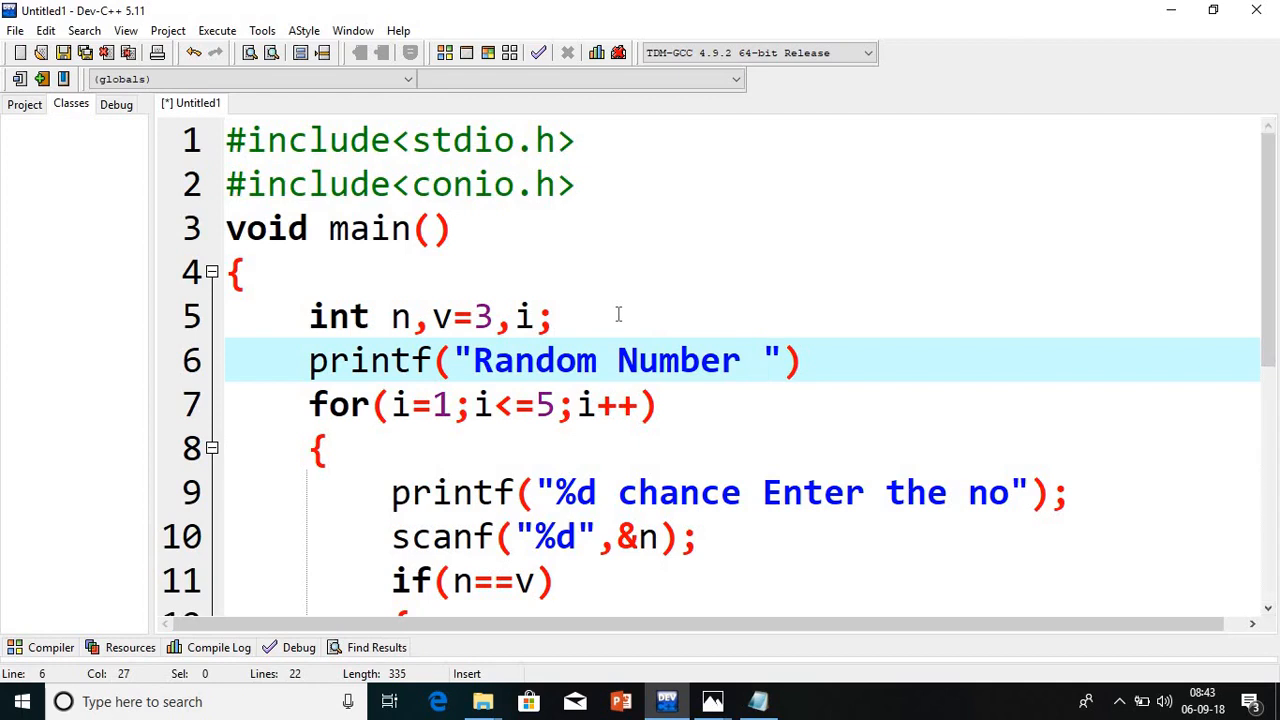
text(Q)
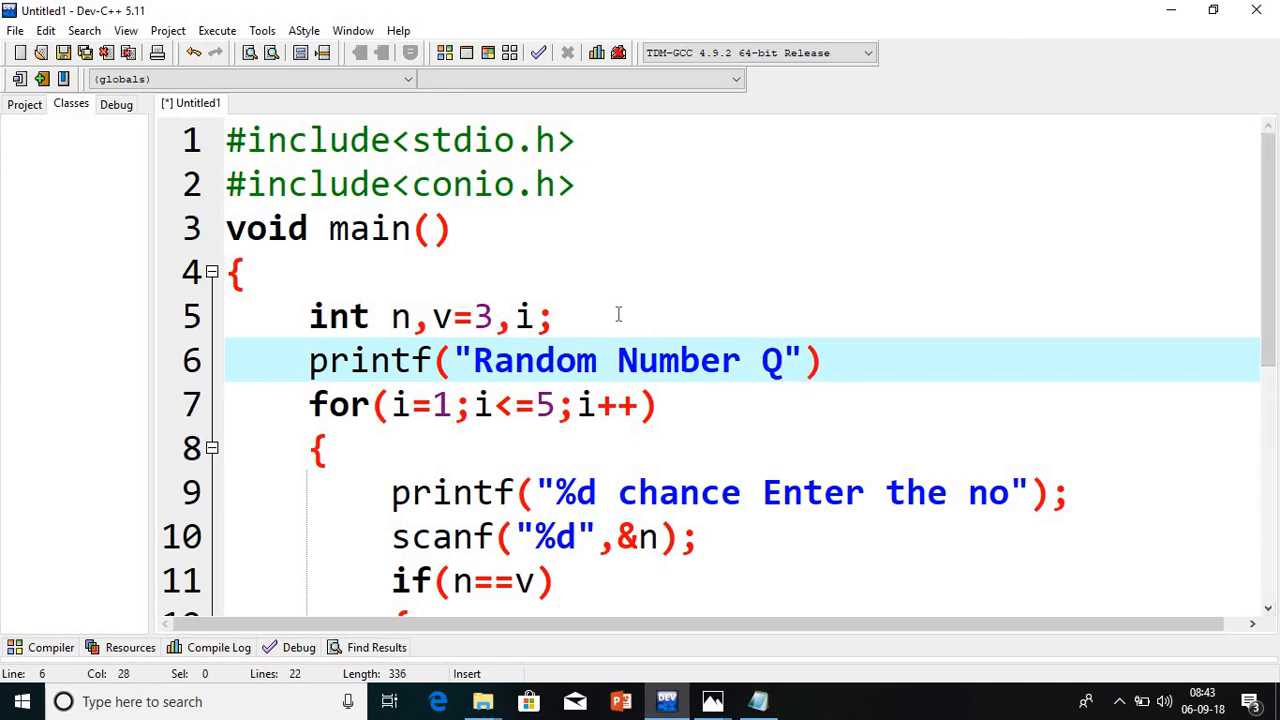
text(Quiz App)
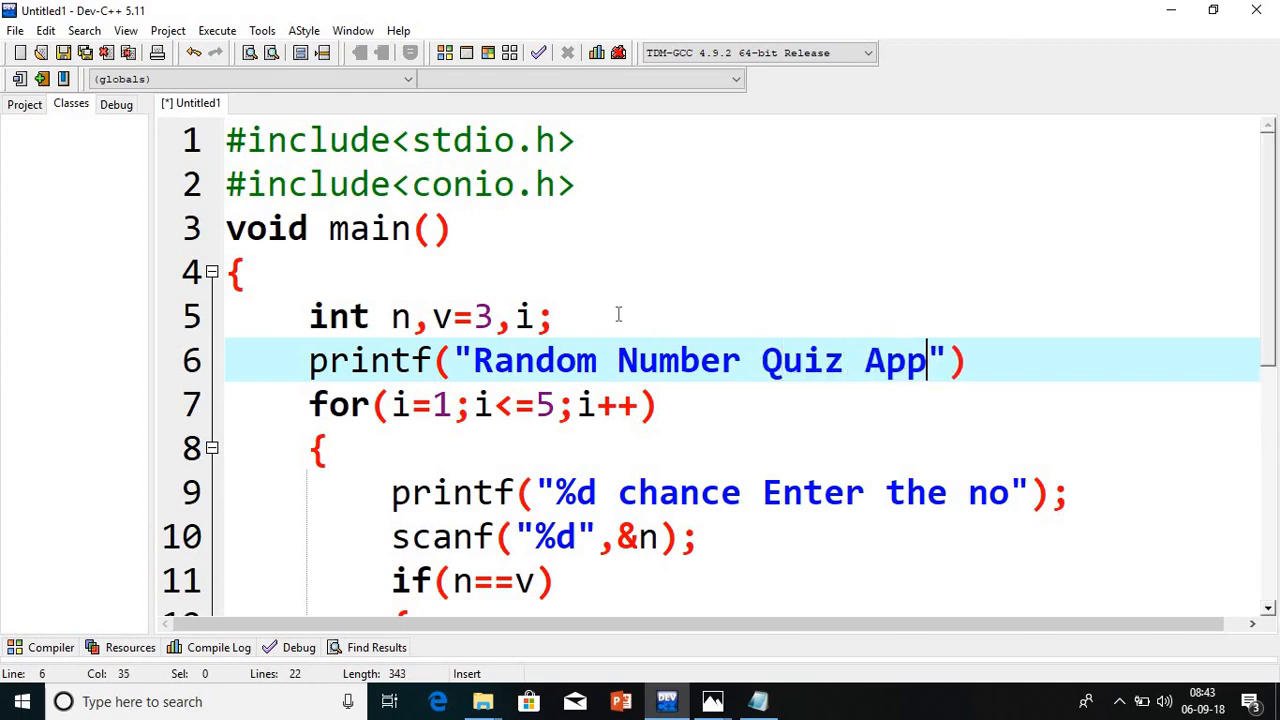
text(lication)
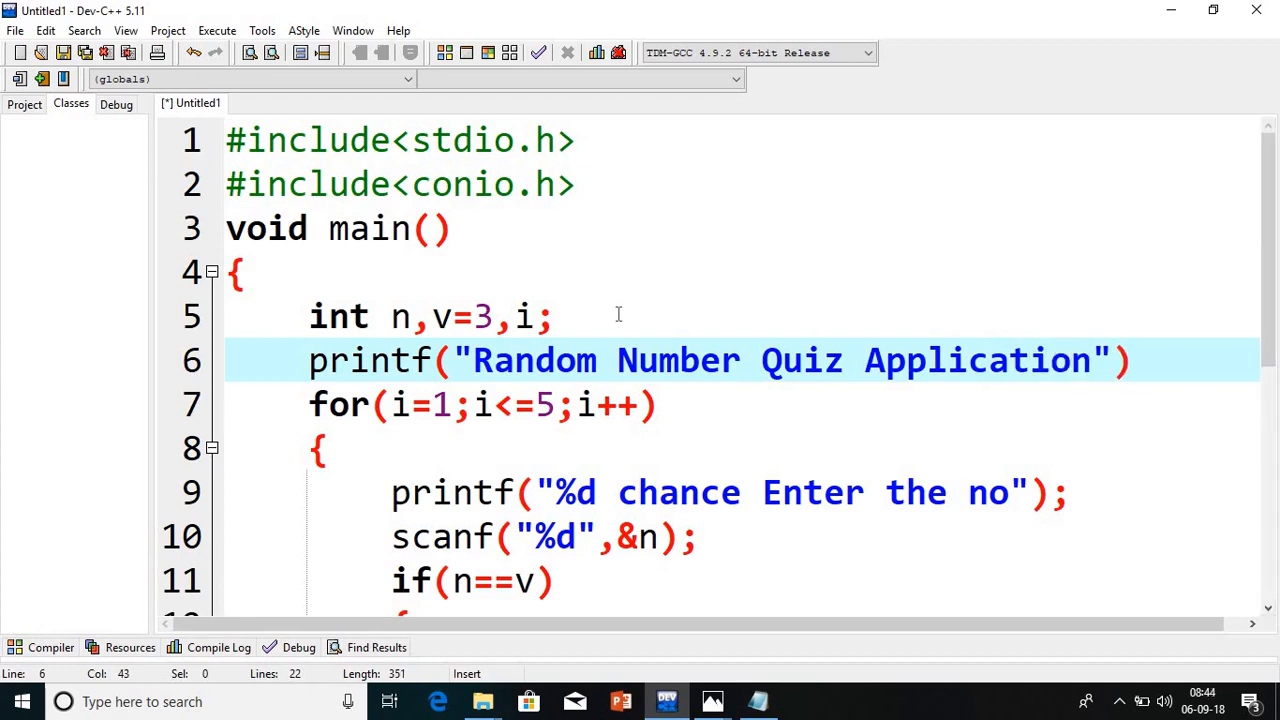
text(\n)
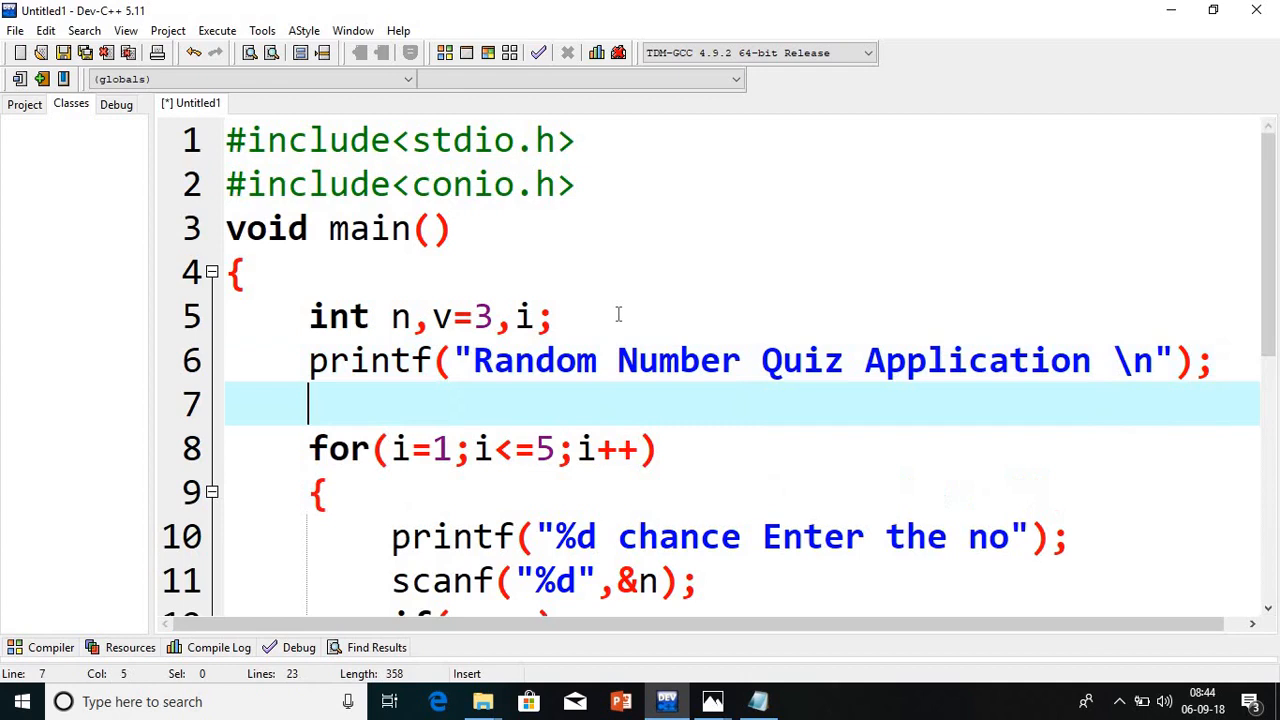
Add printf("please select number between 1 to 9") before the for loop
text(printf())
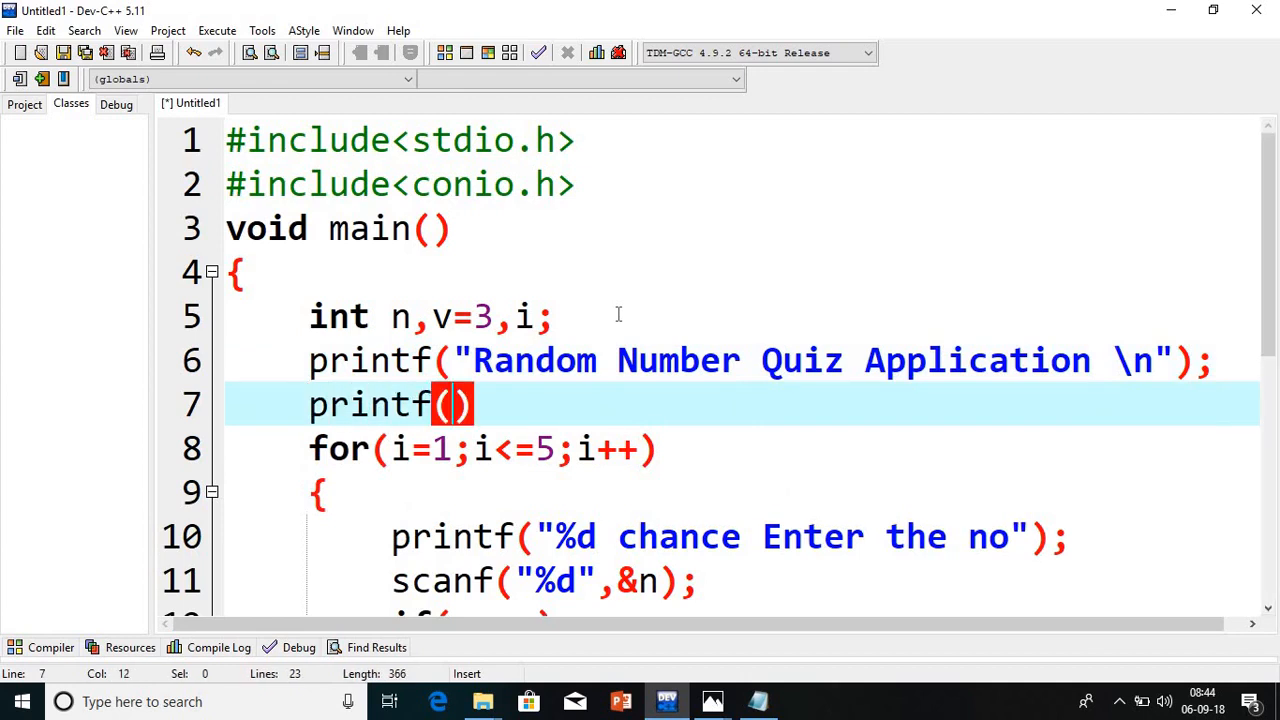
text("")
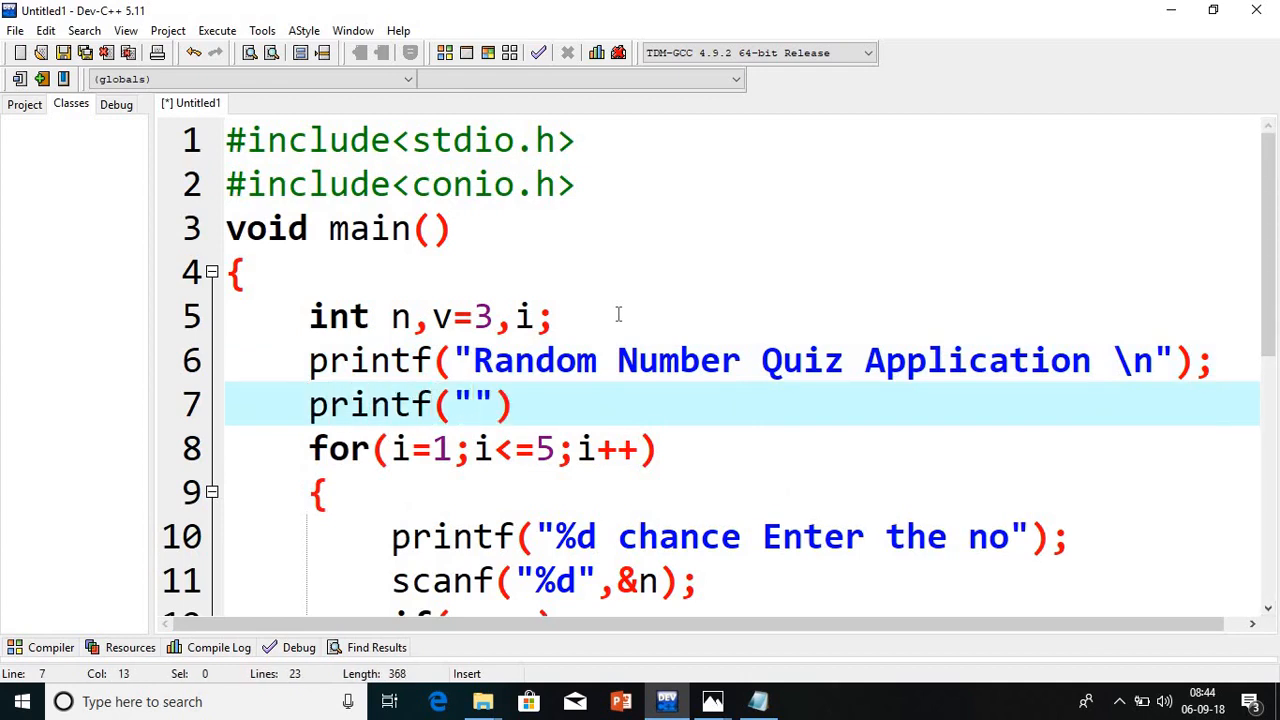
text(please sele)
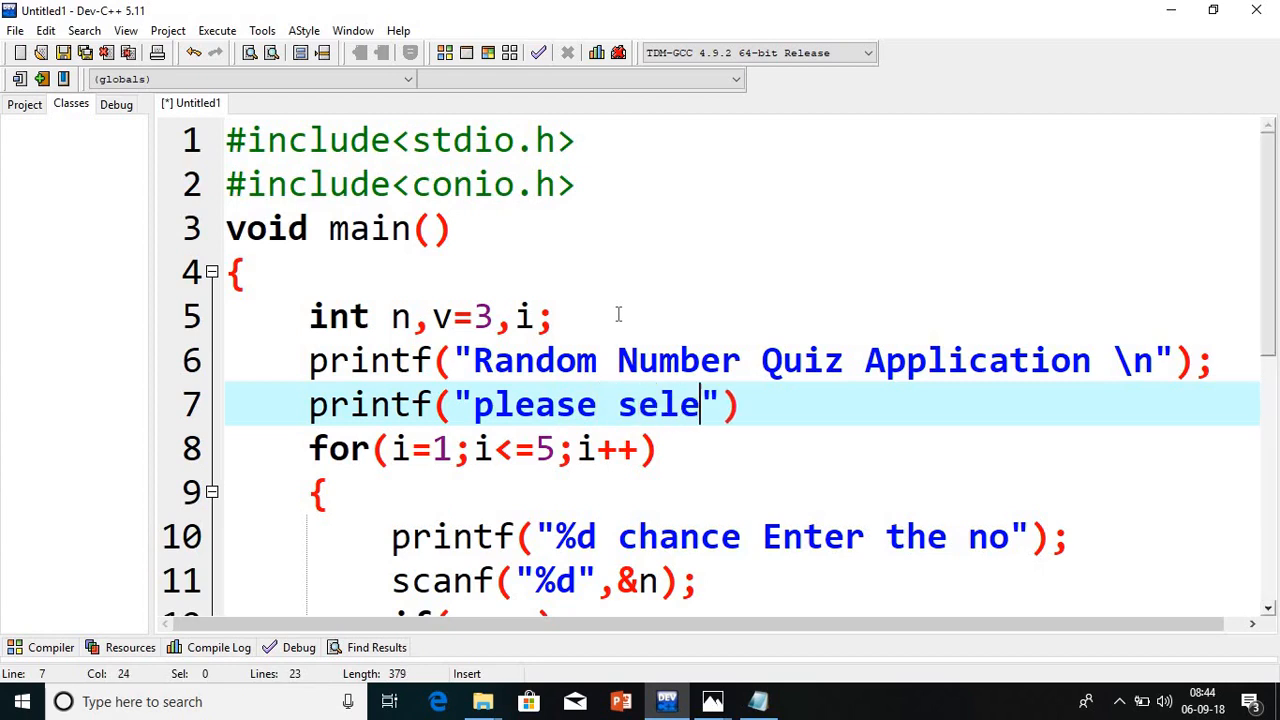
text(ct numb)
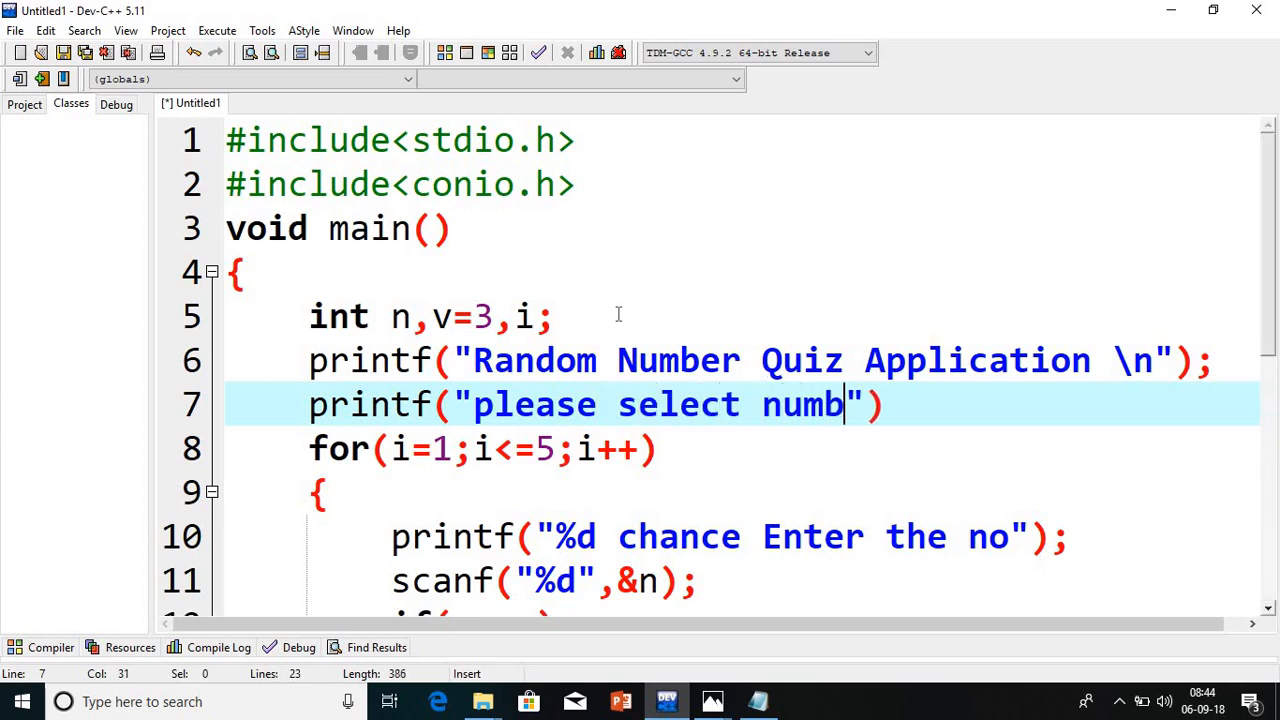
text(er betw)
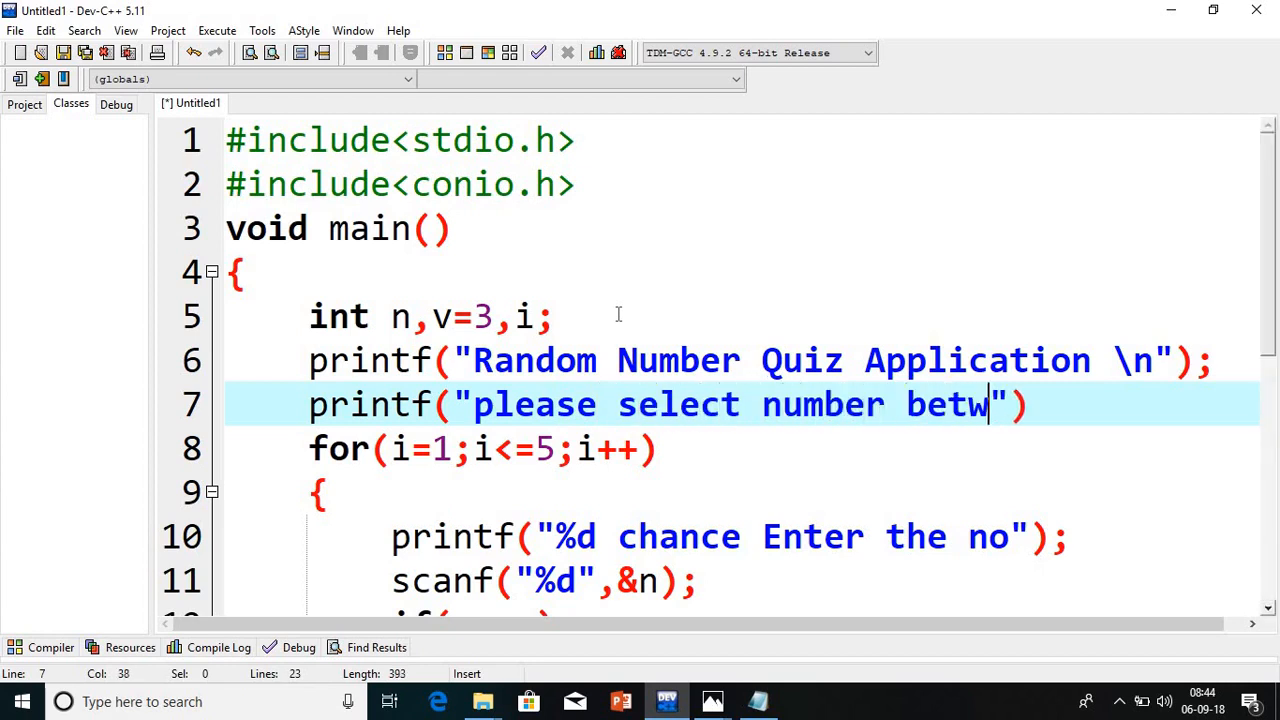
text(een 1)
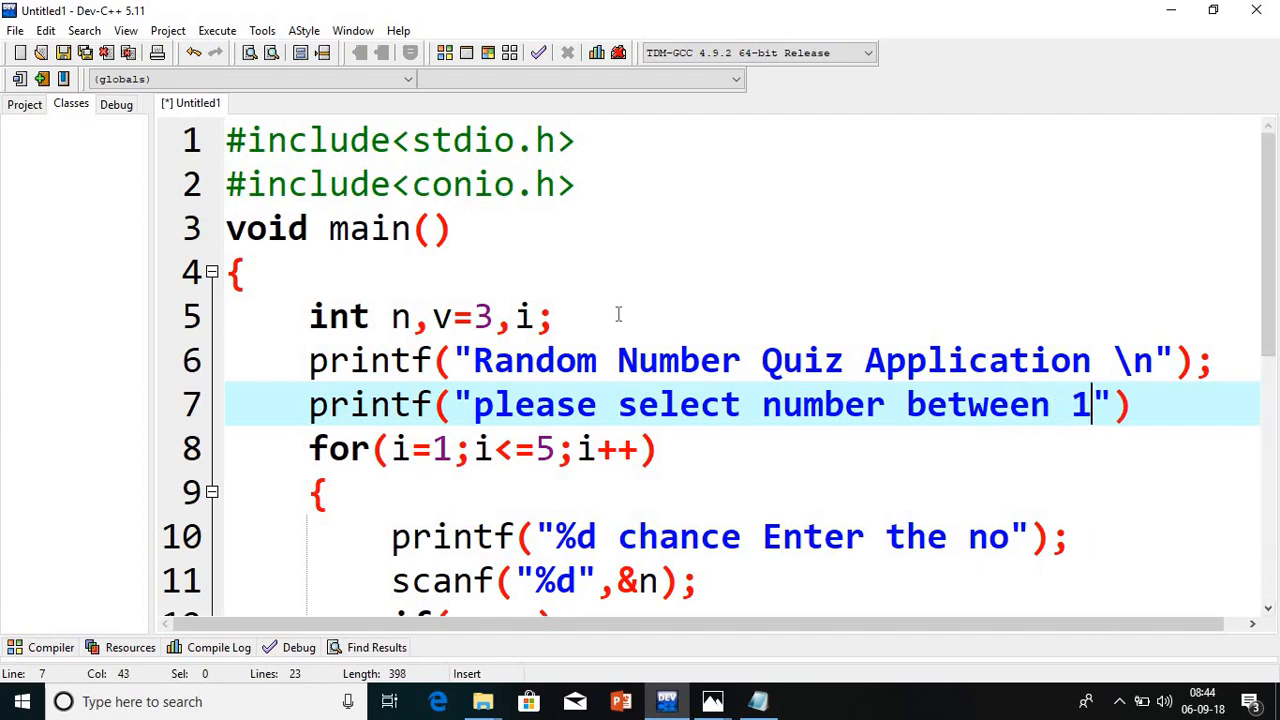
text(to 9\n)
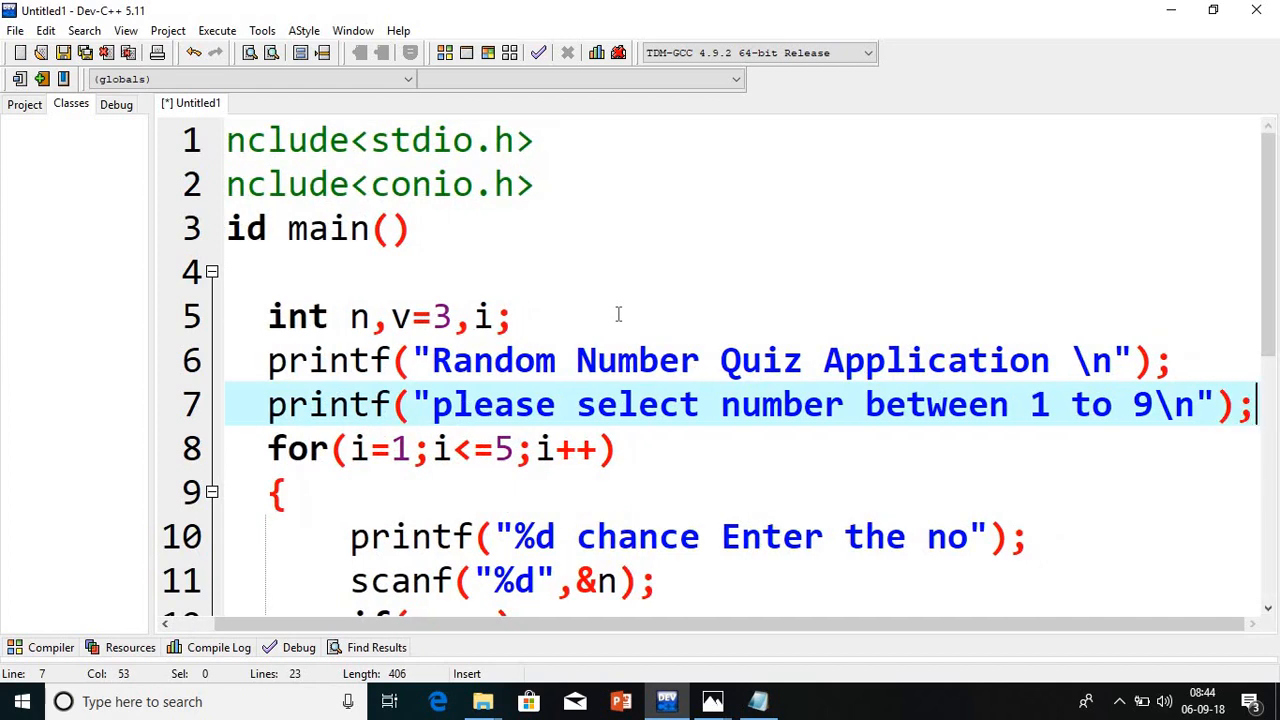
scroll(down, 3)
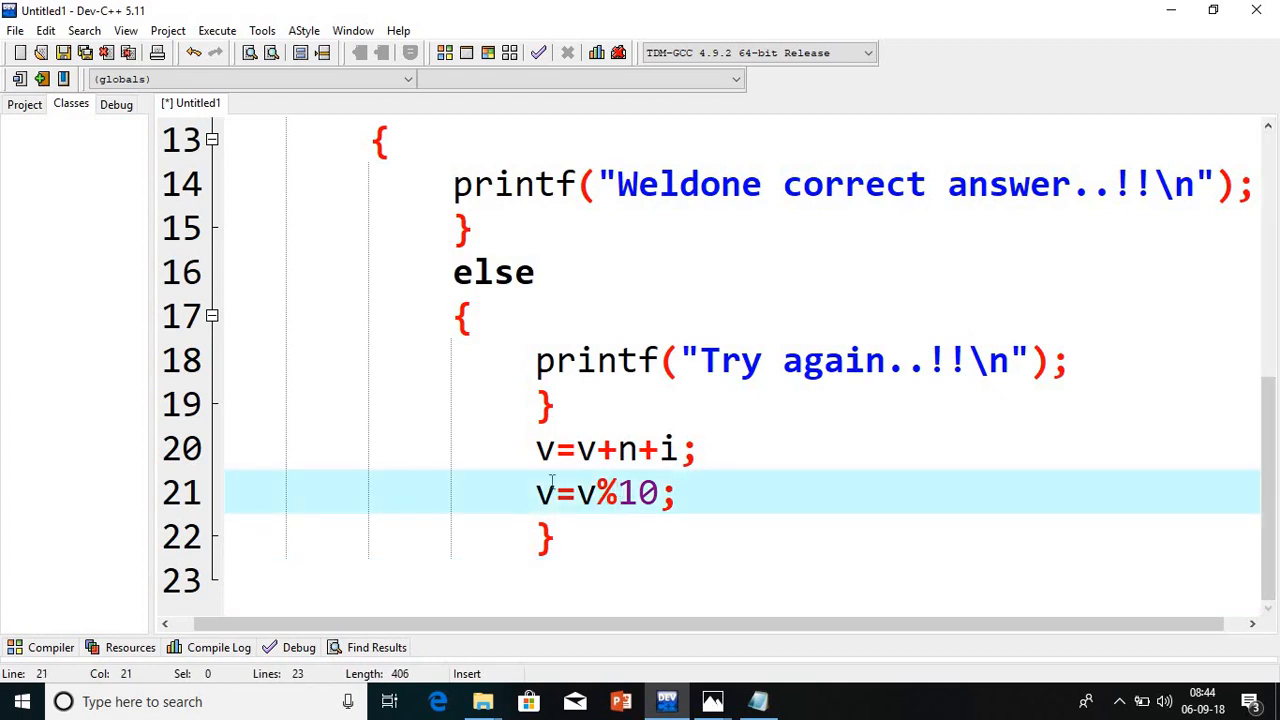
Save the code as random.c in the c language batch folder, then compile and run
click(552, 492)
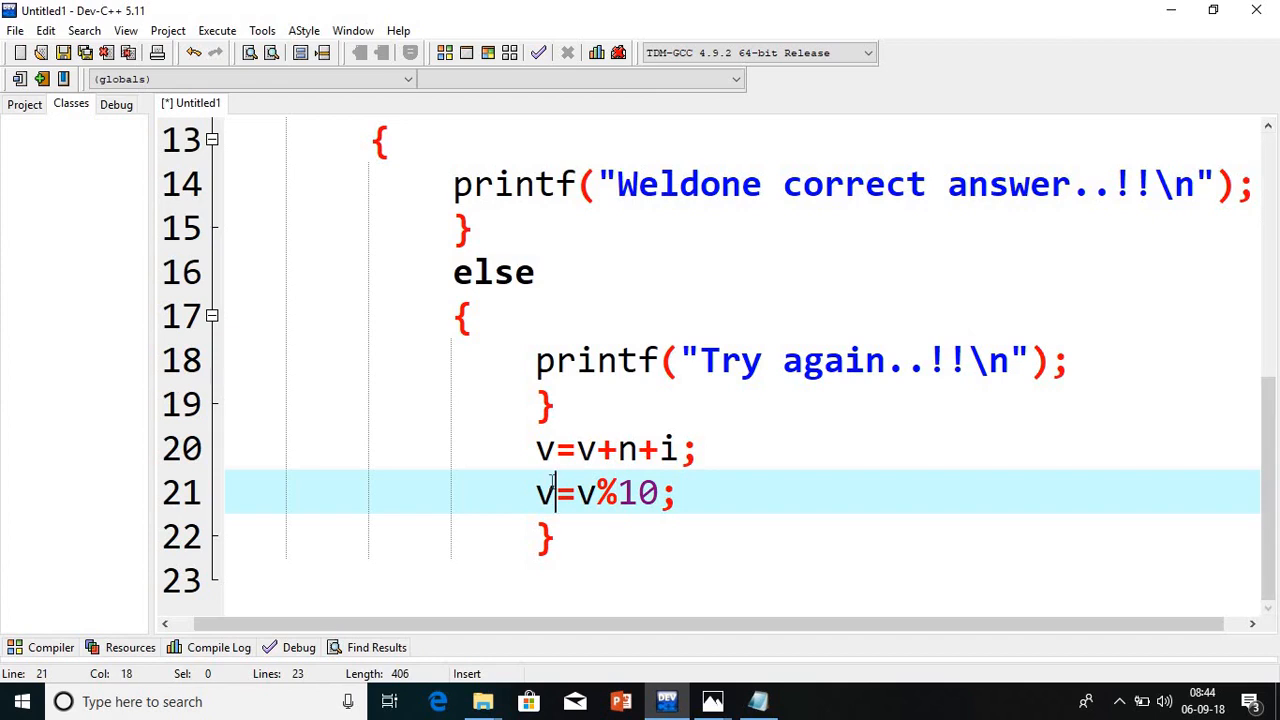
mouse_move(258, 42)
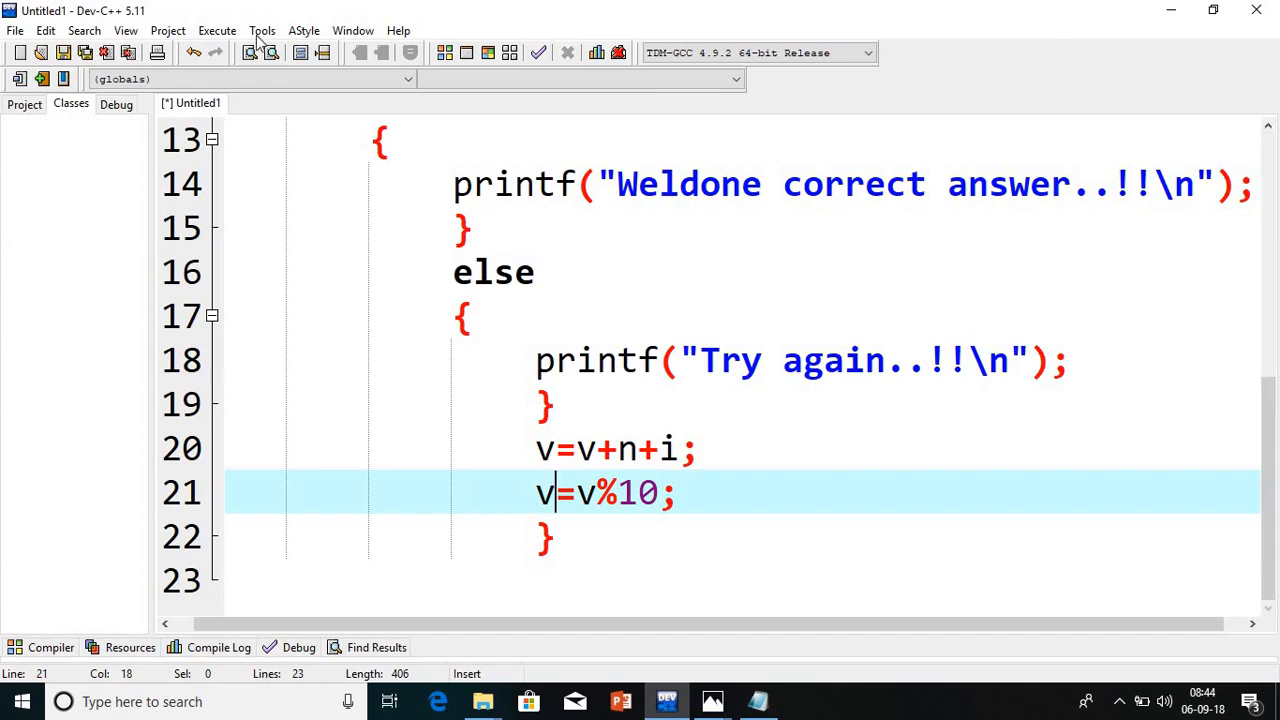
click(217, 30)
text(rand)
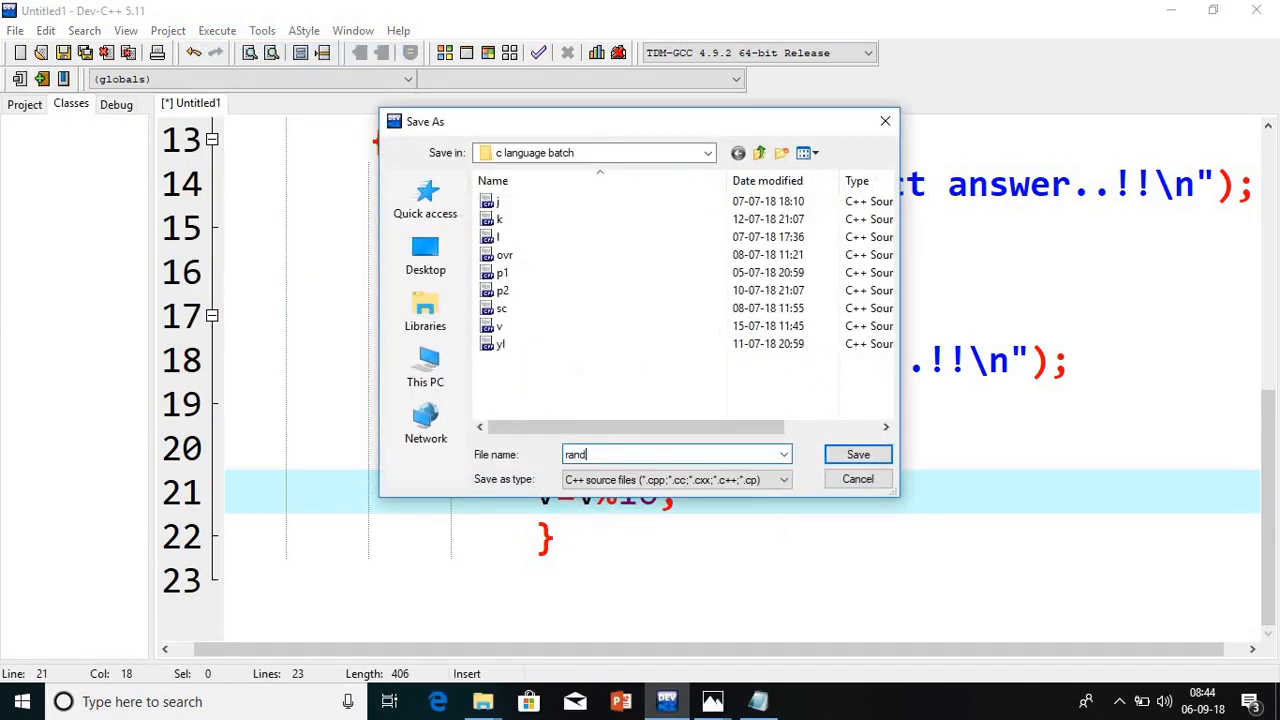
click(857, 454)
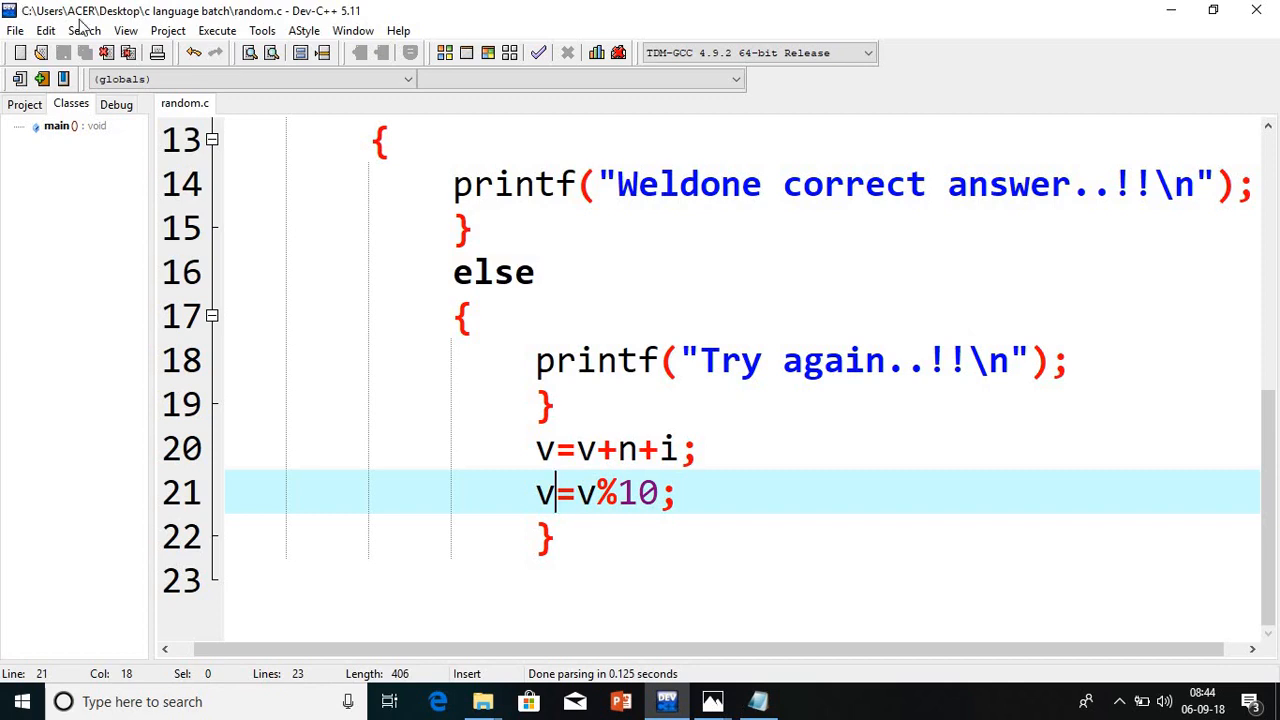
click(217, 30)
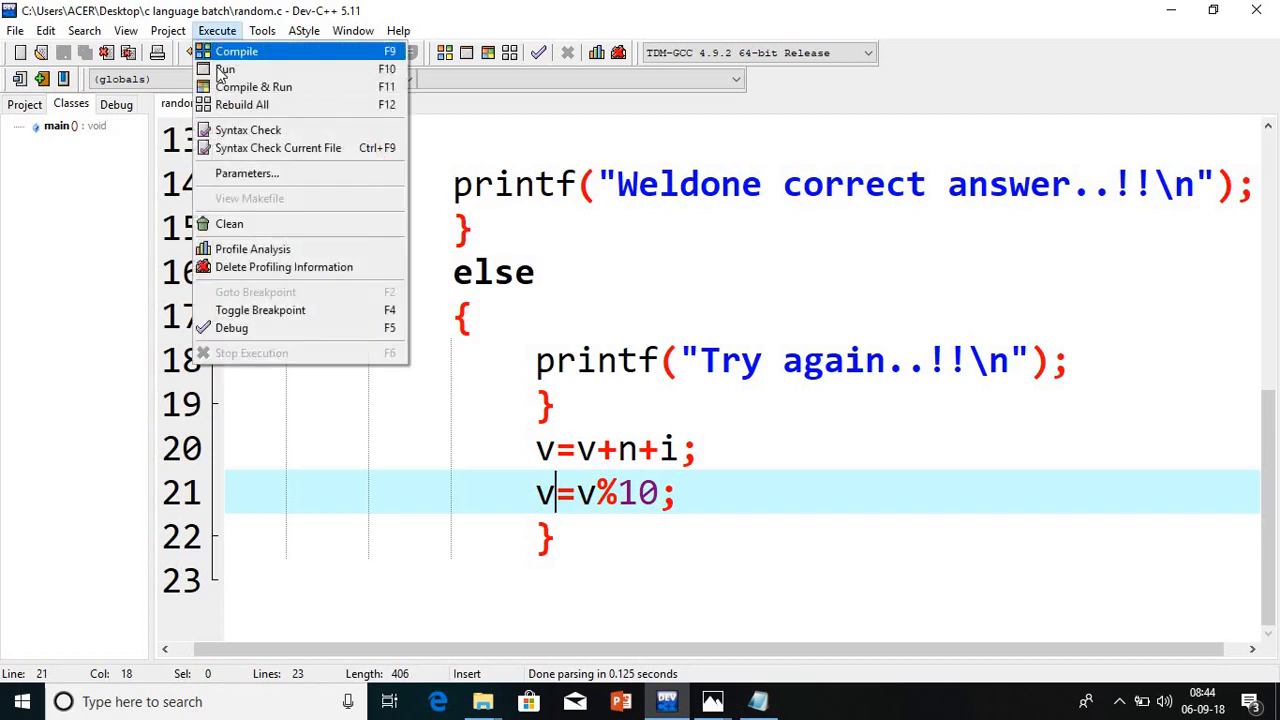
click(253, 86)
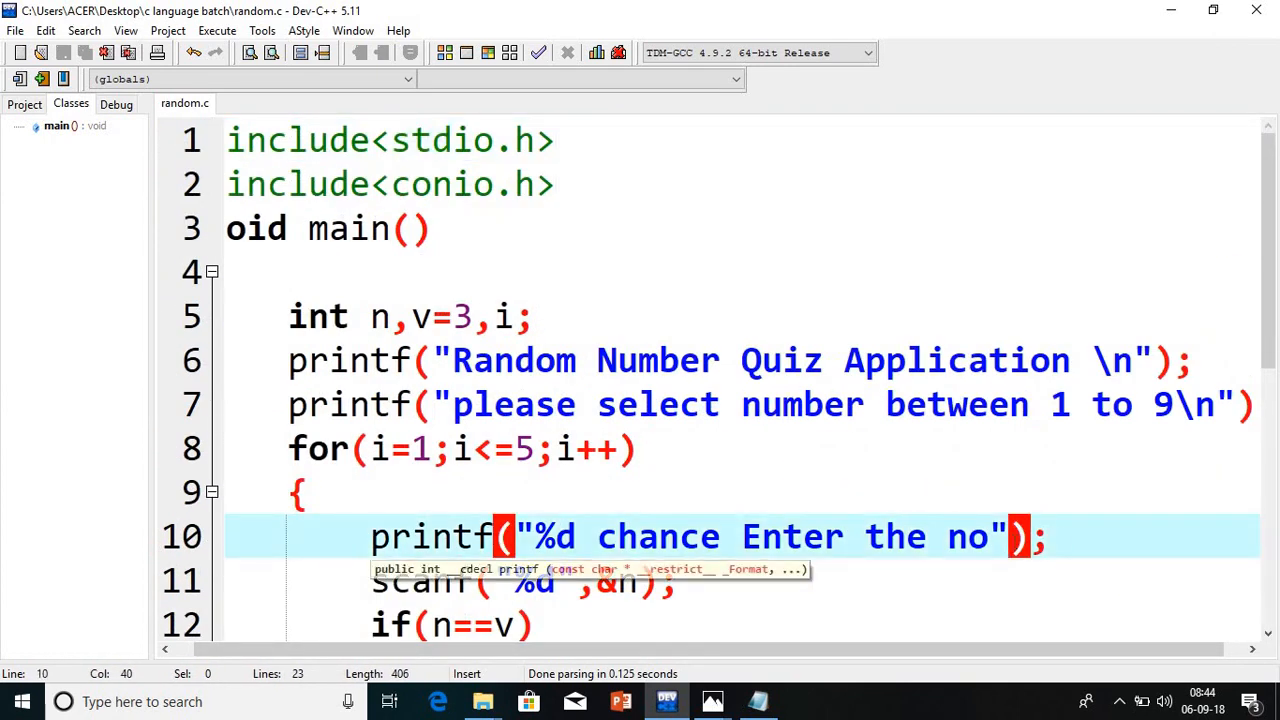
Add ,i to the chance prompt, compile and run, and get Try again for every guess
text(,i)
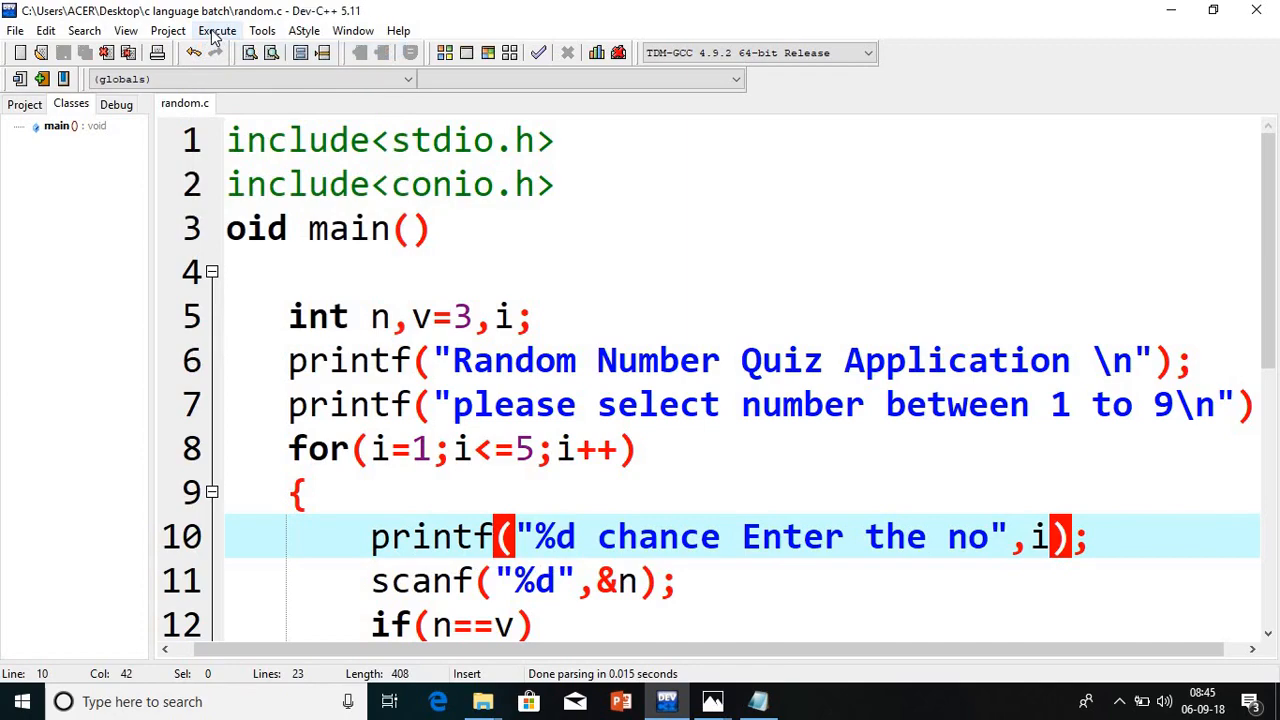
click(217, 30)
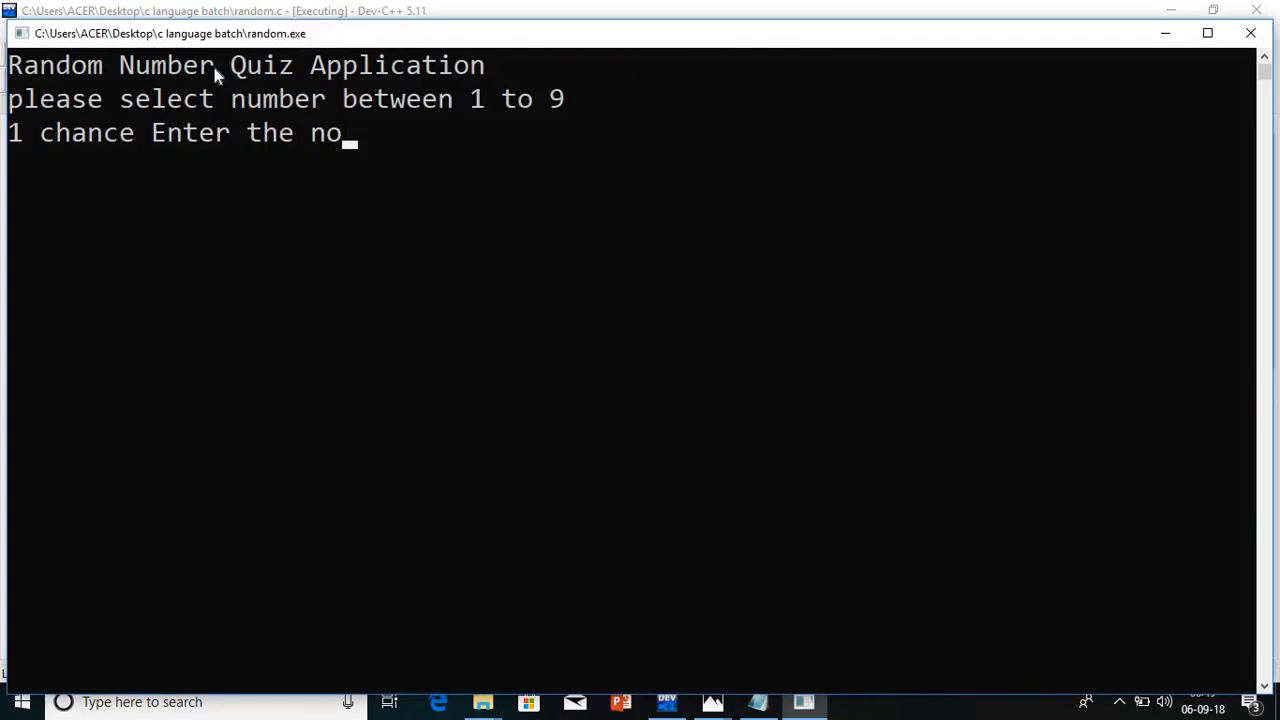
mouse_move(228, 278)
text(5)
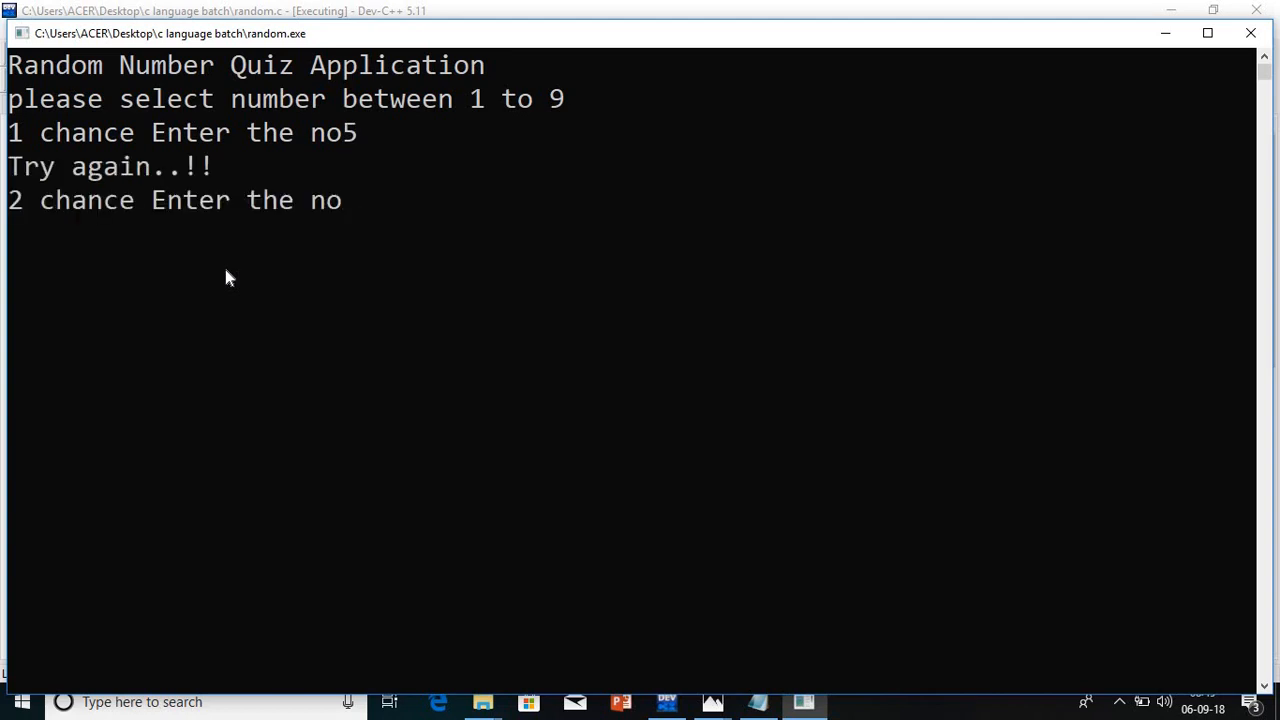
text(7)
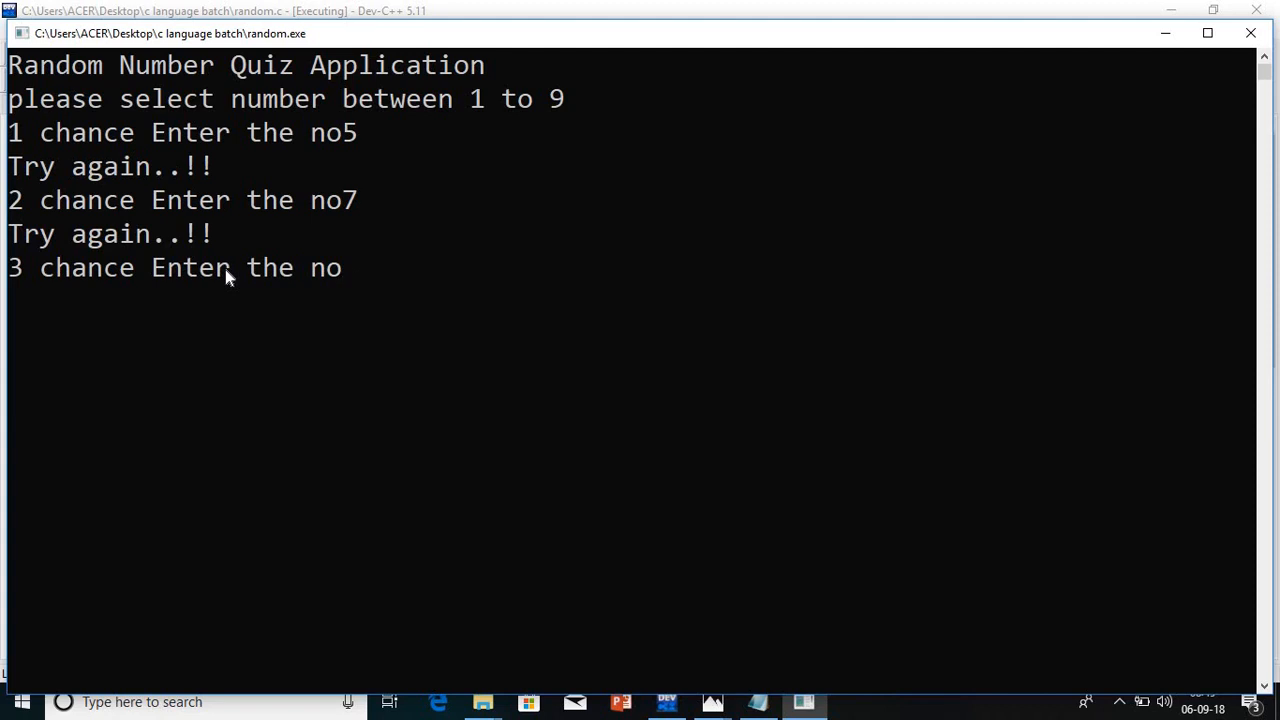
text(4)
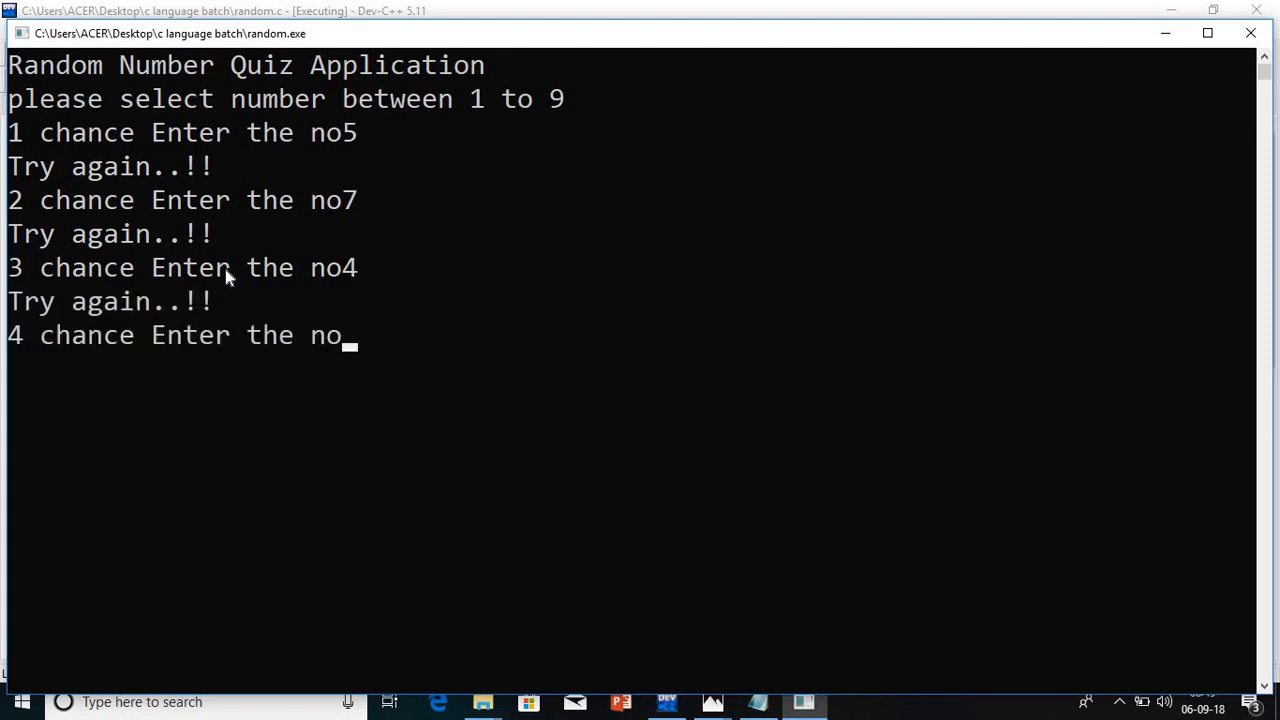
text(2)
text(9)
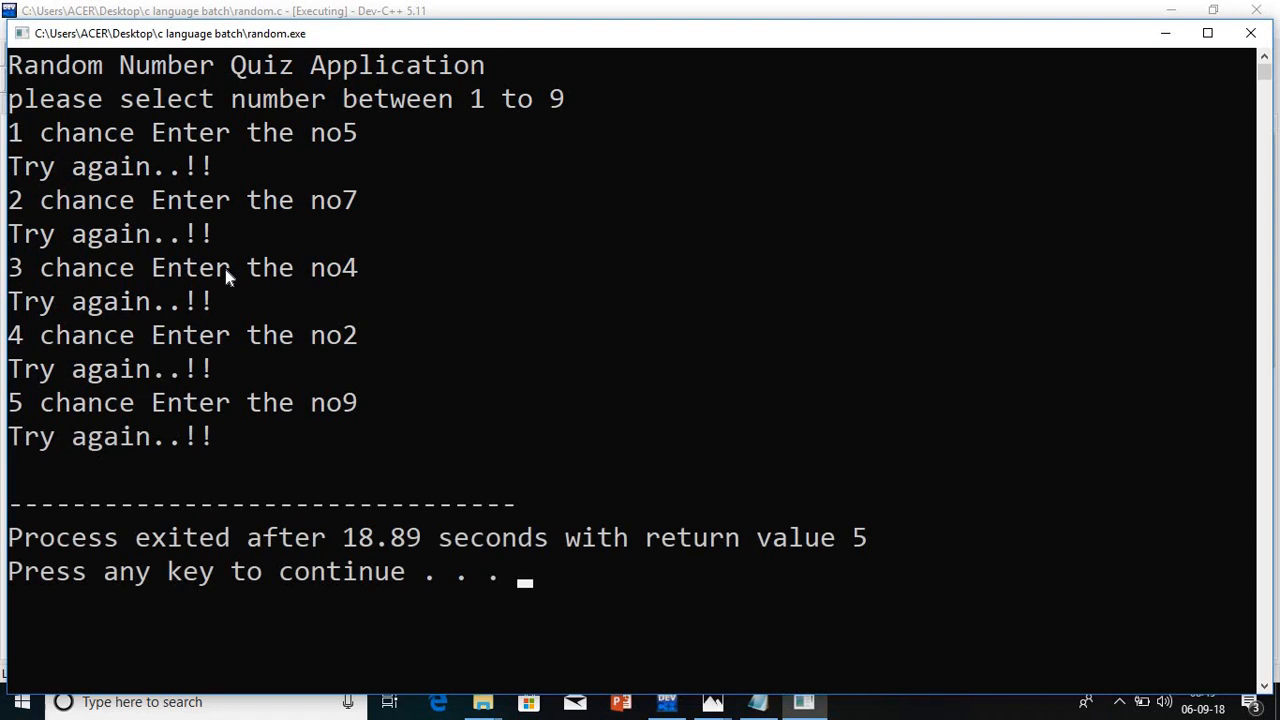
mouse_move(1262, 57)
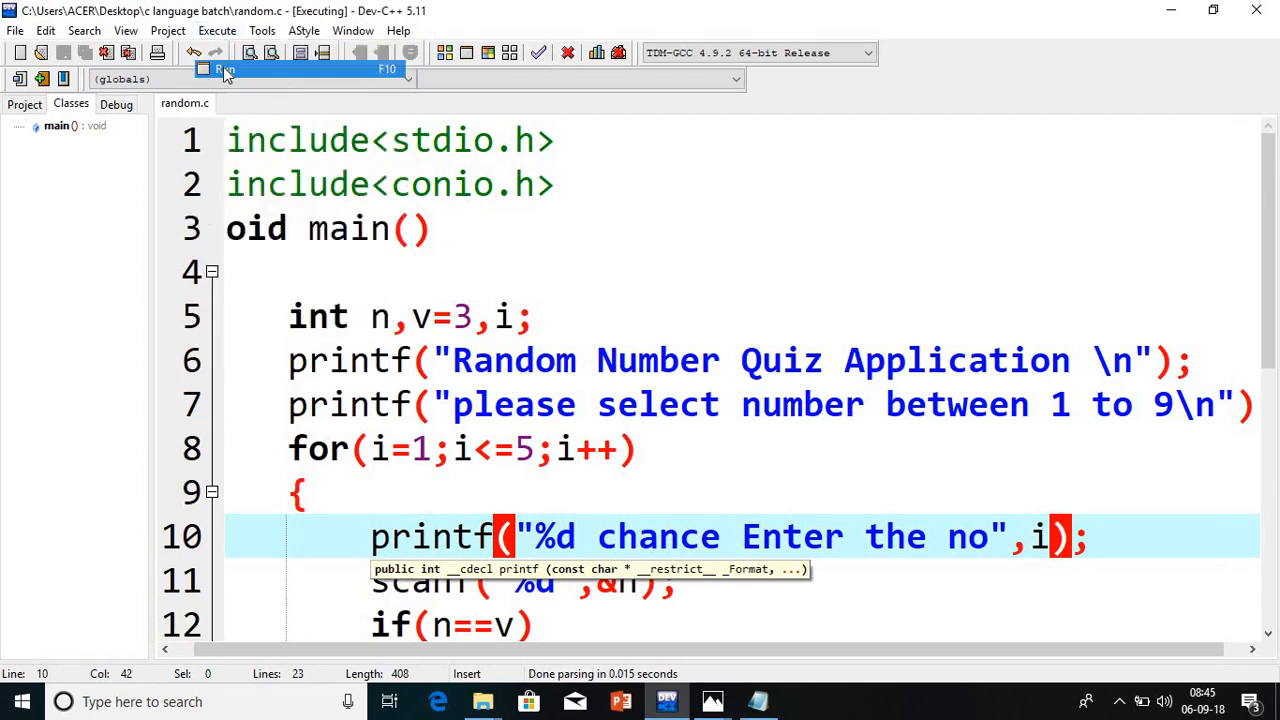
Rerun the quiz, guess 4, scroll to the v=v+n+i lines, and enter 8
click(221, 69)
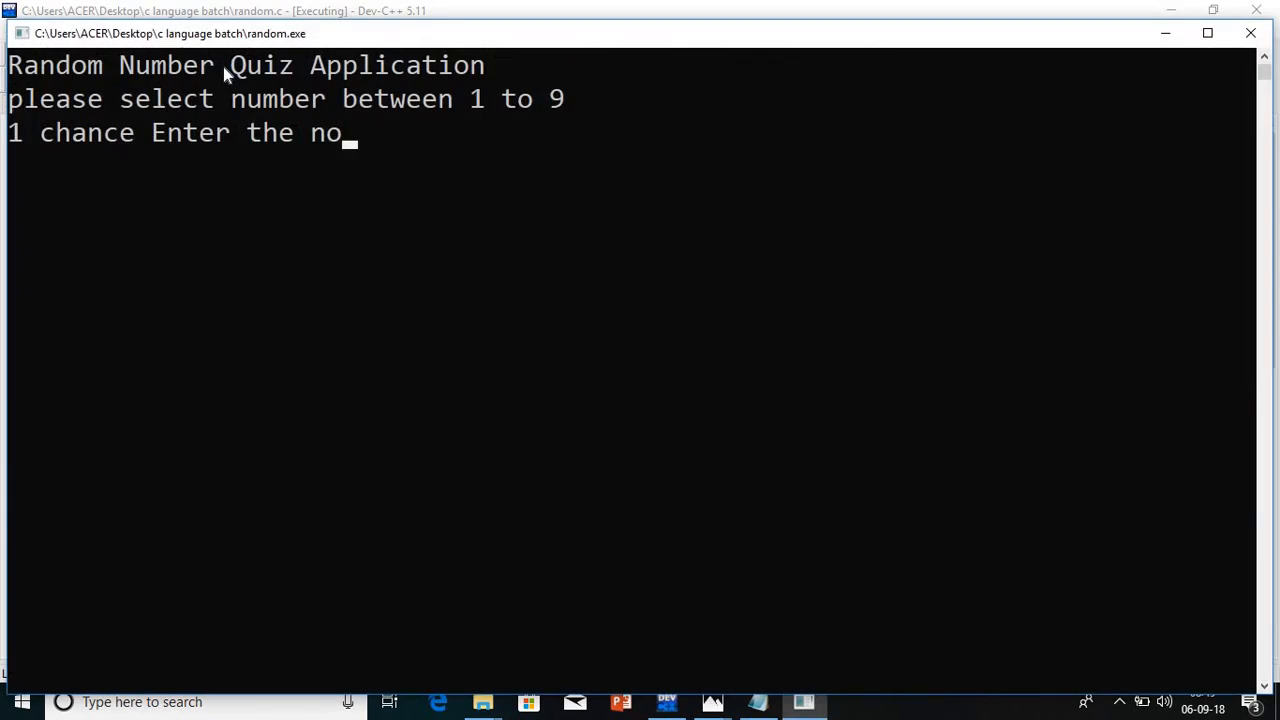
text(4)
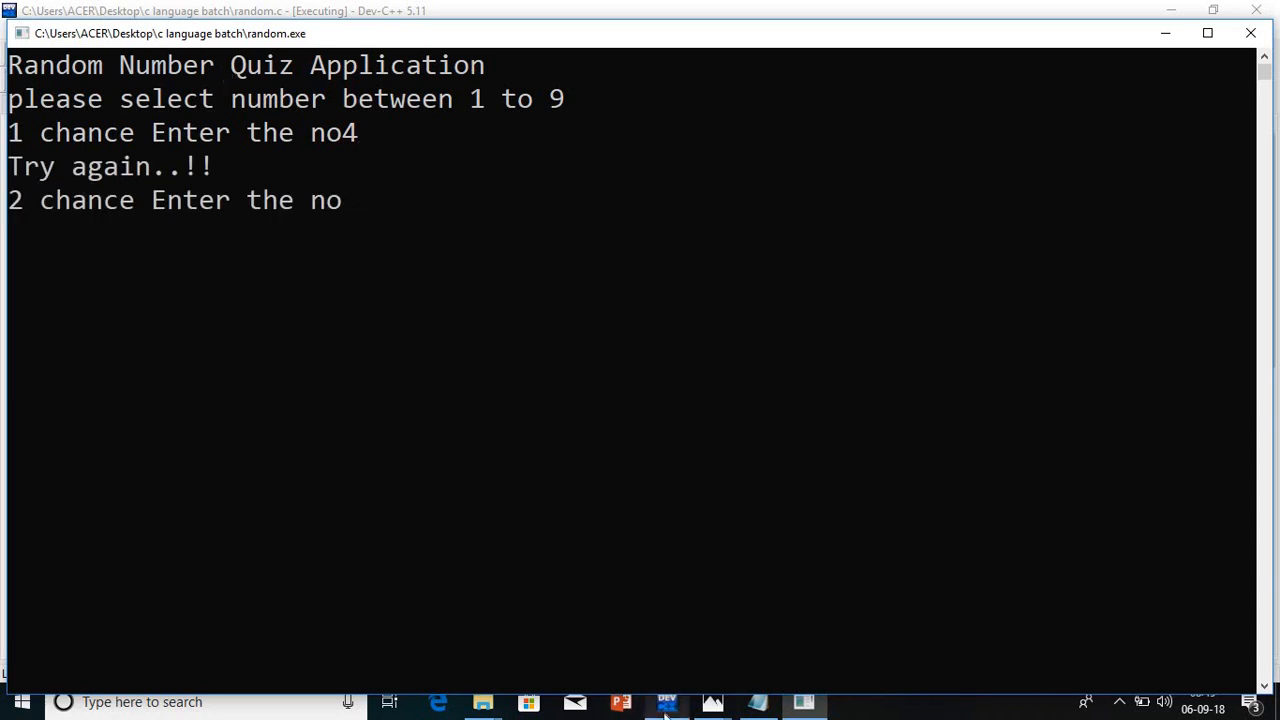
click(666, 701)
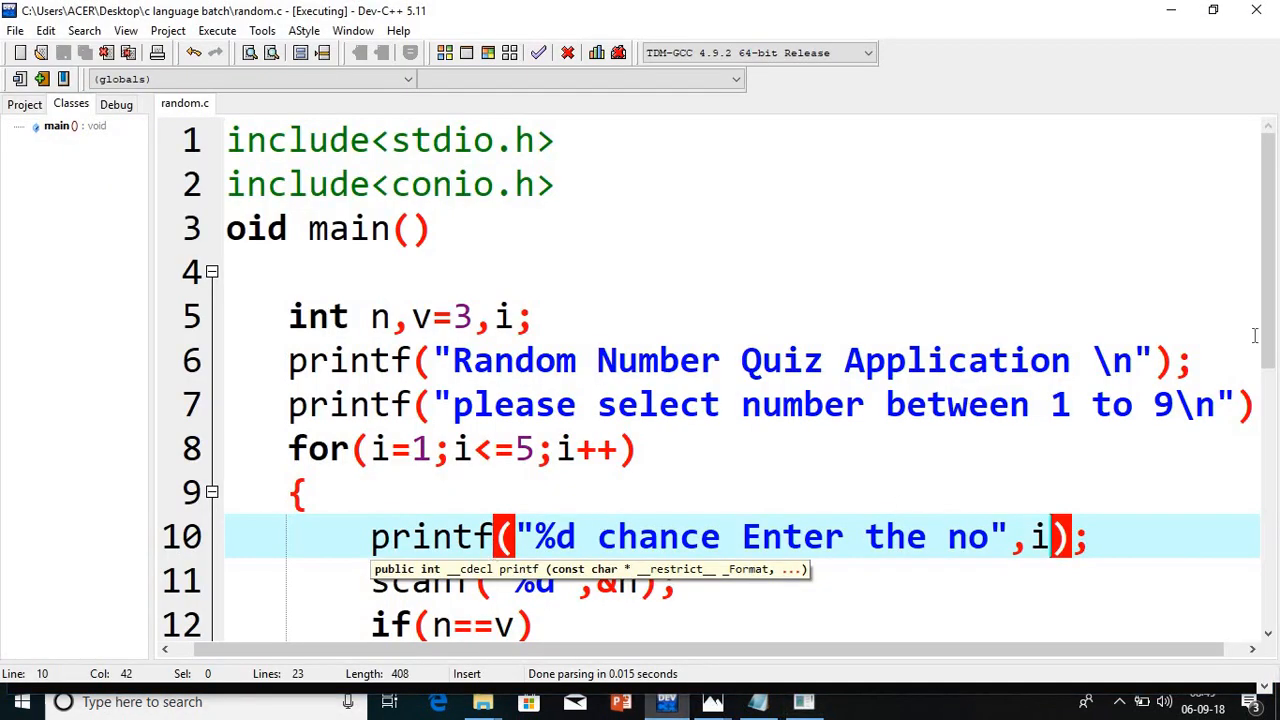
scroll(down, 3)
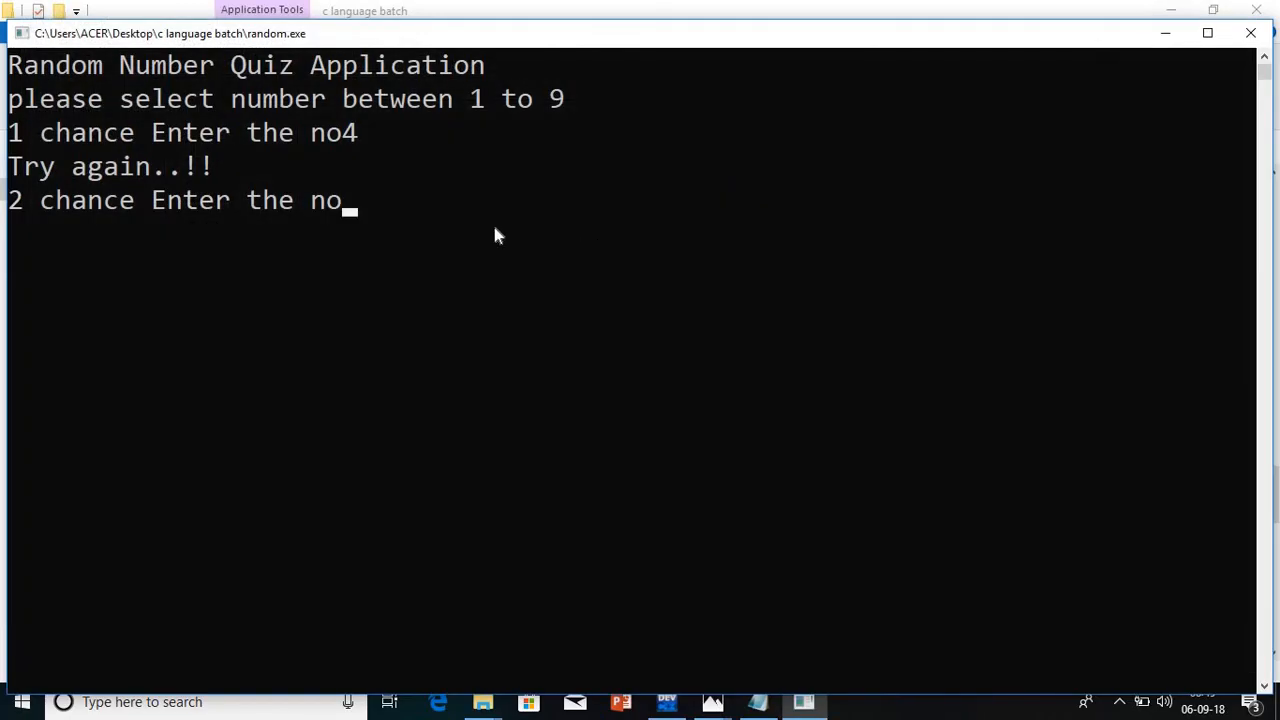
mouse_move(357, 148)
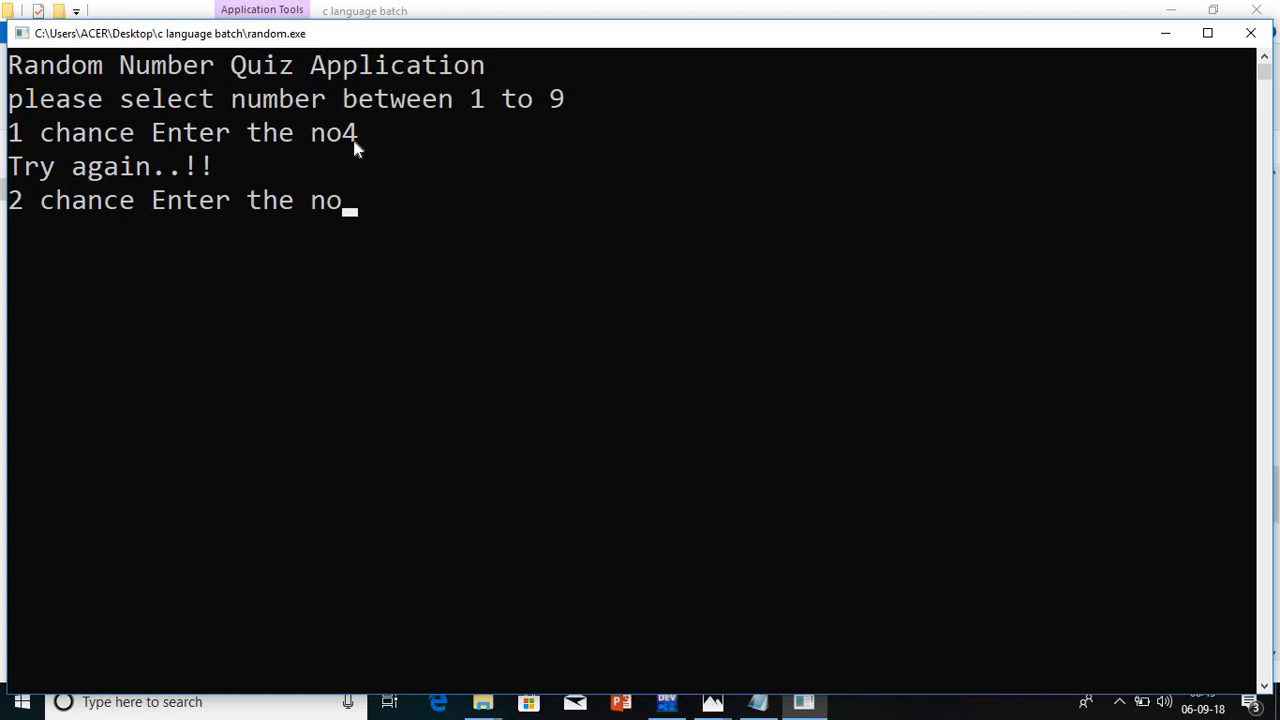
mouse_move(377, 242)
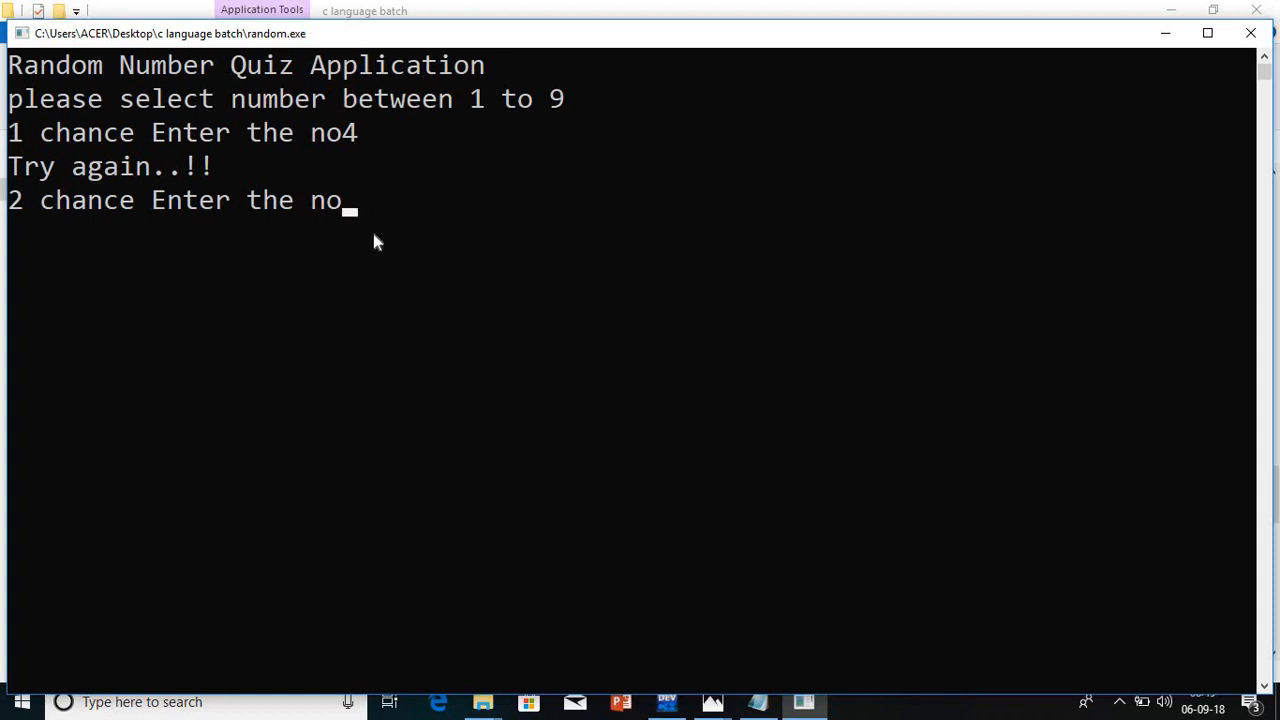
text(8)
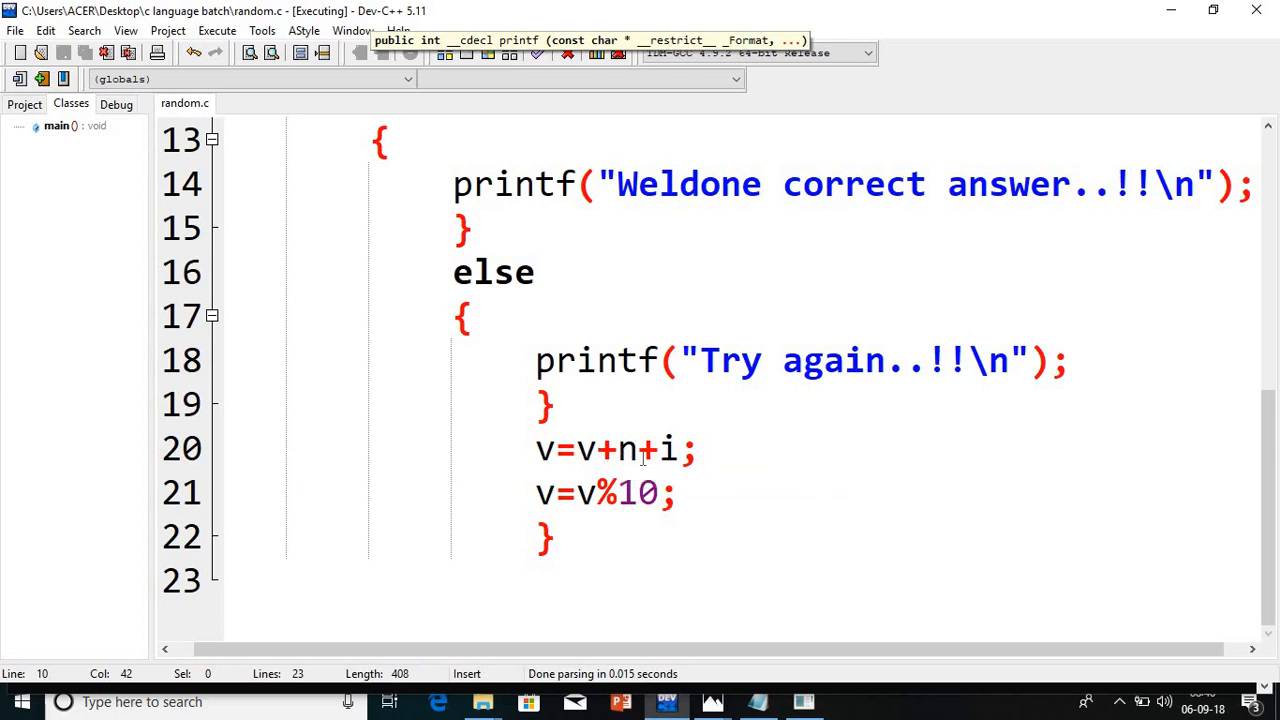
mouse_move(680, 448)
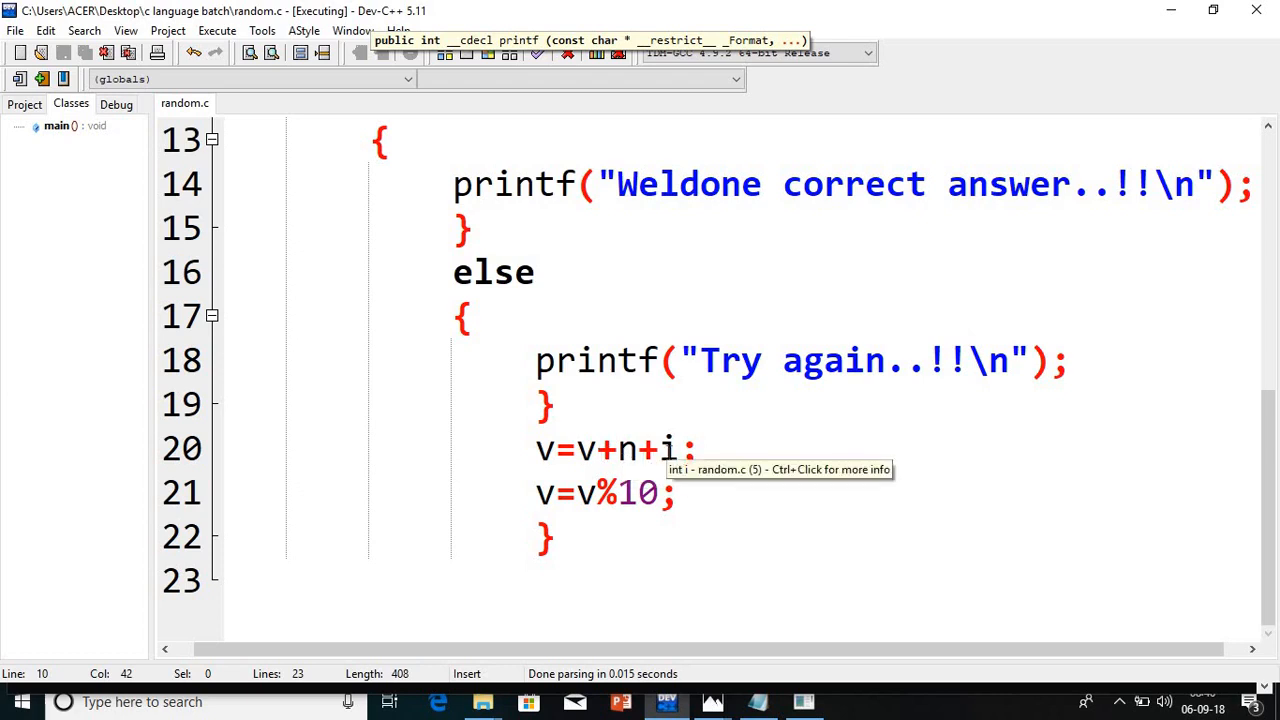
mouse_move(620, 557)
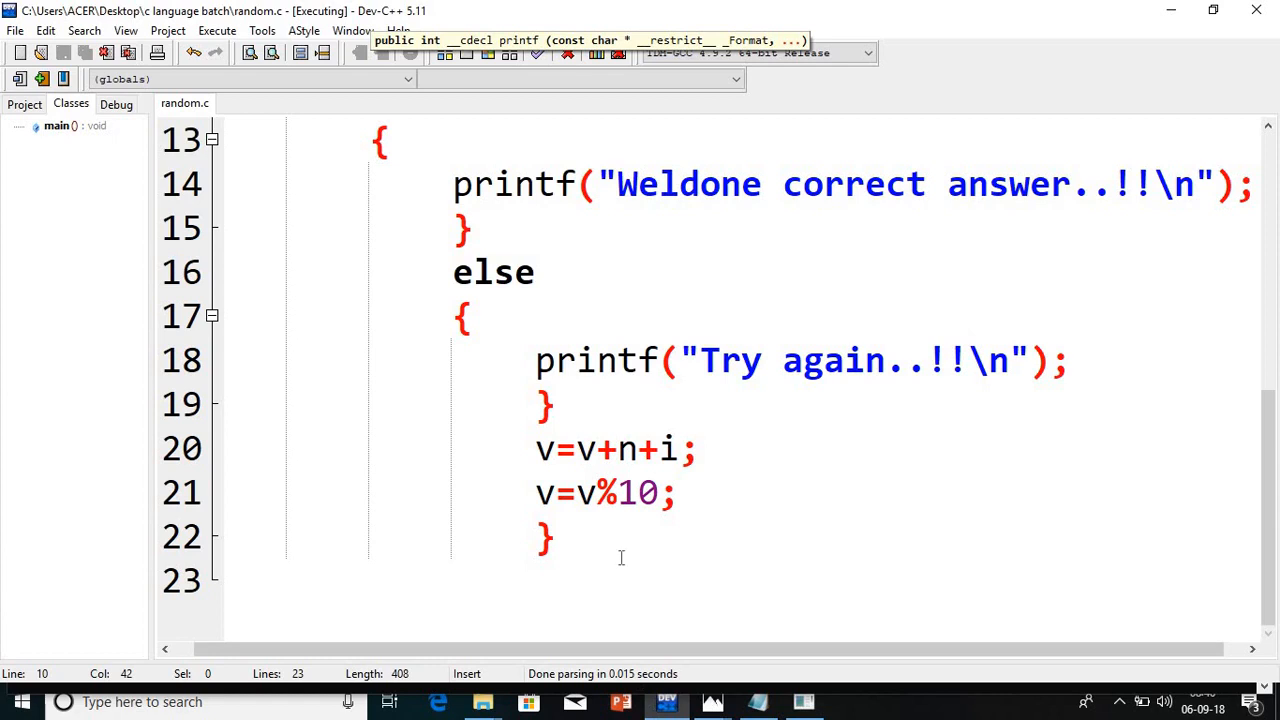
mouse_move(595, 500)
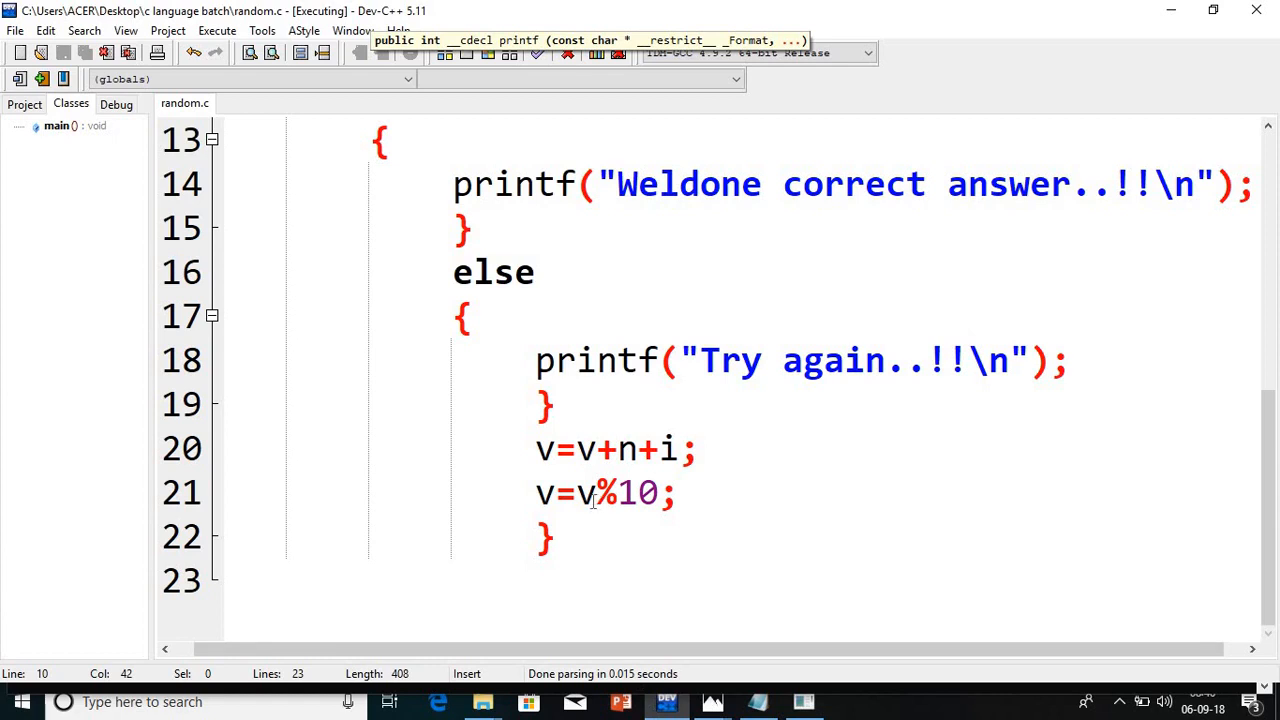
mouse_move(675, 571)
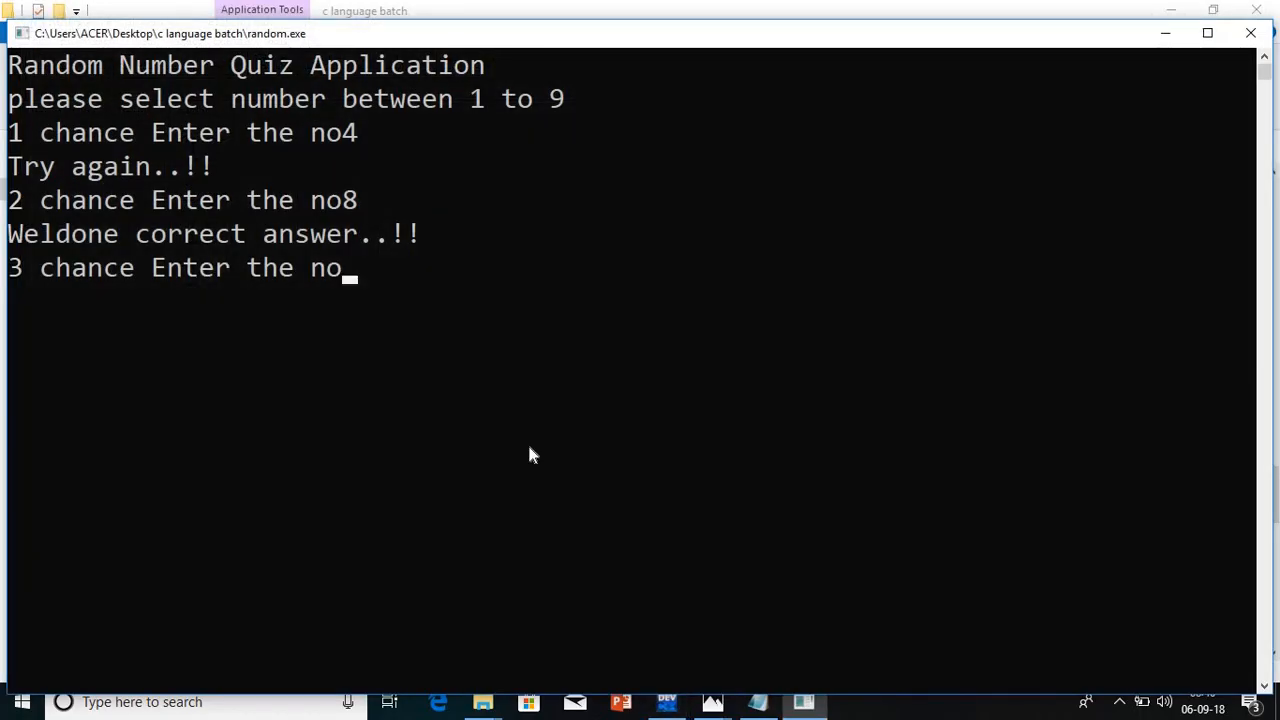
Answer the remaining chances with guesses 8, 9 and 2, then close the finished console
text(8)
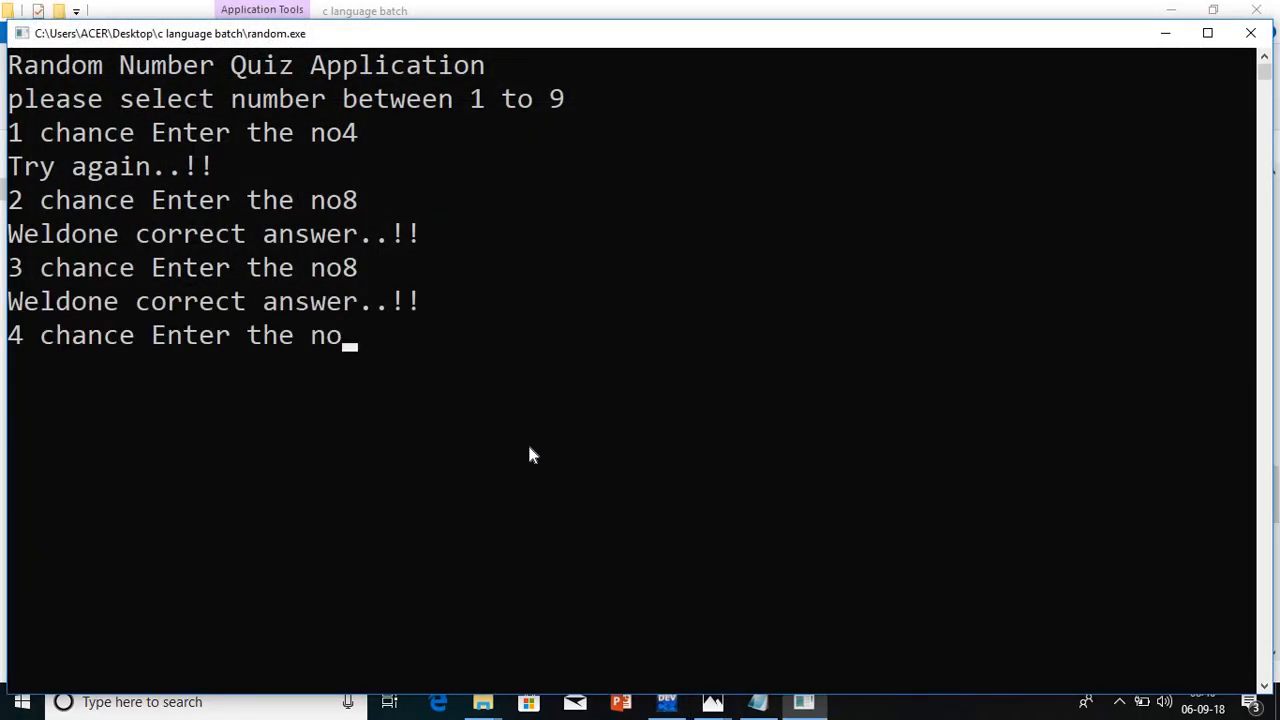
text(9)
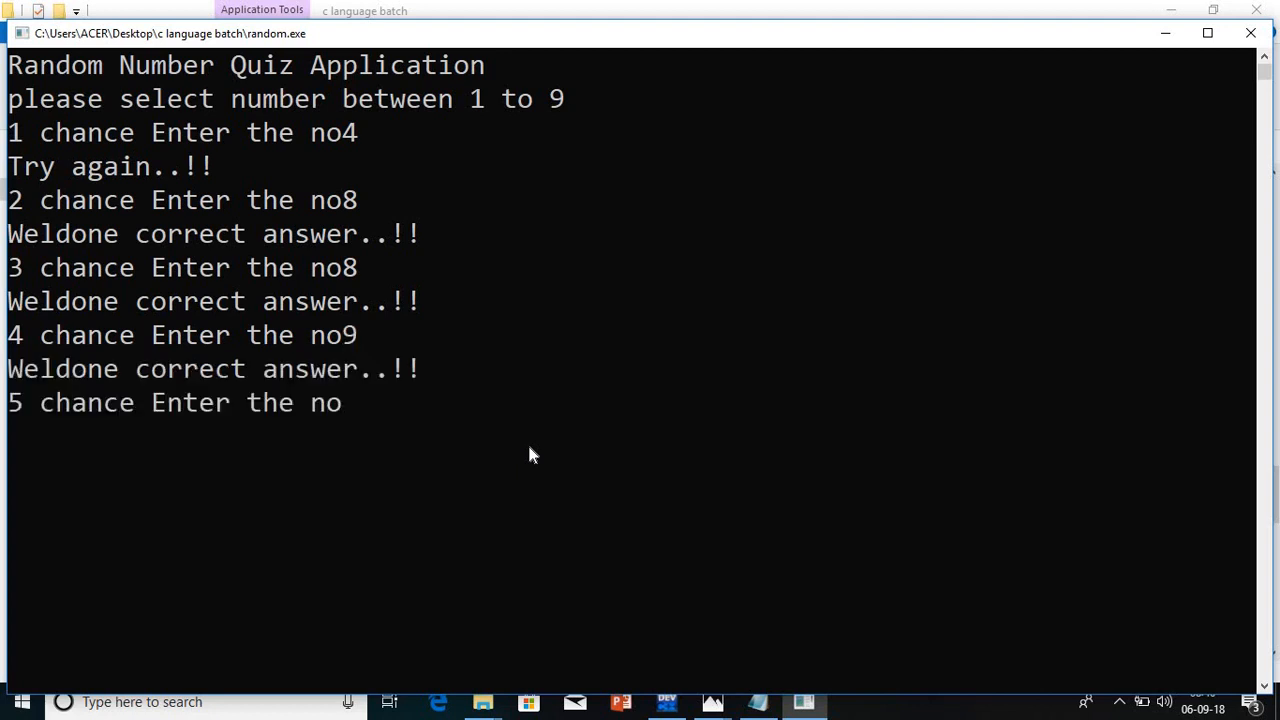
text(2)
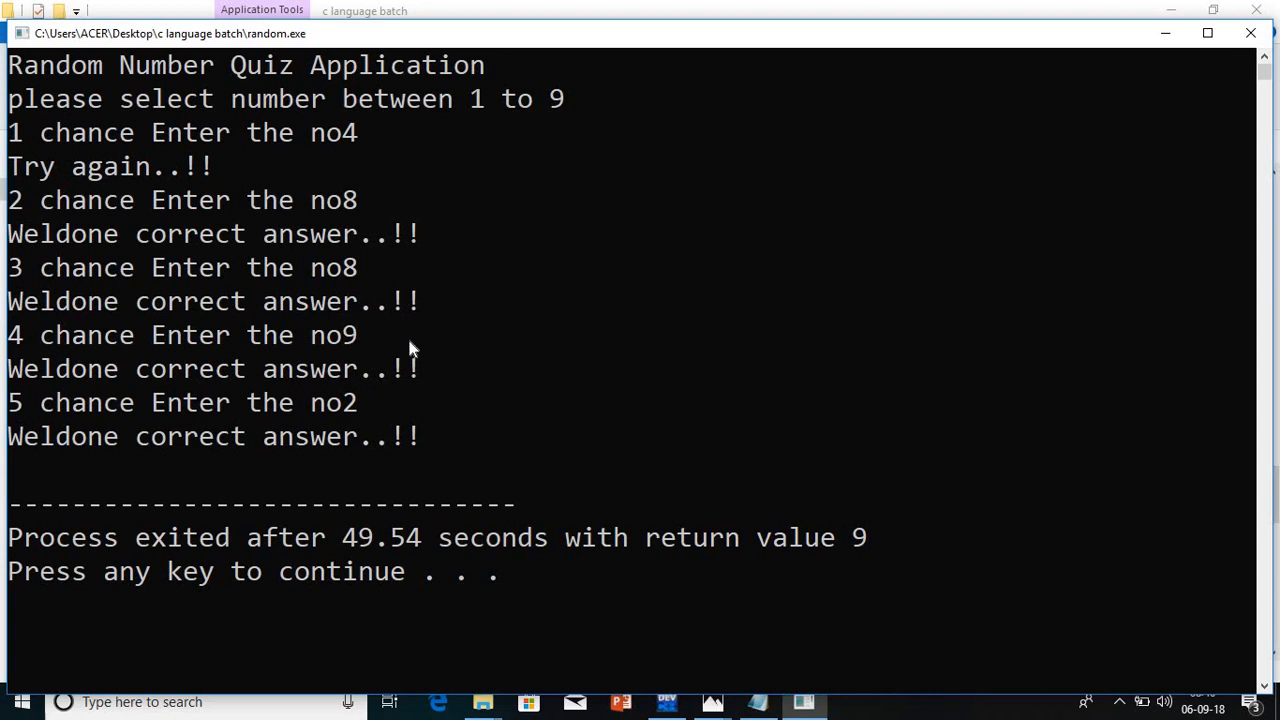
mouse_move(866, 160)
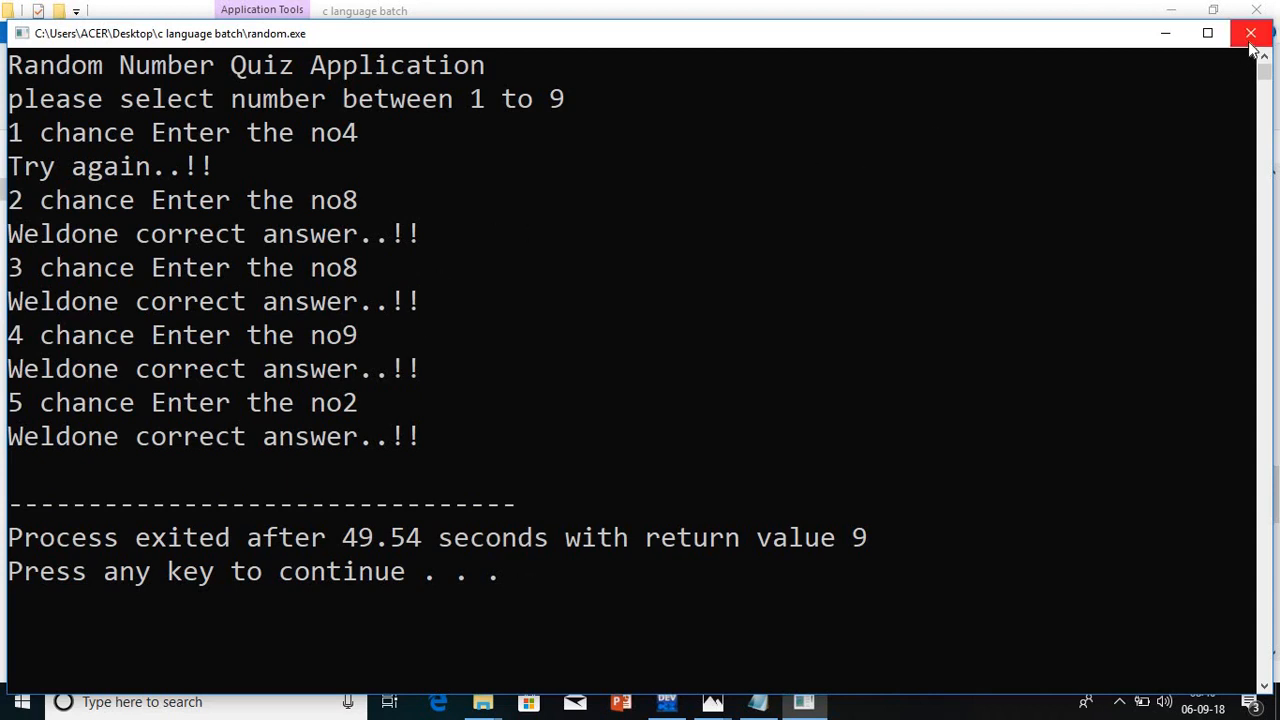
click(1251, 33)
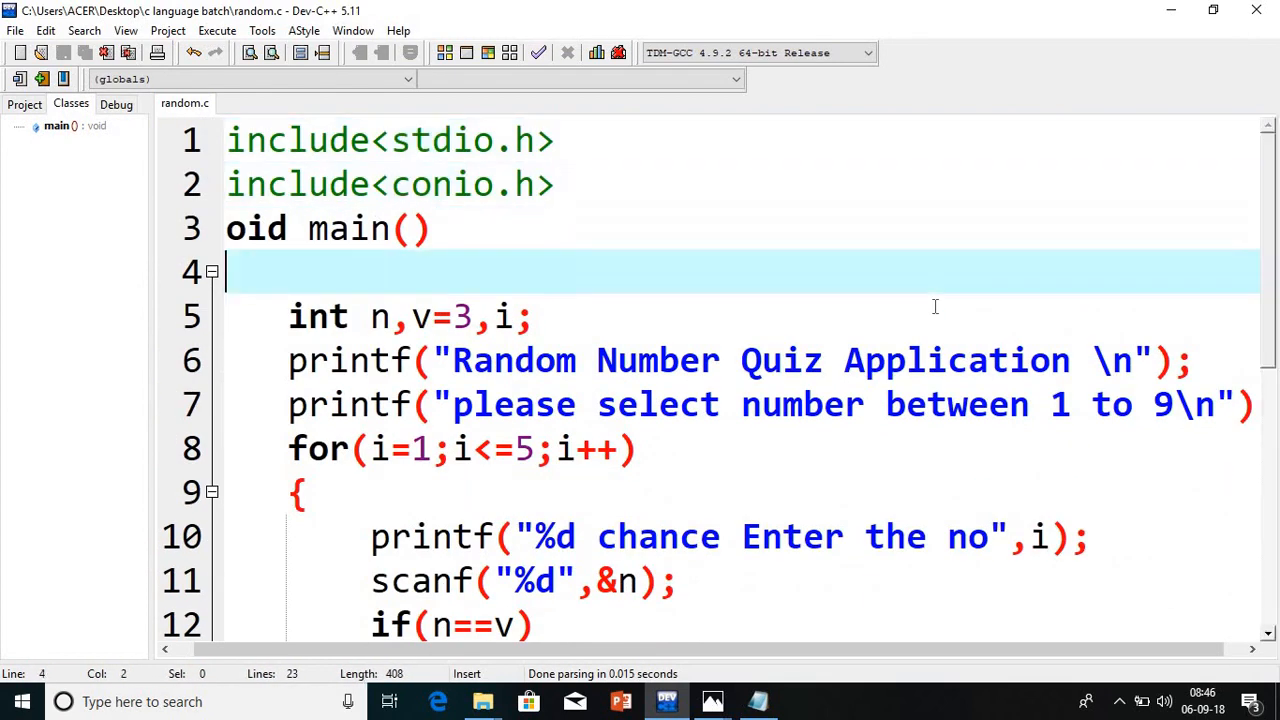
Scroll the quiz source and bring up the Photos window with the subscribe slide
scroll(down, 3)
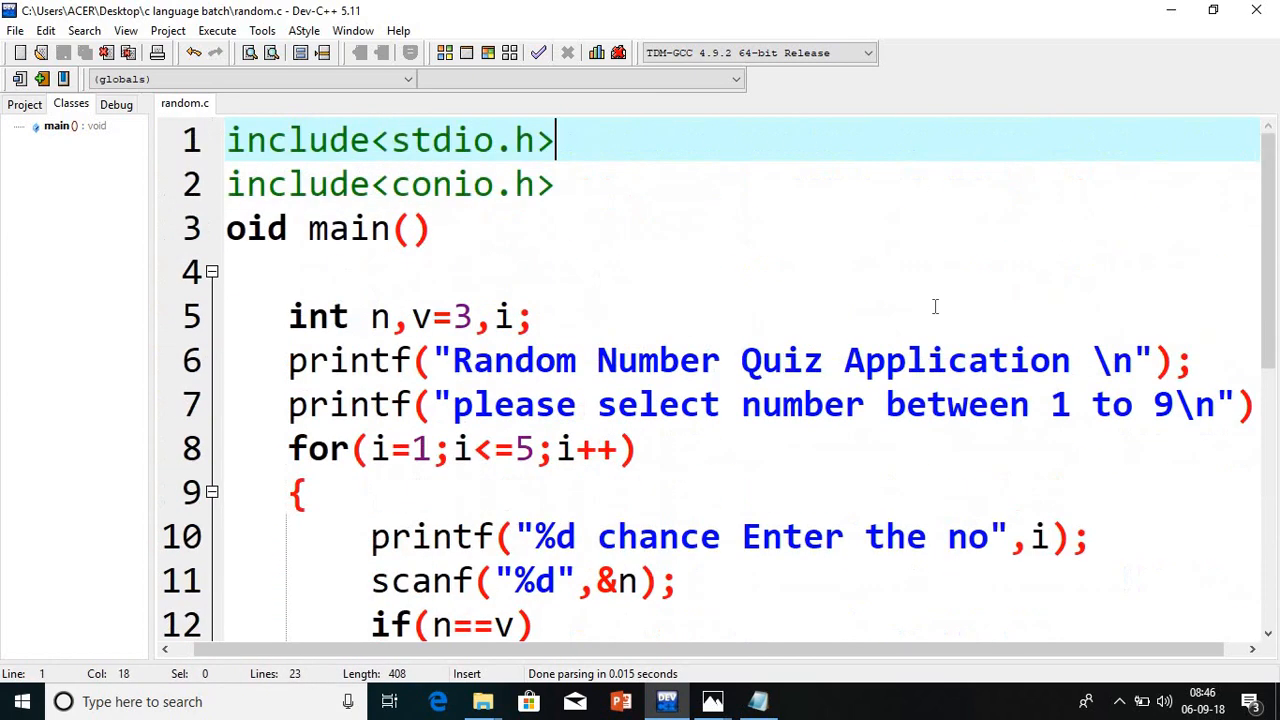
scroll(down, 3)
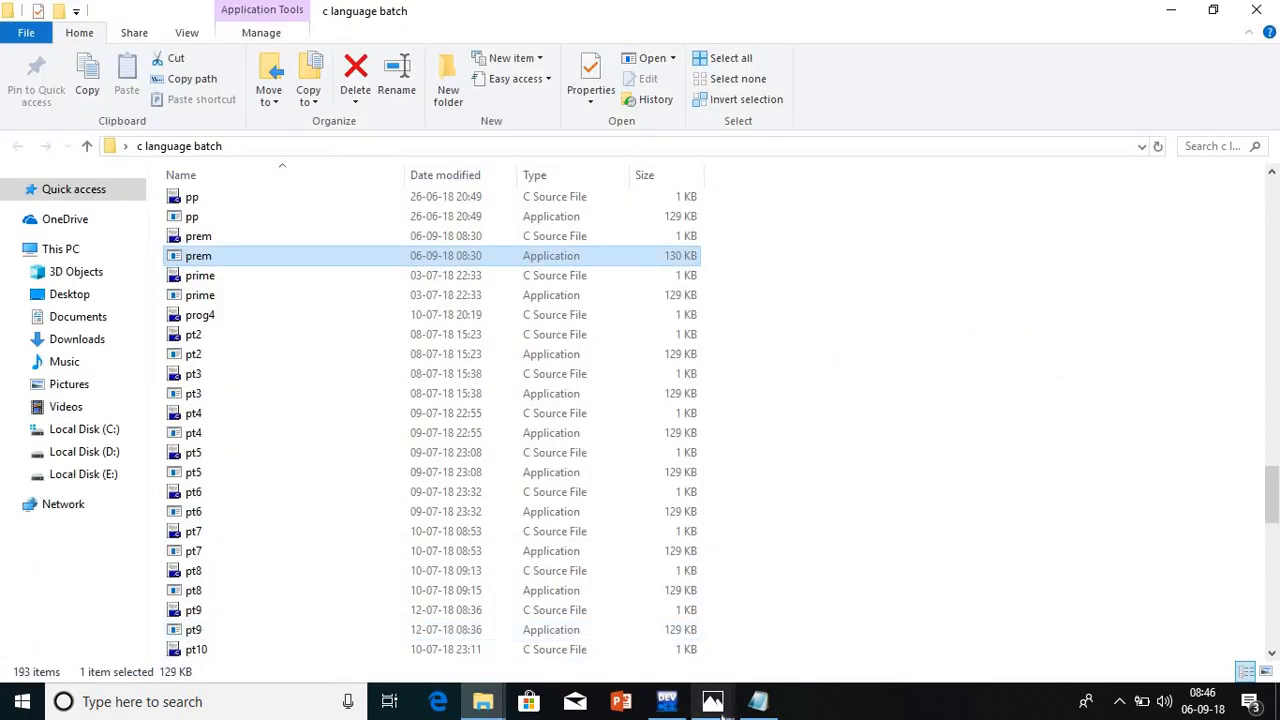
click(712, 701)
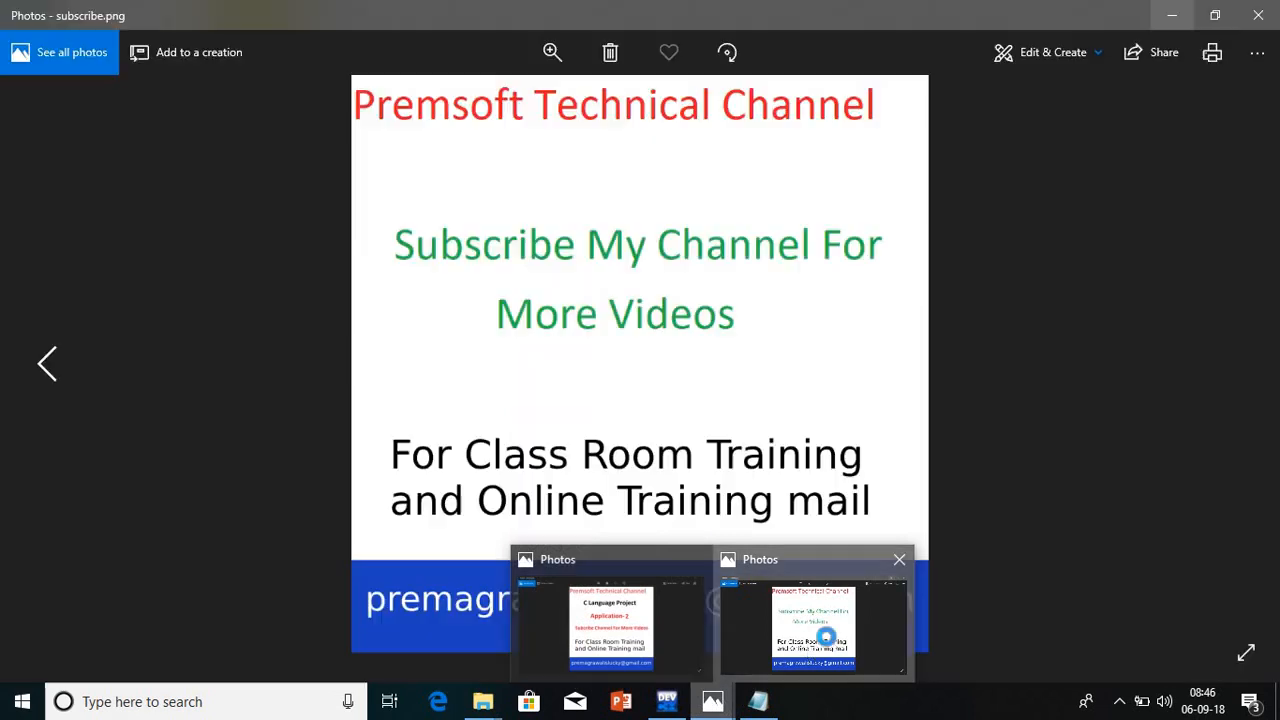